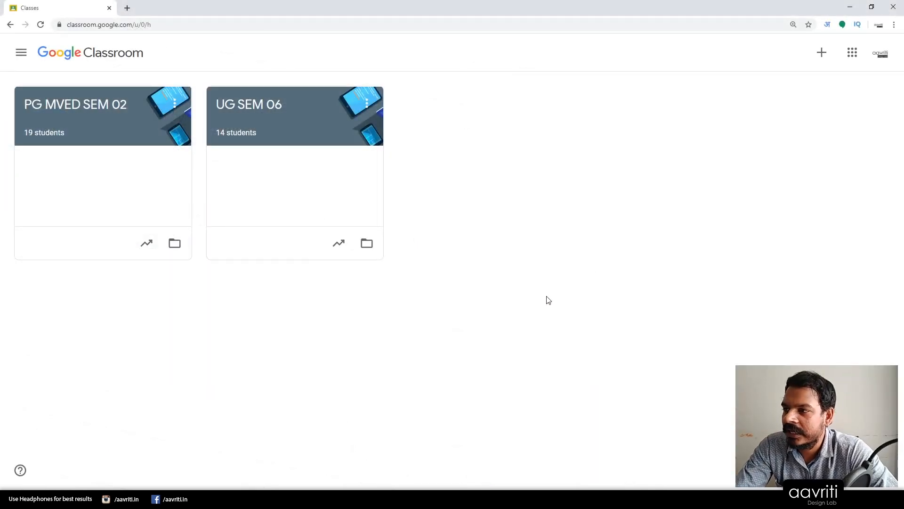
mouse_move(316, 367)
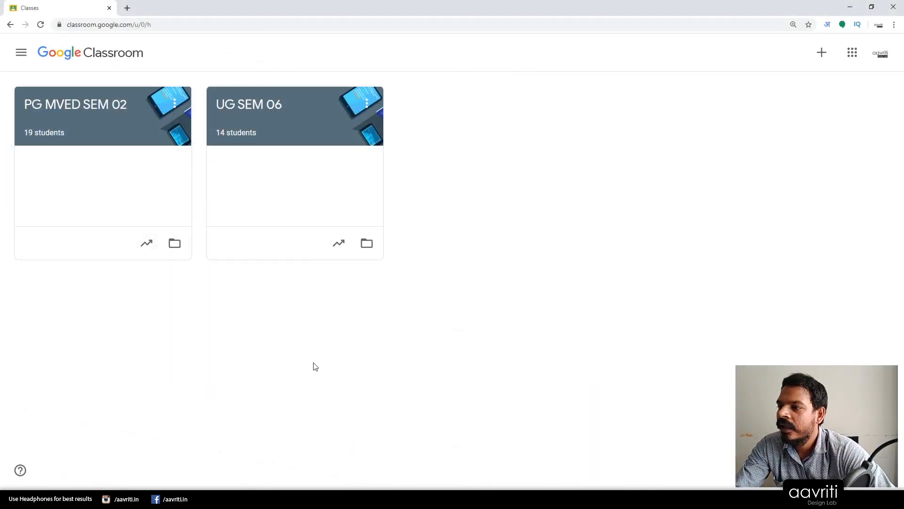
mouse_move(877, 90)
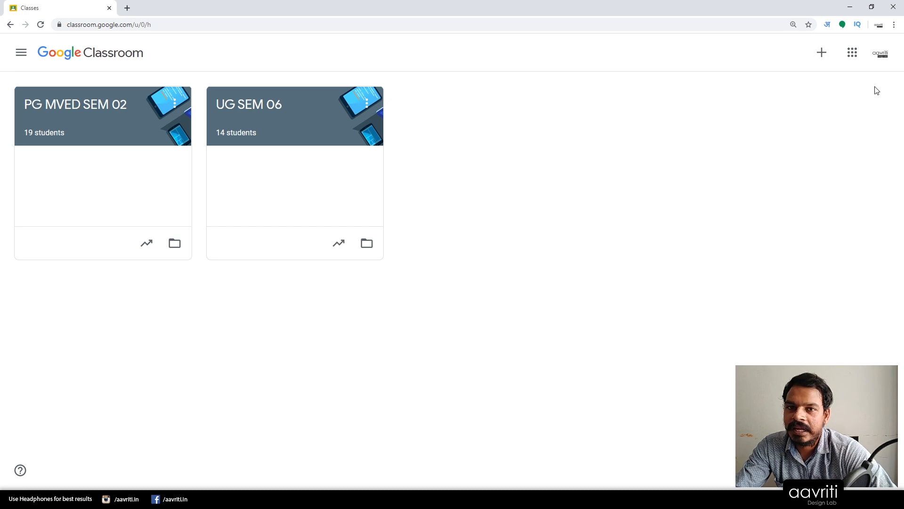
mouse_move(881, 53)
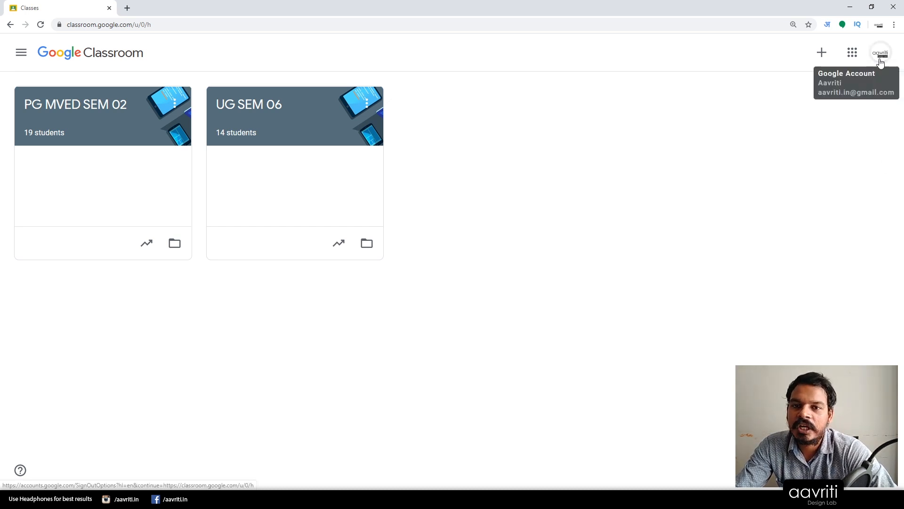
mouse_move(853, 53)
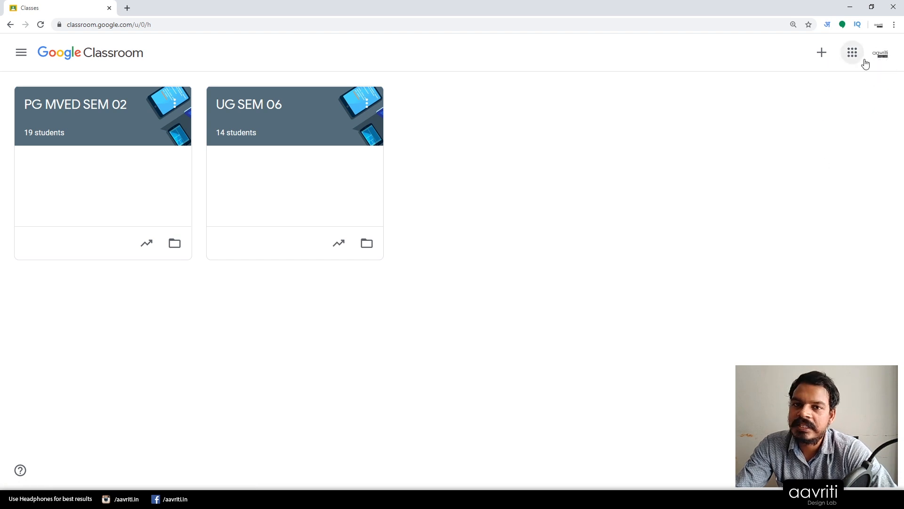
mouse_move(457, 123)
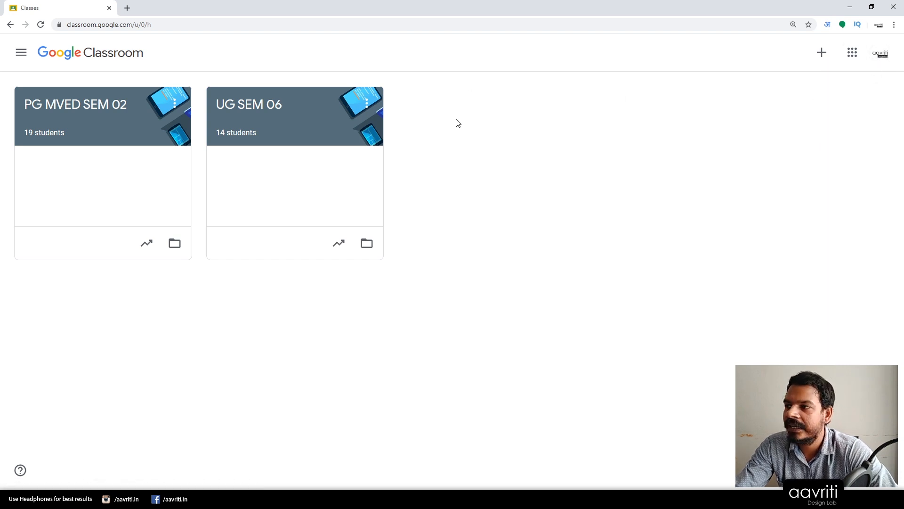
mouse_move(821, 52)
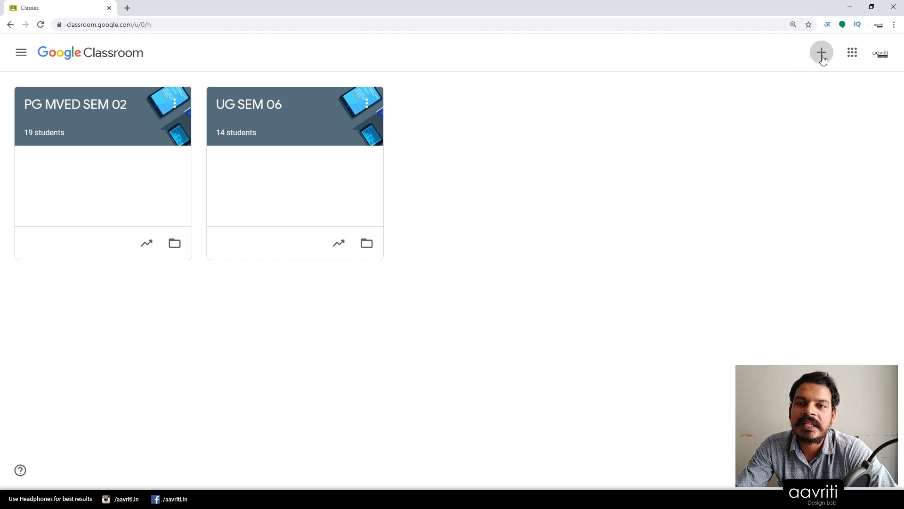
Step: Glance at the join/create class options, then view Archived classes showing PG SEM 04 VC
click(822, 52)
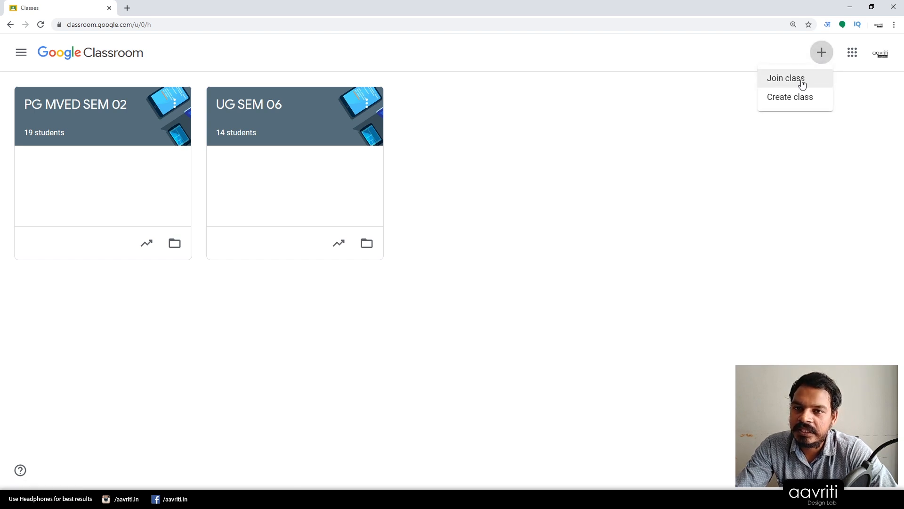
mouse_move(790, 97)
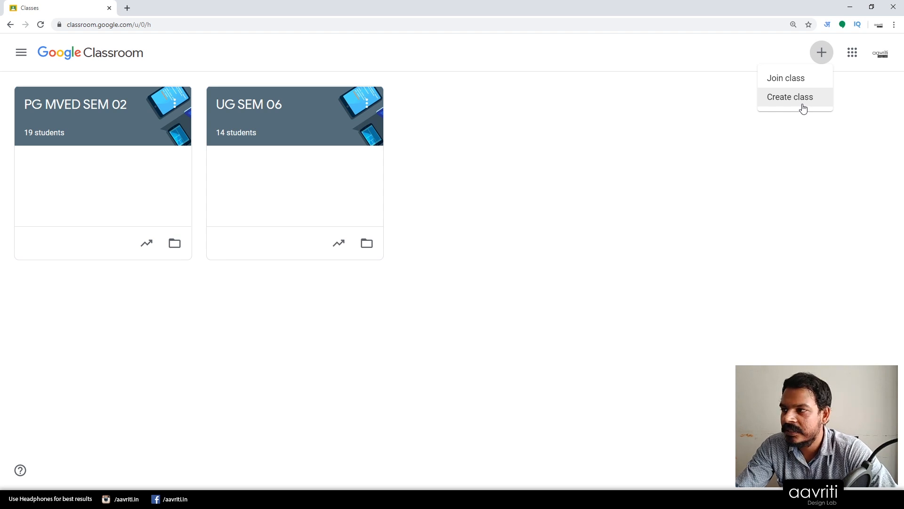
mouse_move(788, 103)
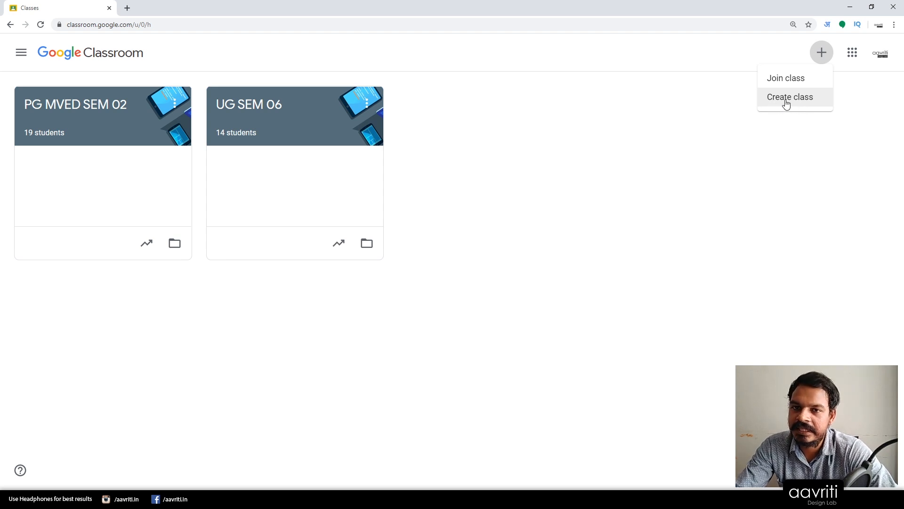
mouse_move(785, 78)
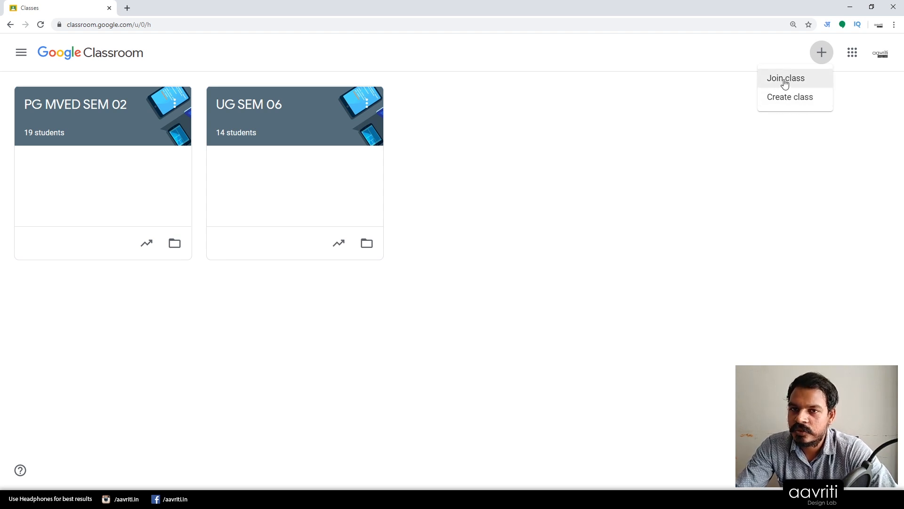
click(33, 203)
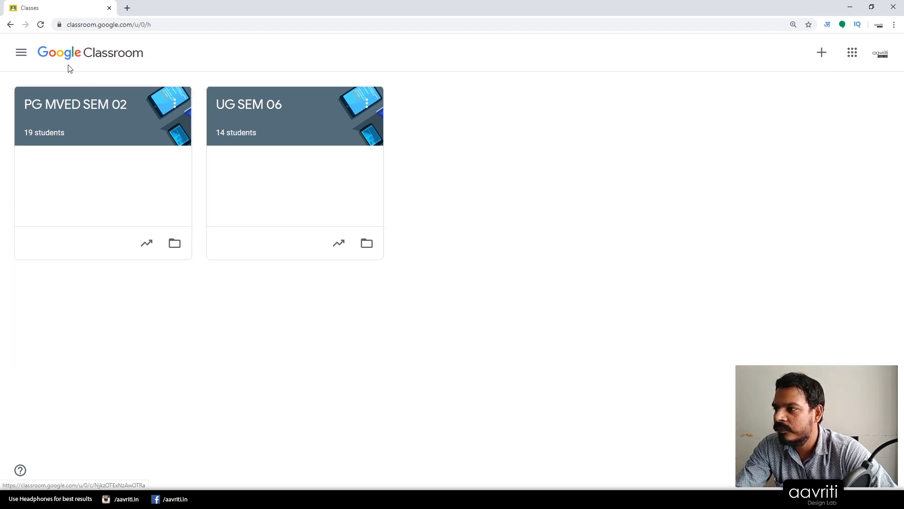
click(20, 53)
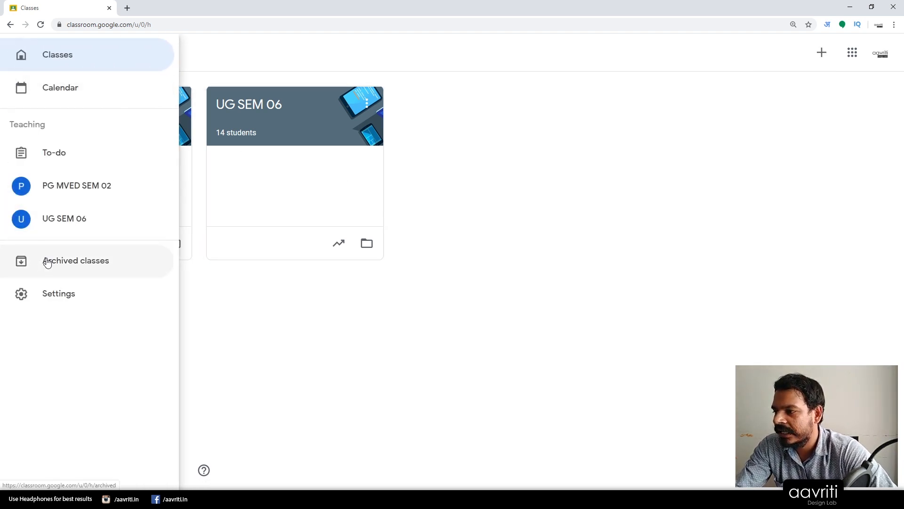
click(75, 260)
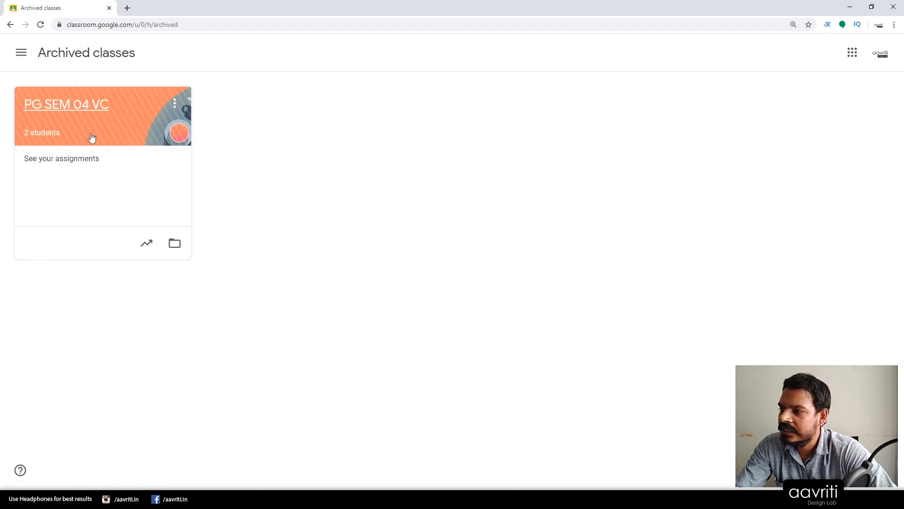
mouse_move(130, 234)
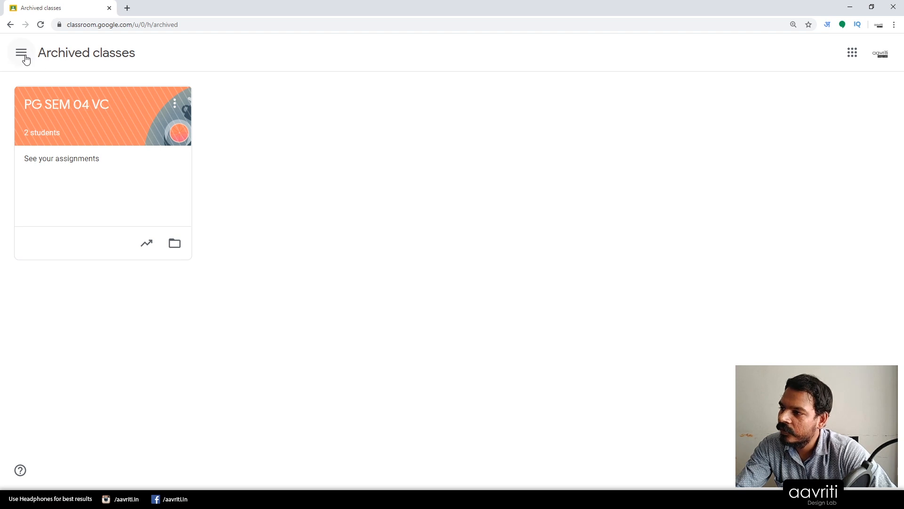
click(21, 52)
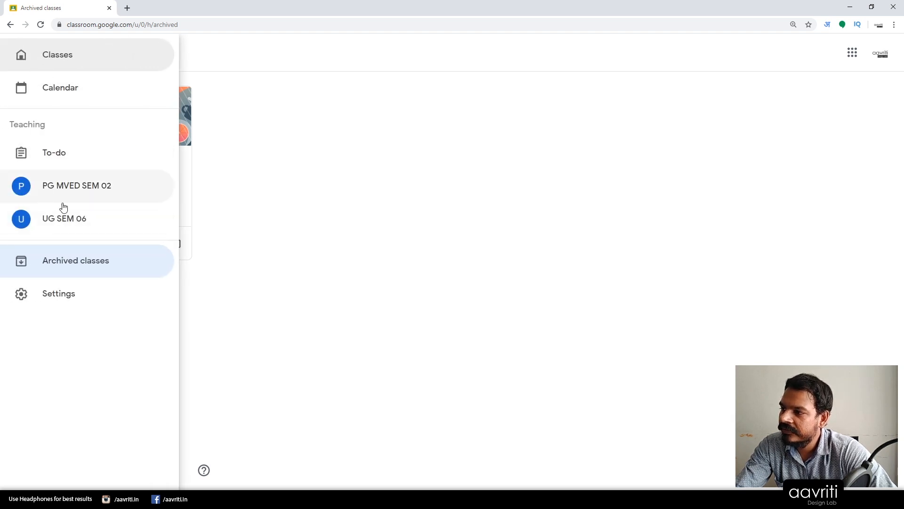
mouse_move(80, 192)
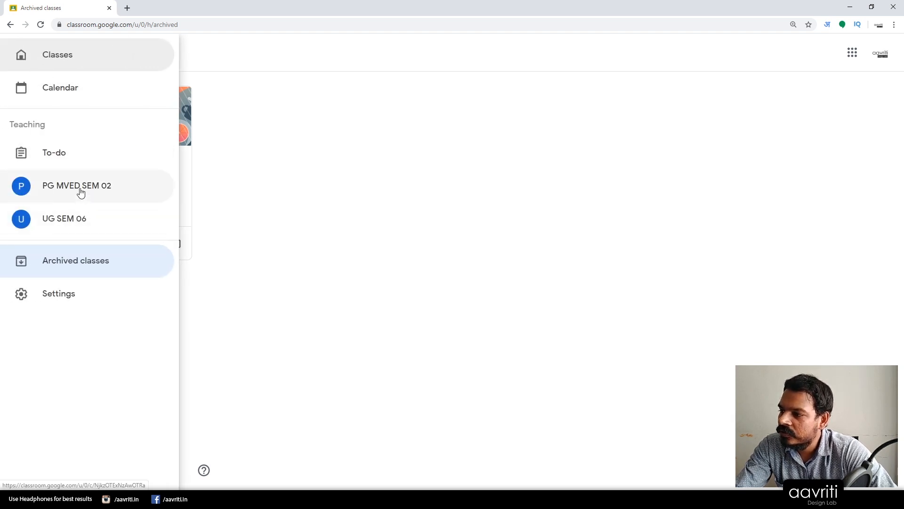
Step: Open PG MVED SEM 02 and read its farewell announcement with 13 class comments
click(76, 186)
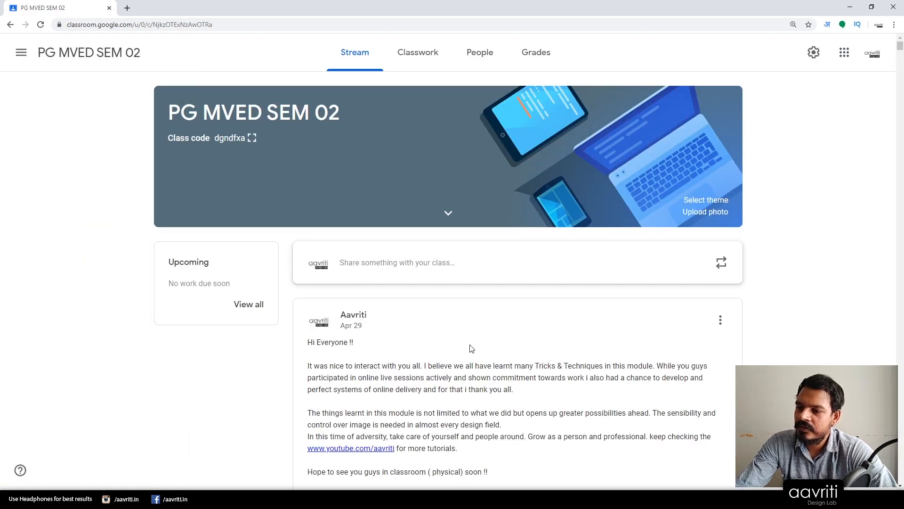
scroll(down, 3)
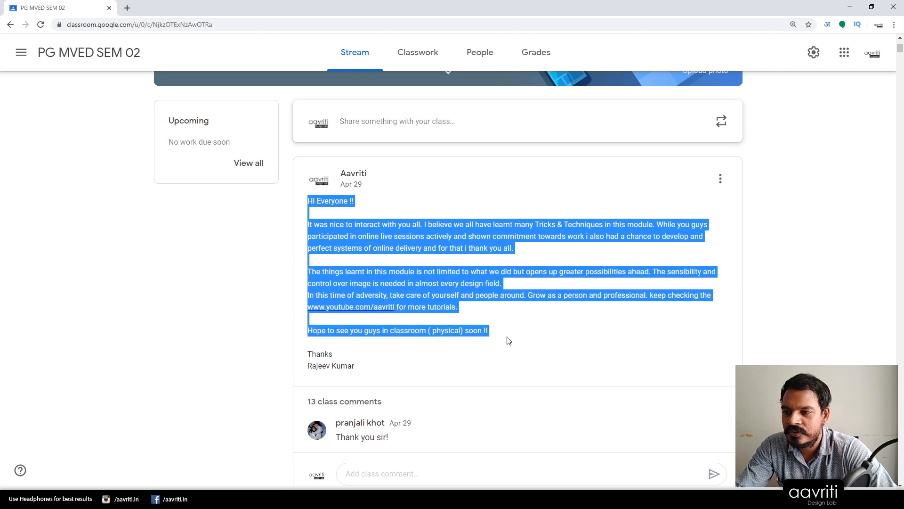
click(513, 341)
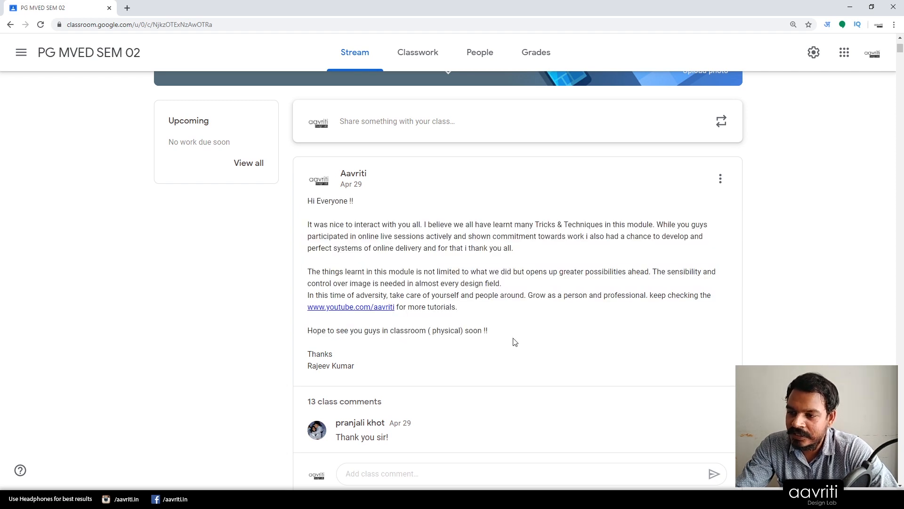
mouse_move(565, 371)
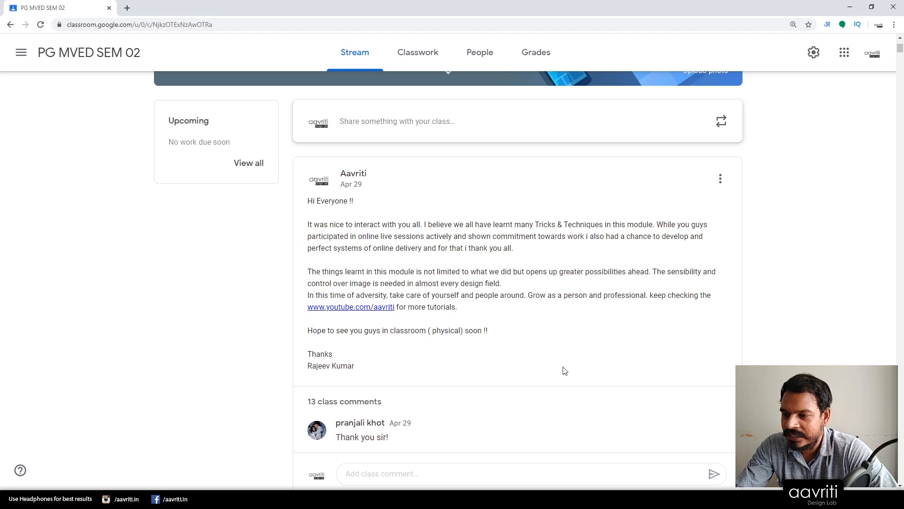
mouse_move(647, 390)
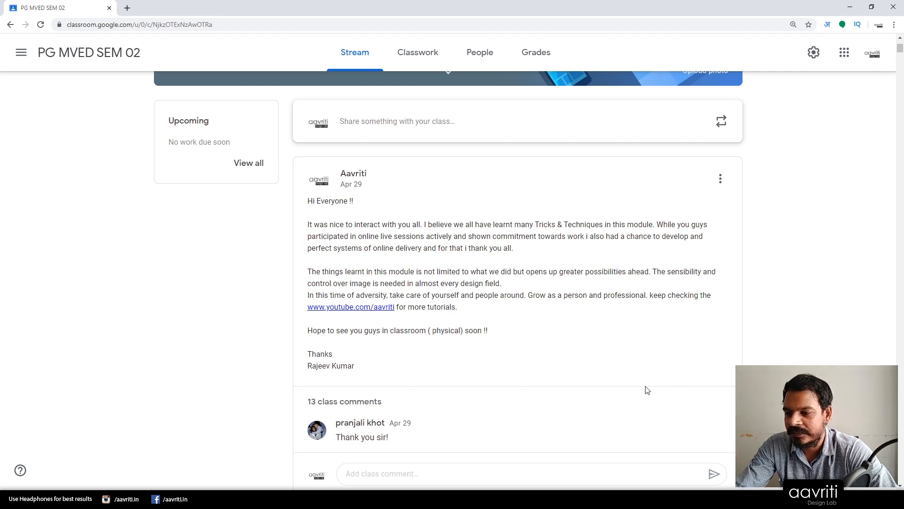
scroll(down, 3)
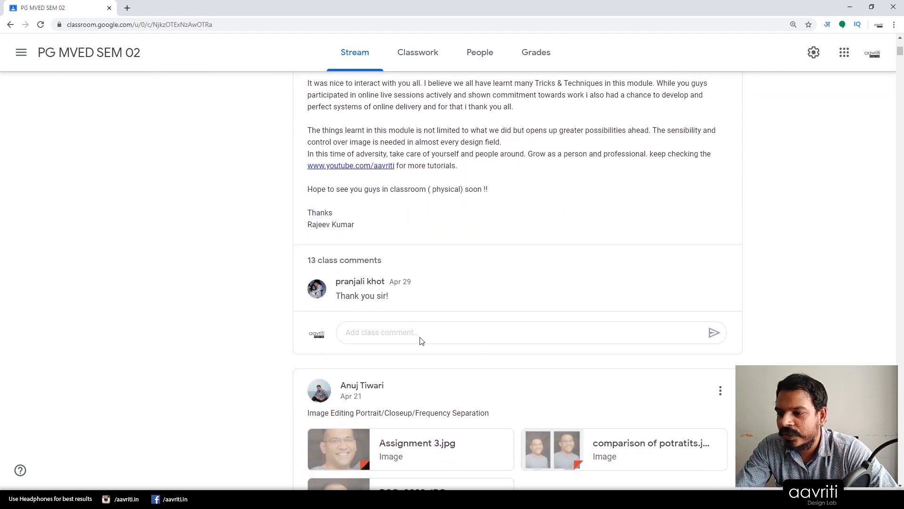
scroll(up, 3)
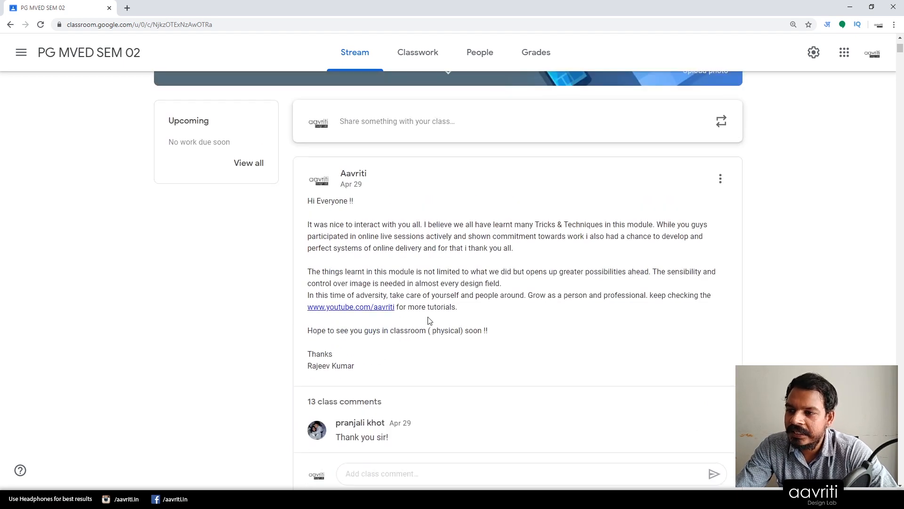
mouse_move(504, 88)
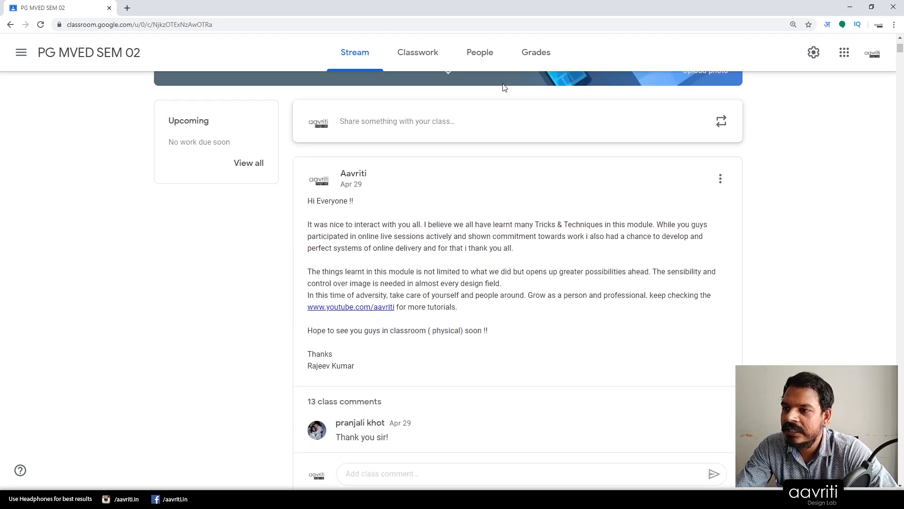
mouse_move(444, 399)
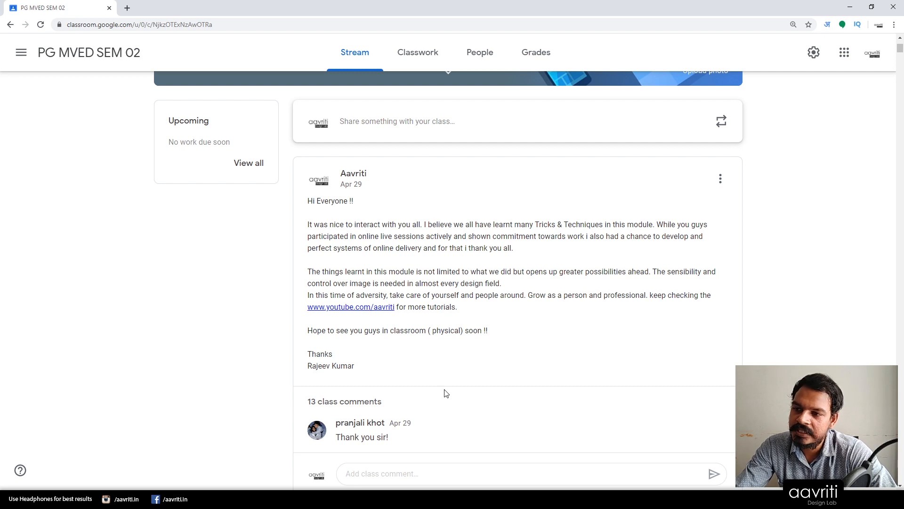
mouse_move(450, 381)
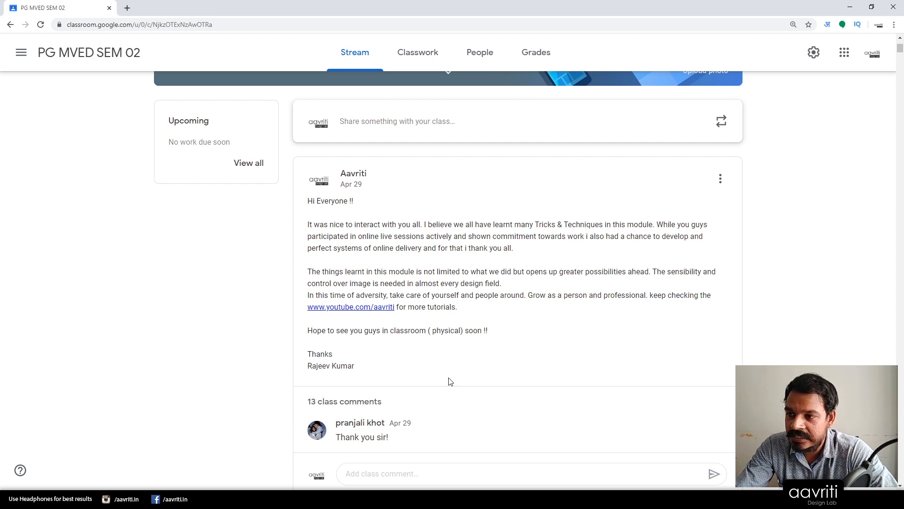
mouse_move(460, 364)
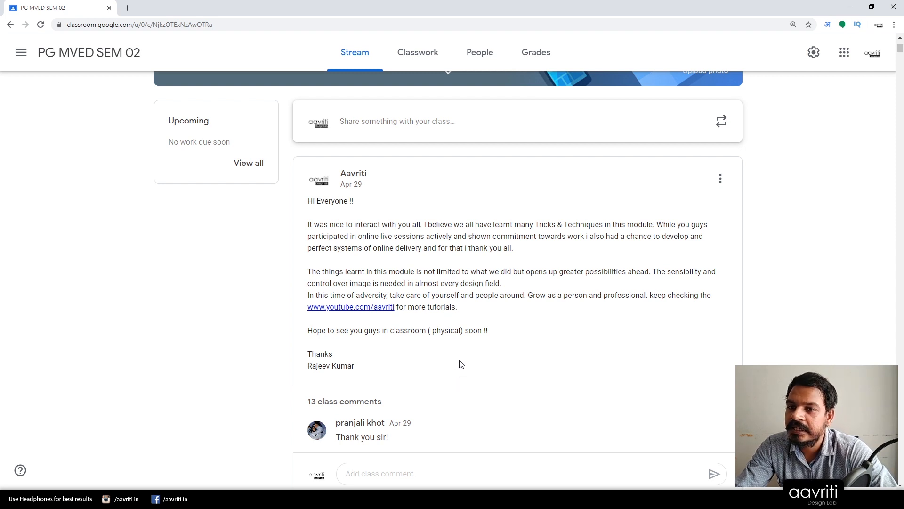
Step: Scroll the PG MVED SEM 02 stream down to older mid-April student posts
scroll(down, 3)
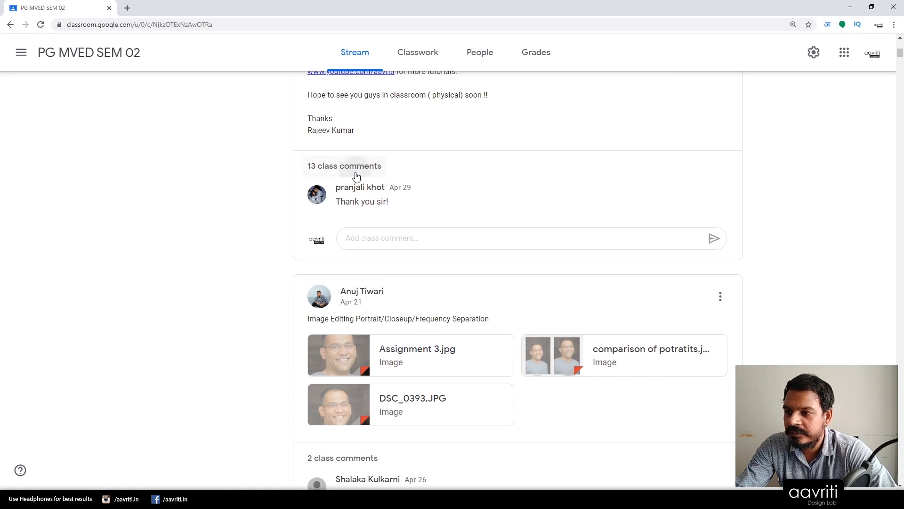
scroll(up, 3)
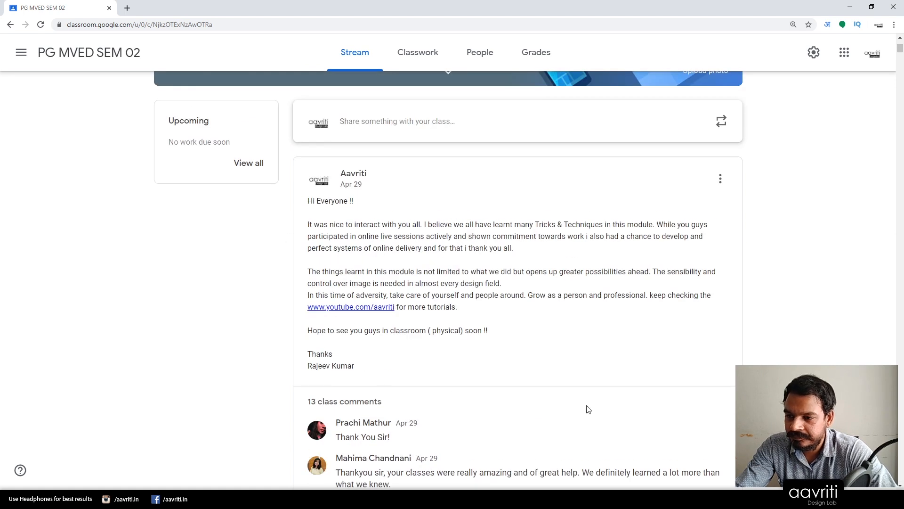
scroll(down, 3)
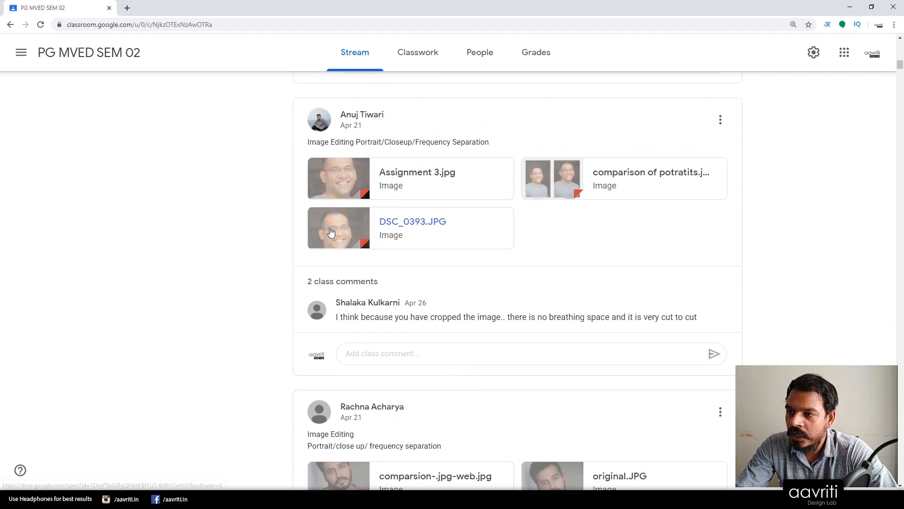
mouse_move(484, 141)
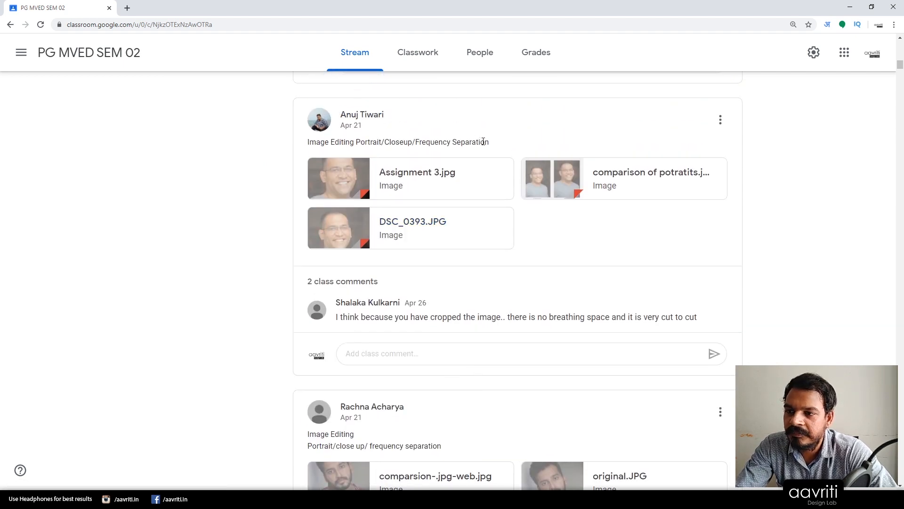
mouse_move(316, 139)
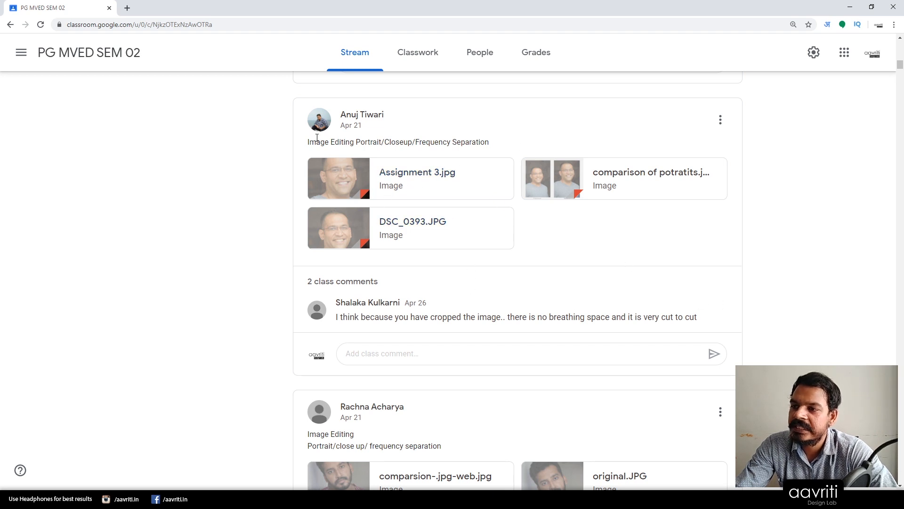
mouse_move(509, 248)
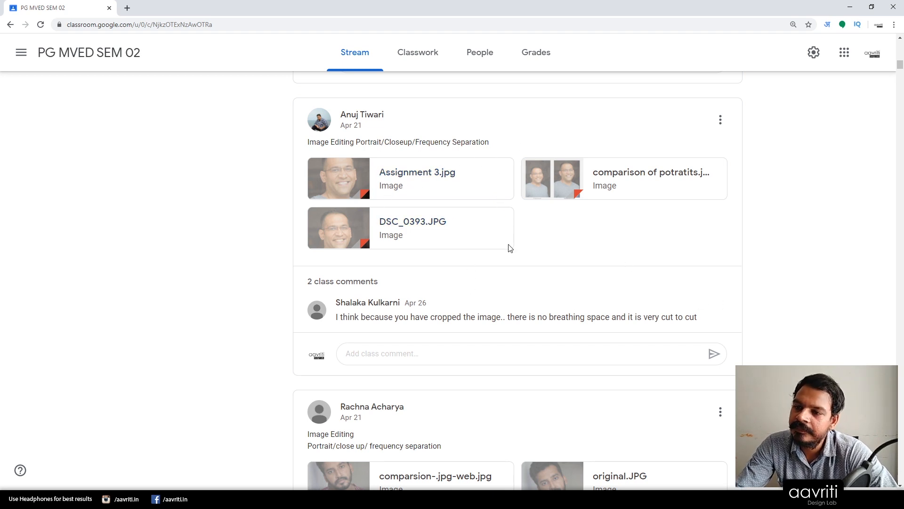
mouse_move(413, 221)
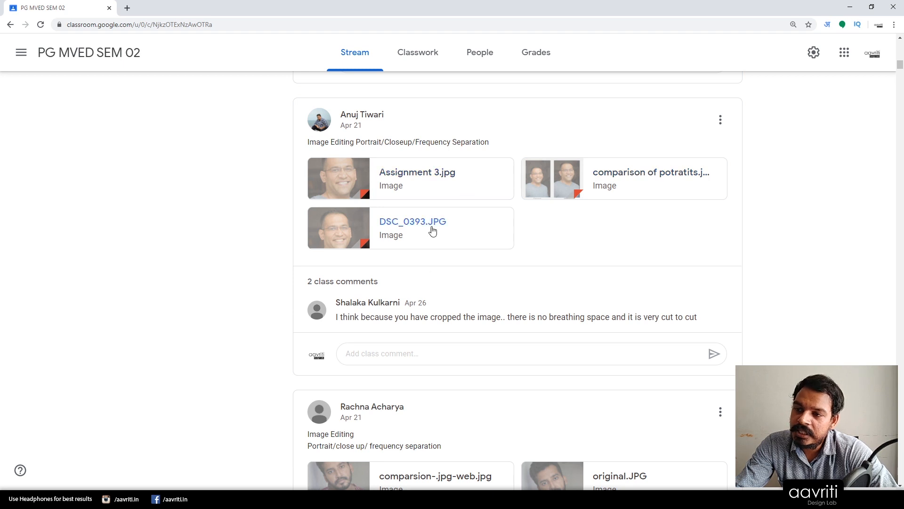
mouse_move(418, 52)
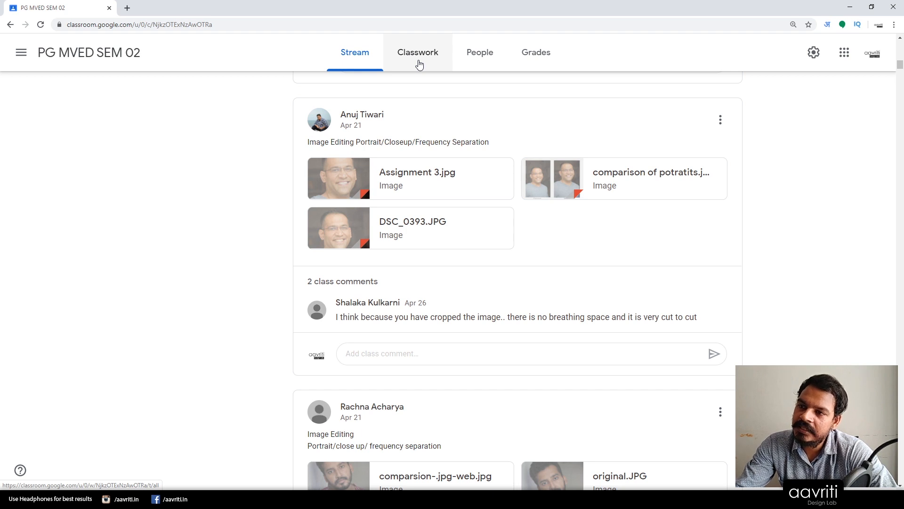
mouse_move(424, 85)
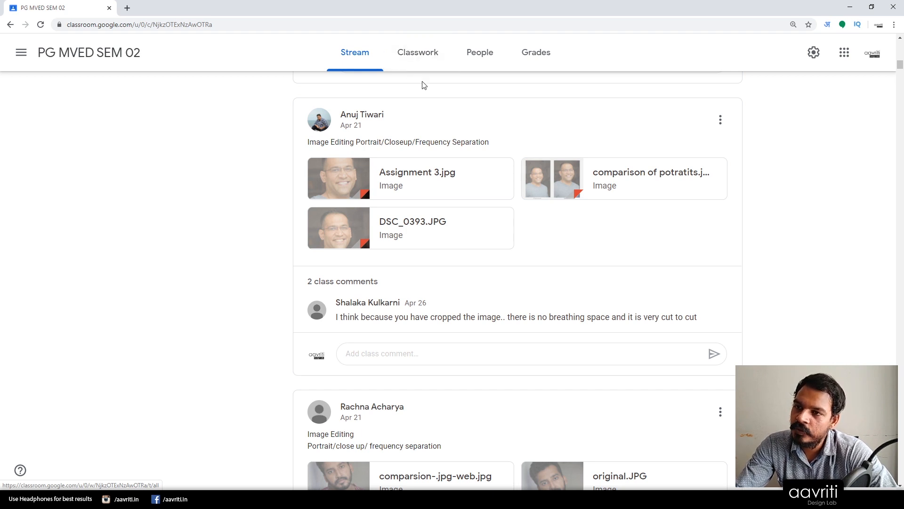
mouse_move(480, 51)
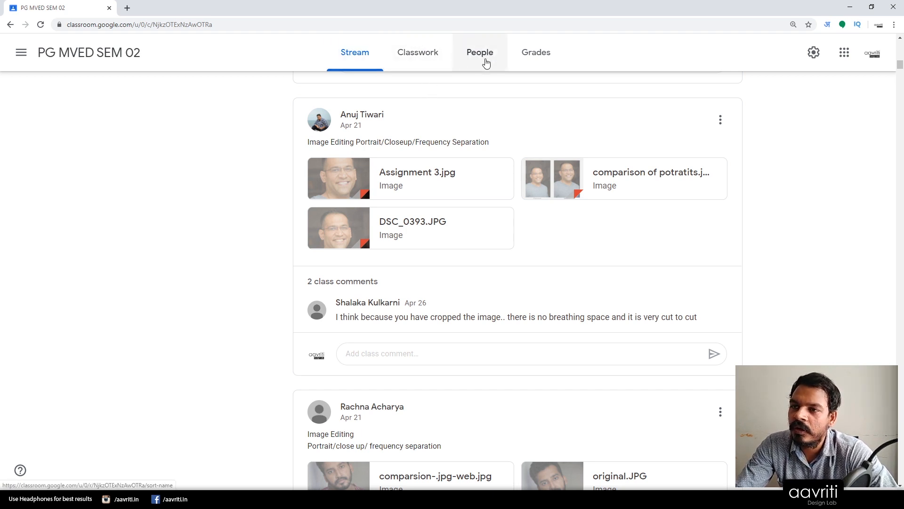
mouse_move(492, 389)
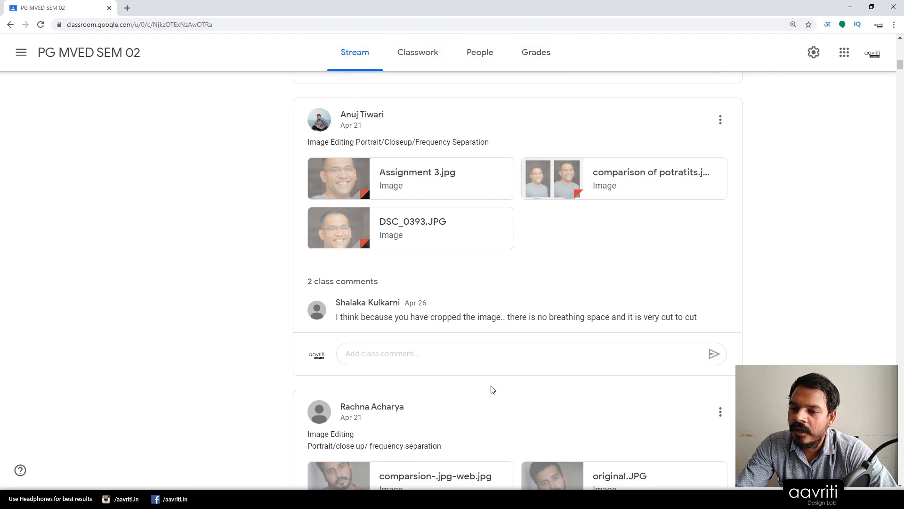
mouse_move(486, 350)
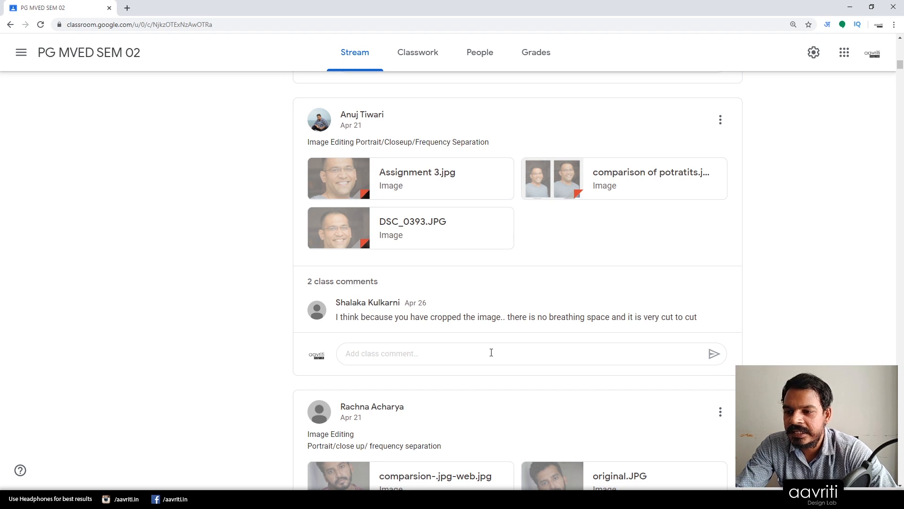
scroll(down, 3)
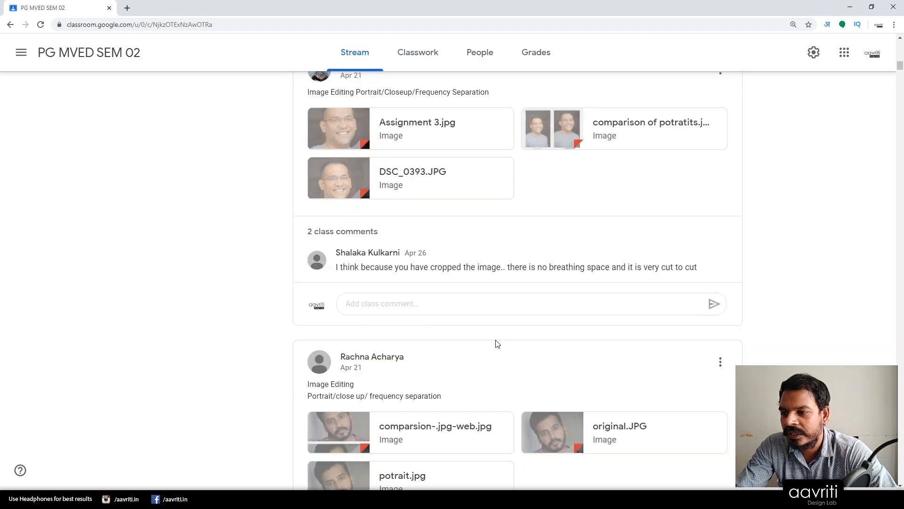
scroll(down, 3)
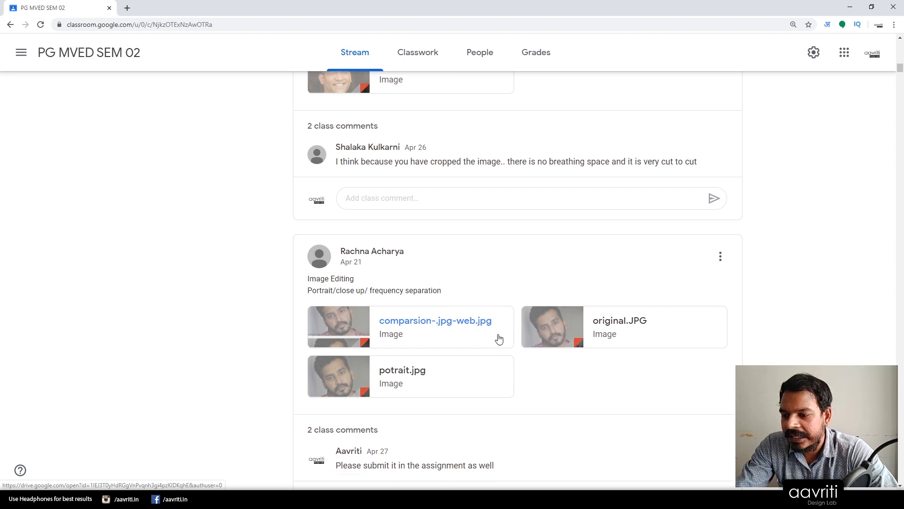
scroll(down, 3)
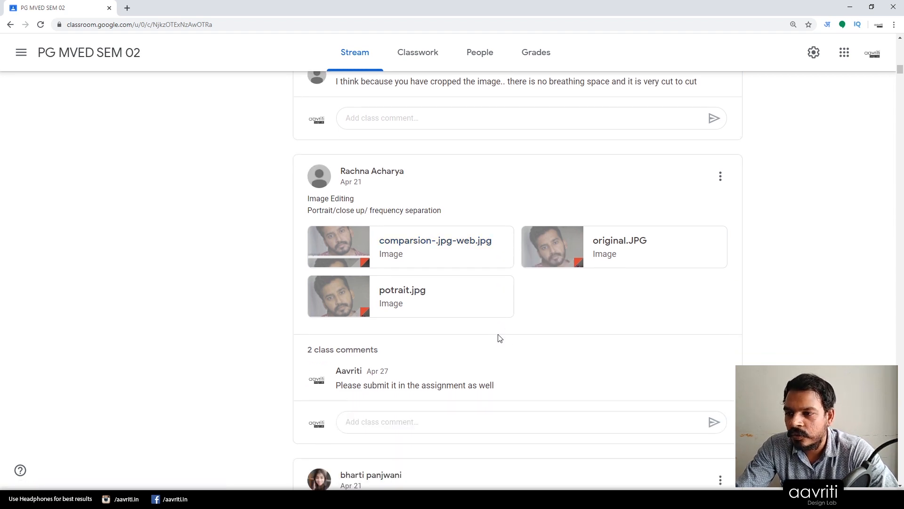
scroll(down, 3)
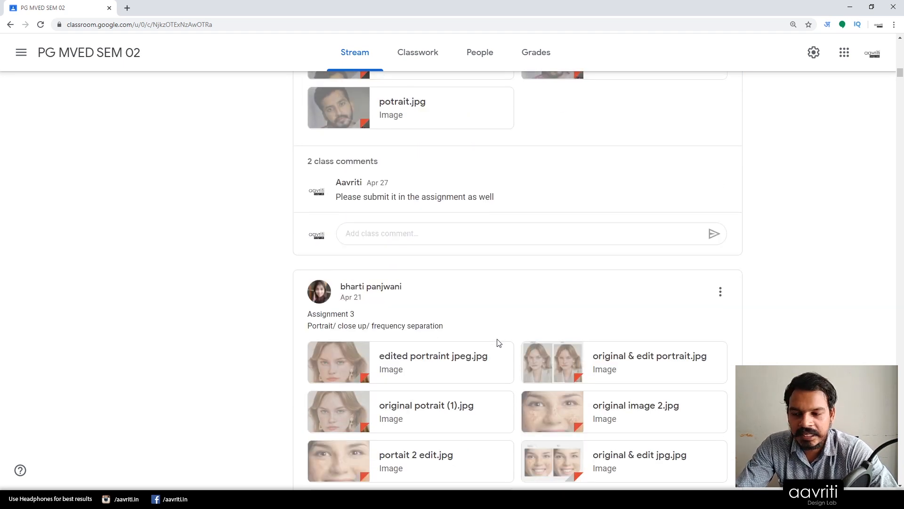
scroll(down, 3)
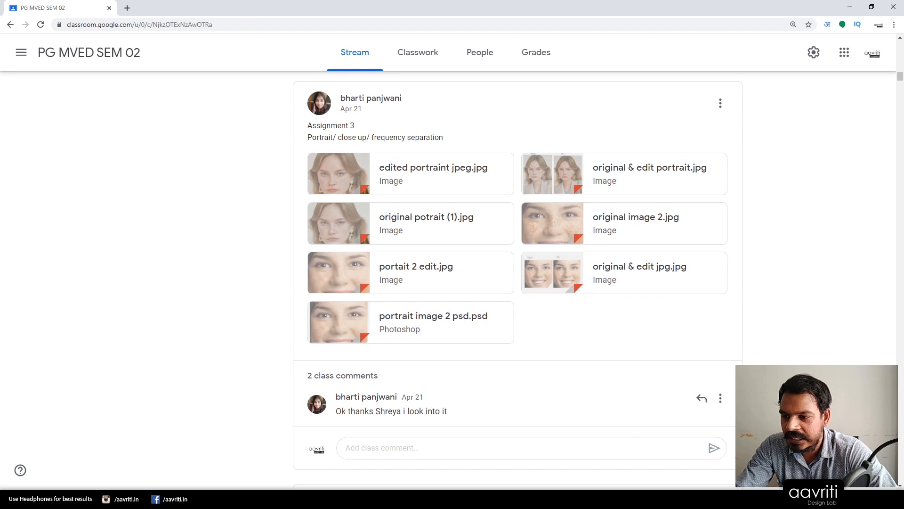
scroll(down, 3)
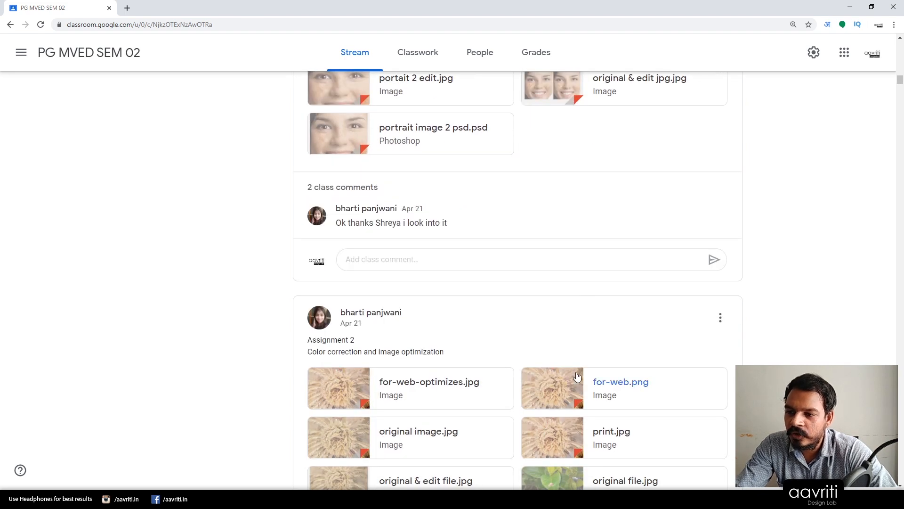
scroll(down, 3)
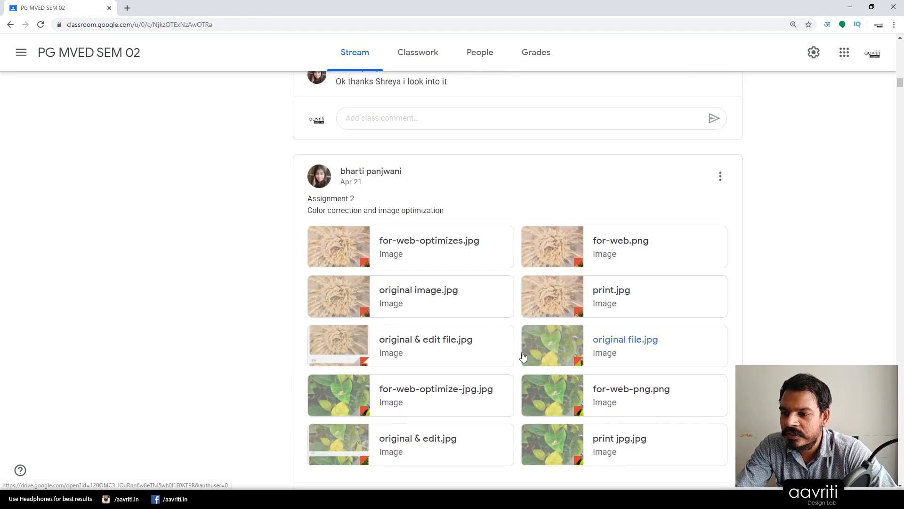
scroll(down, 3)
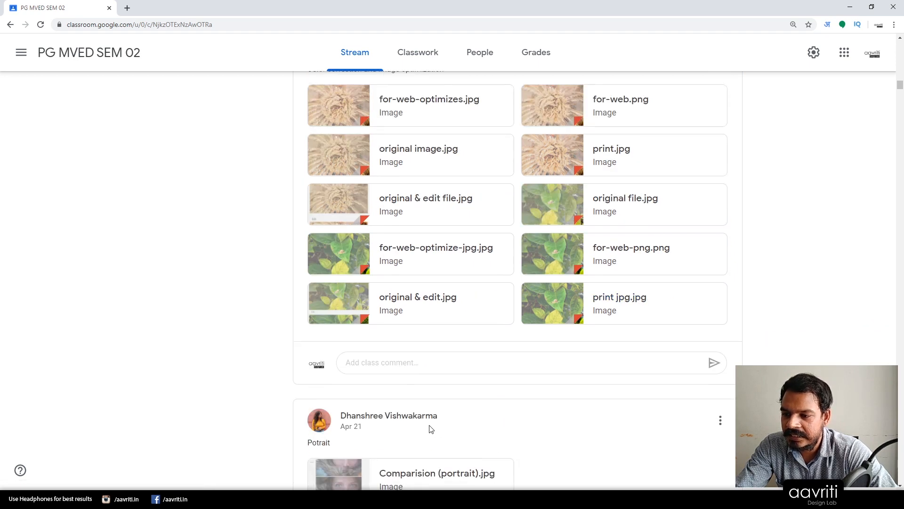
scroll(down, 3)
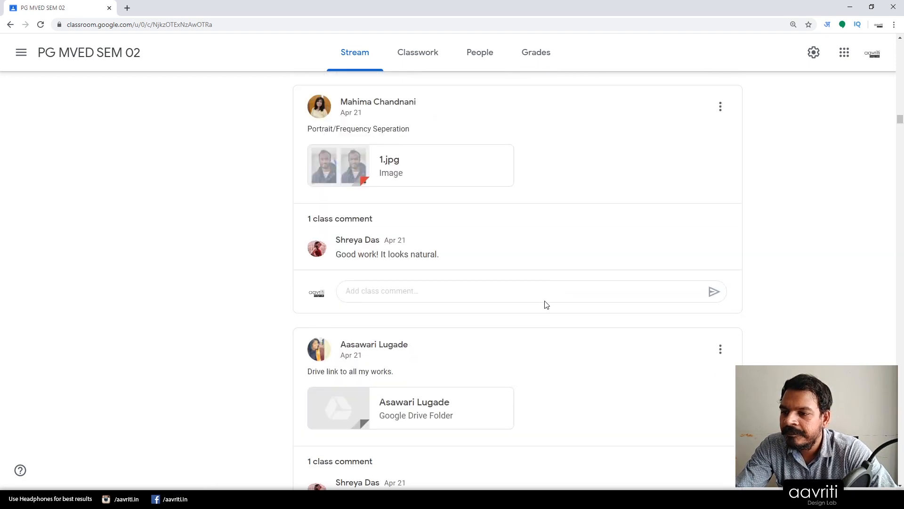
scroll(down, 3)
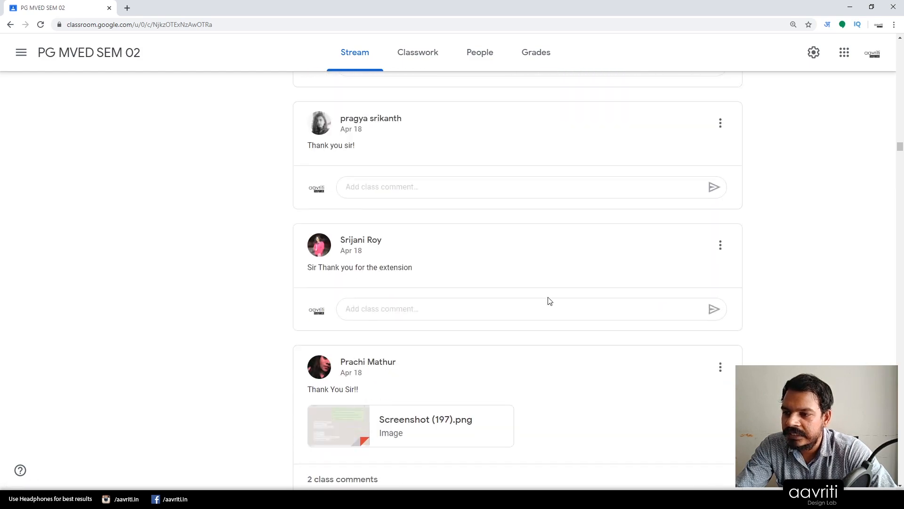
scroll(up, 3)
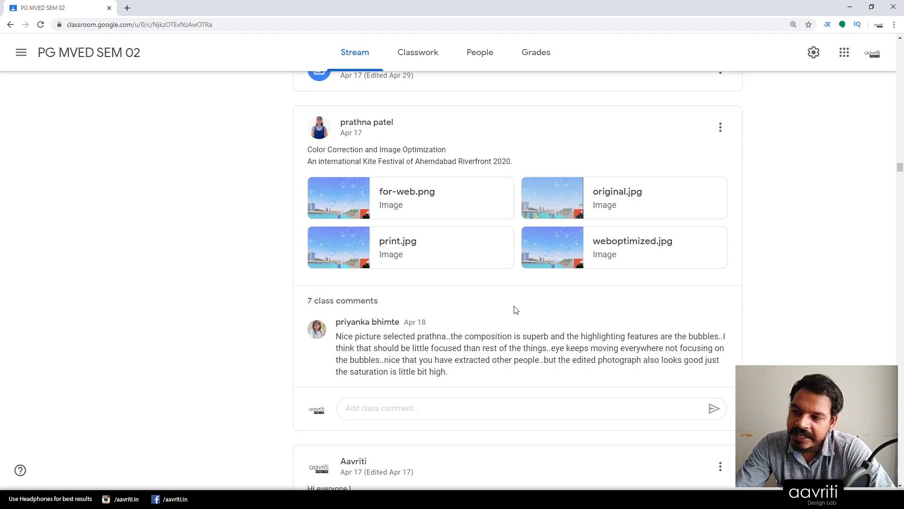
mouse_move(694, 267)
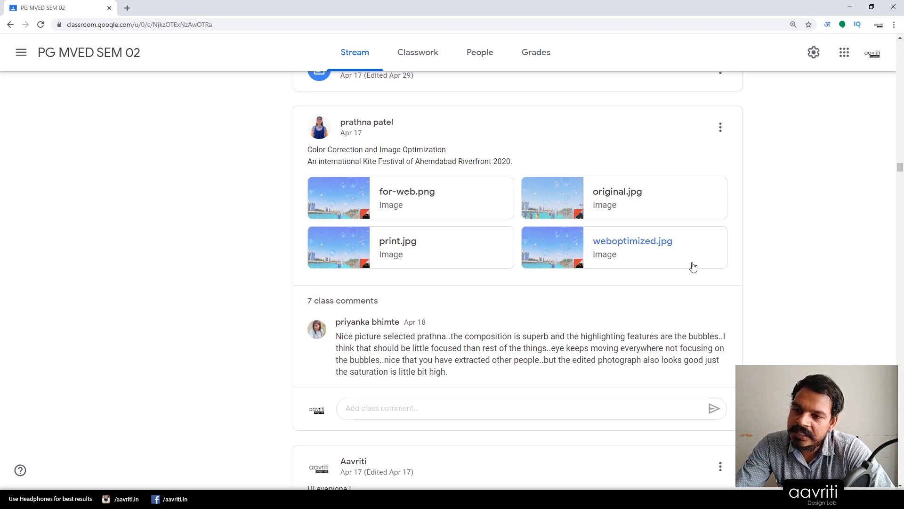
mouse_move(525, 268)
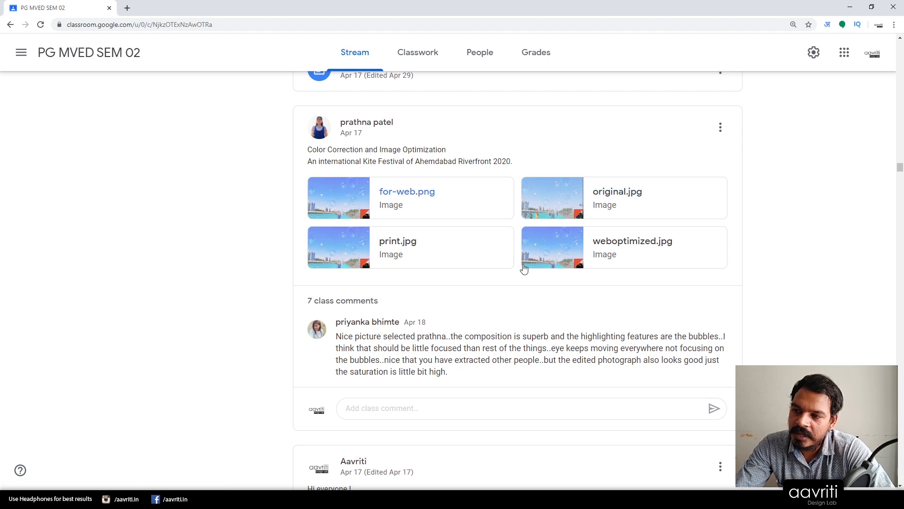
mouse_move(227, 250)
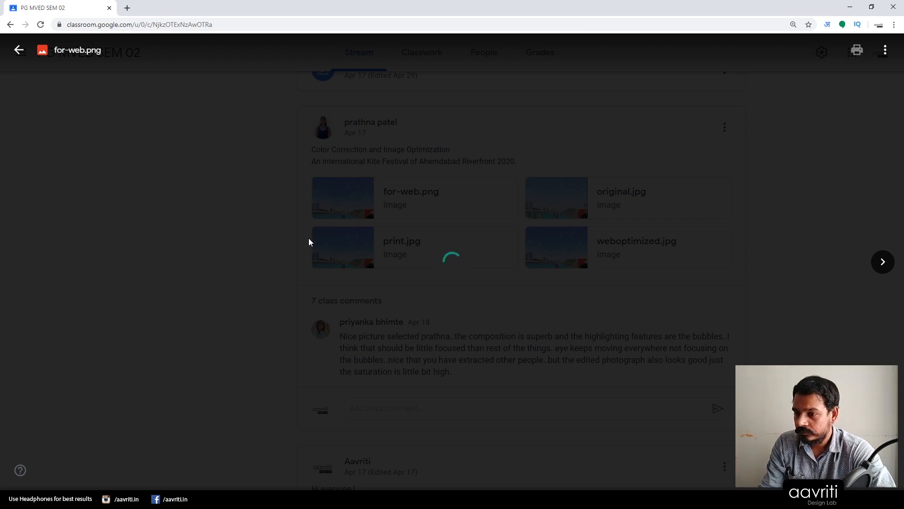
click(343, 198)
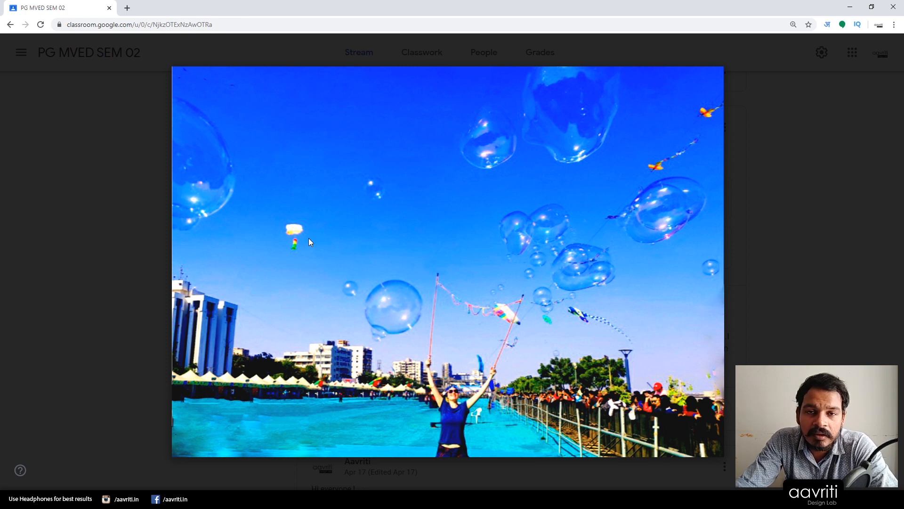
mouse_move(422, 231)
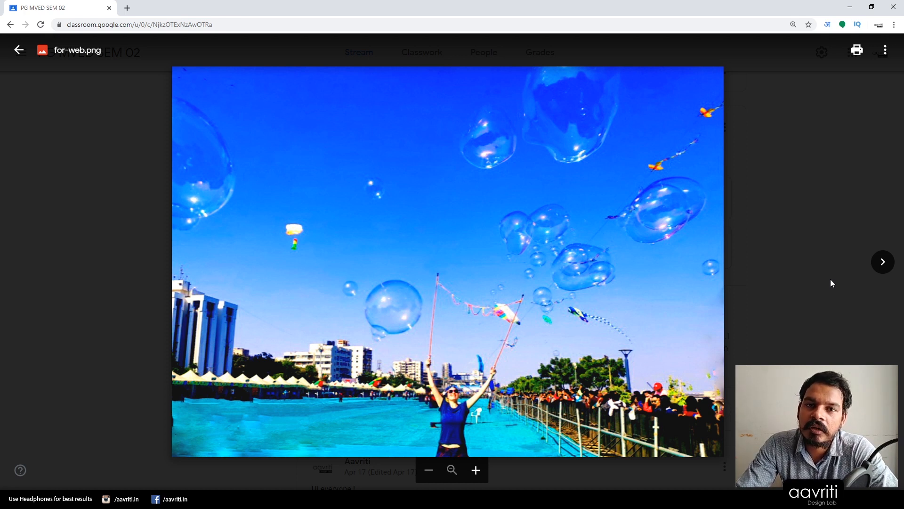
mouse_move(882, 261)
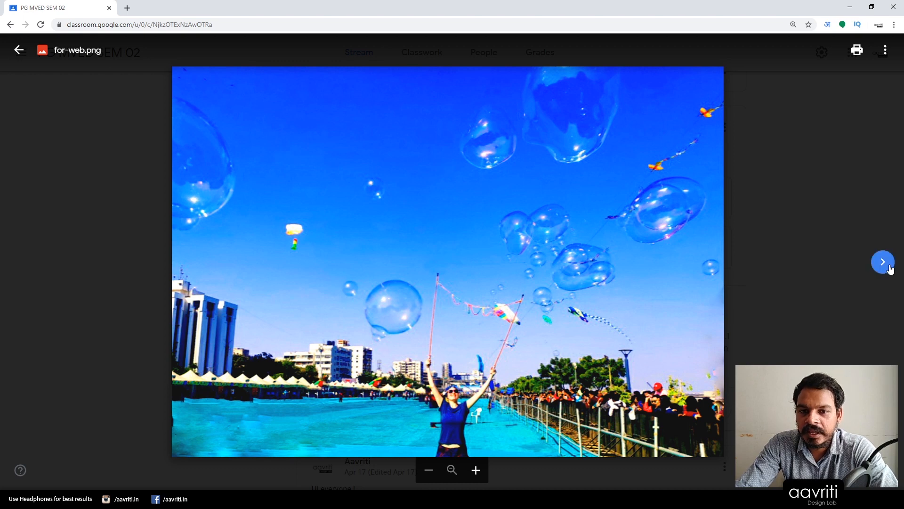
click(882, 261)
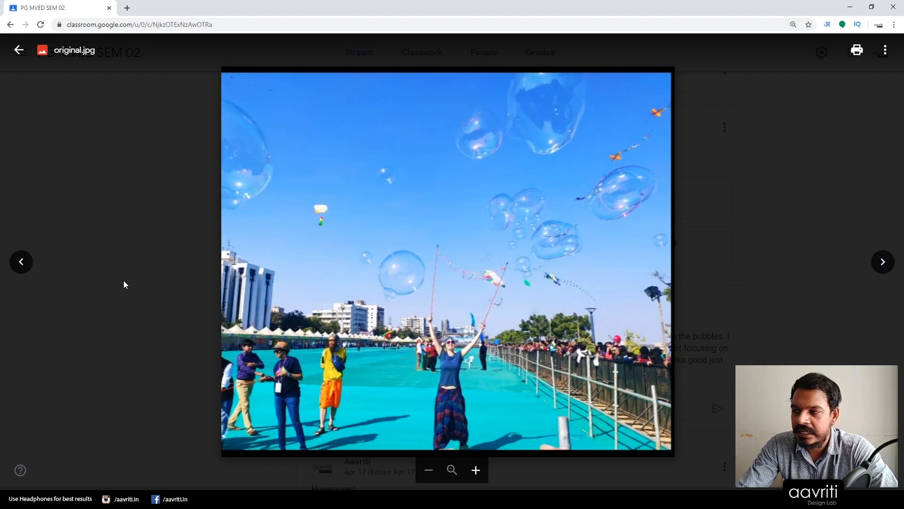
click(883, 261)
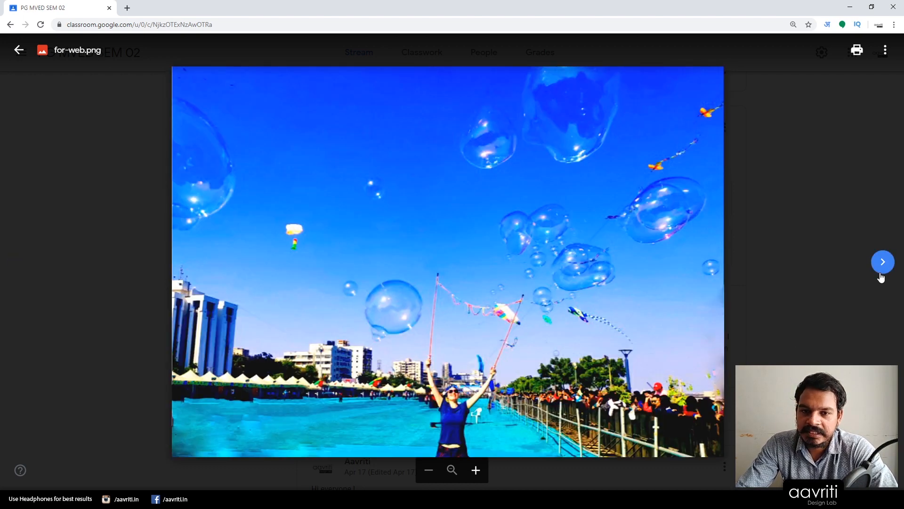
mouse_move(715, 352)
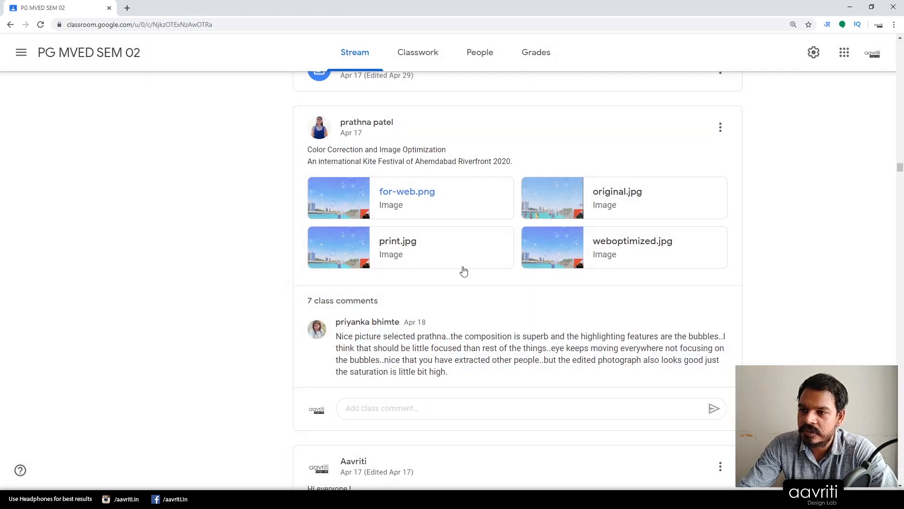
mouse_move(510, 286)
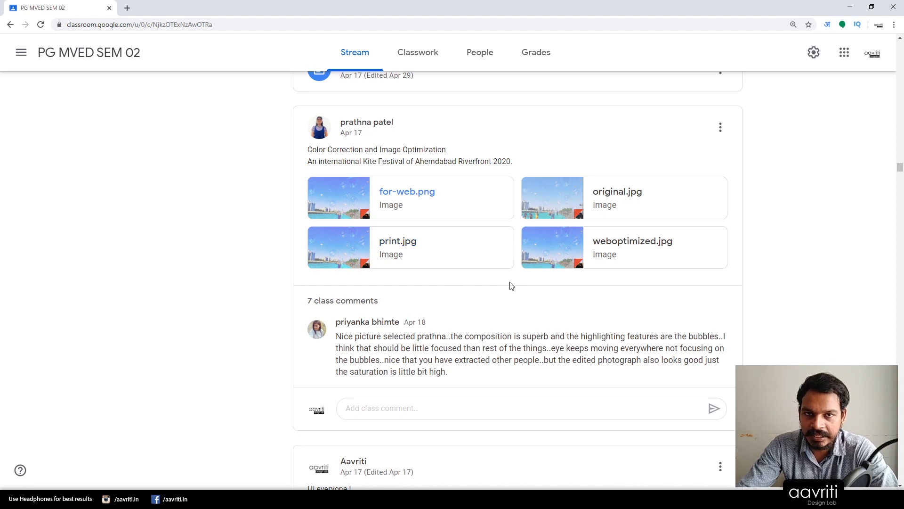
mouse_move(406, 191)
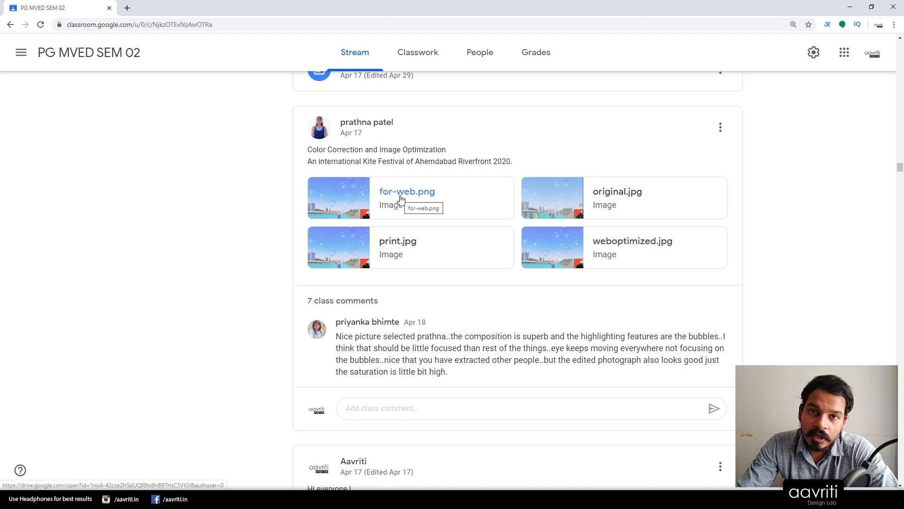
mouse_move(421, 221)
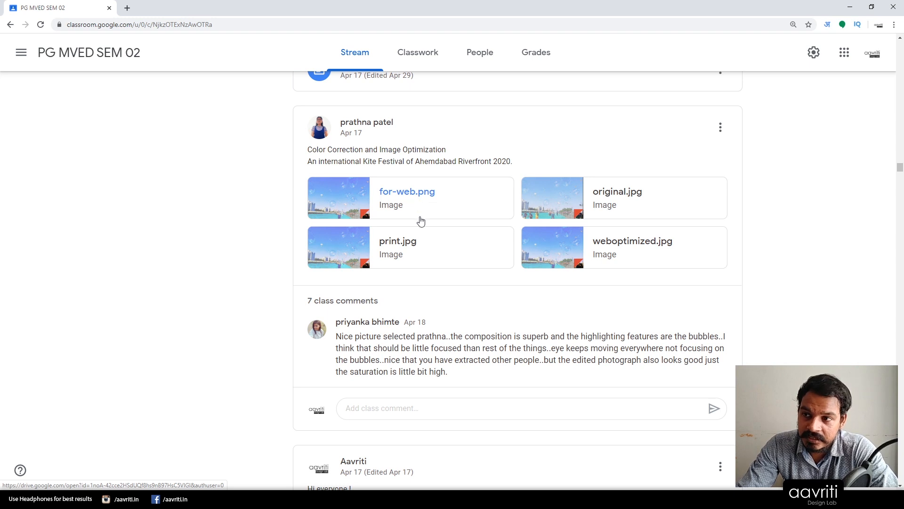
mouse_move(517, 295)
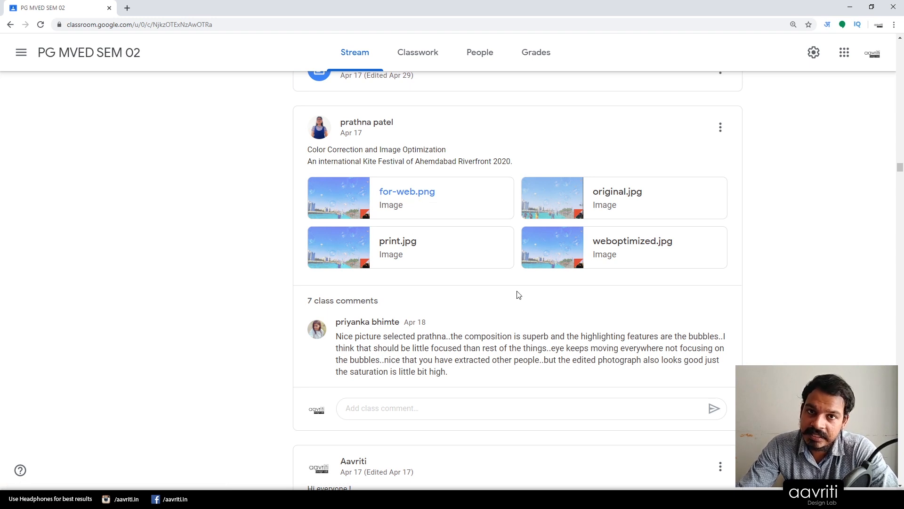
mouse_move(266, 144)
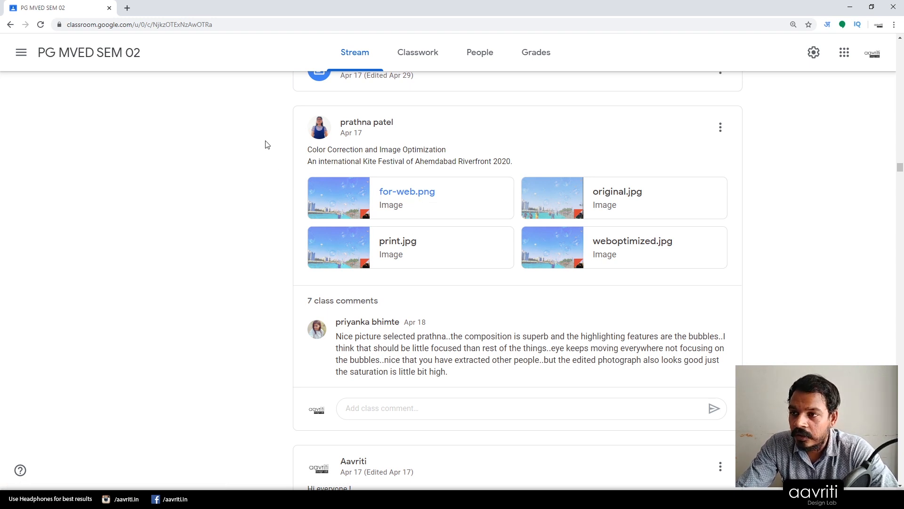
mouse_move(342, 304)
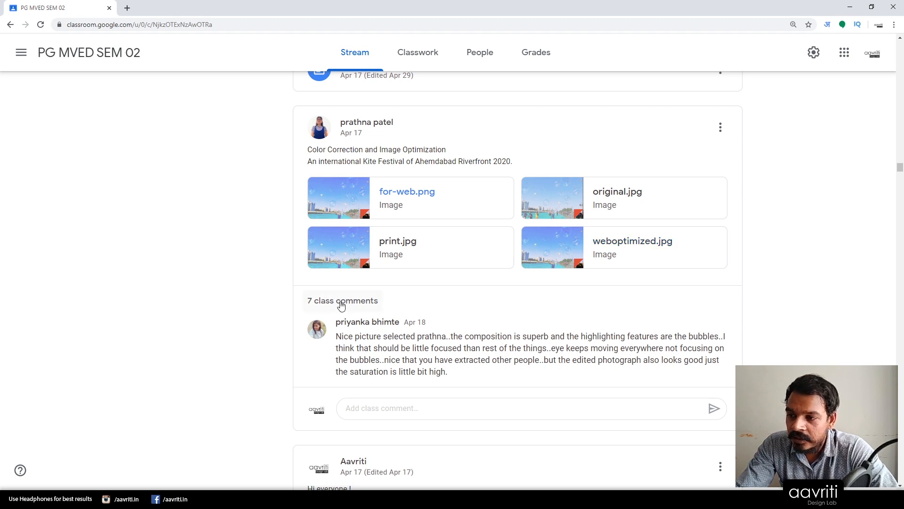
scroll(down, 3)
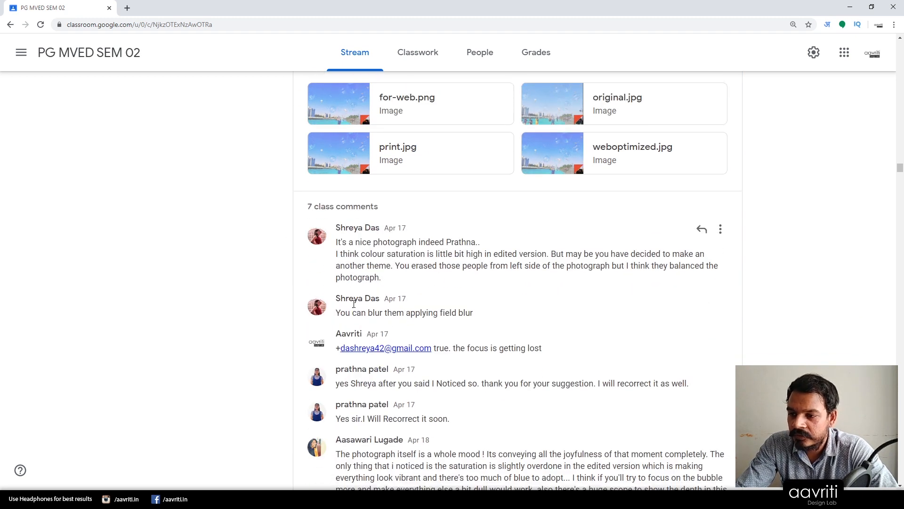
scroll(down, 3)
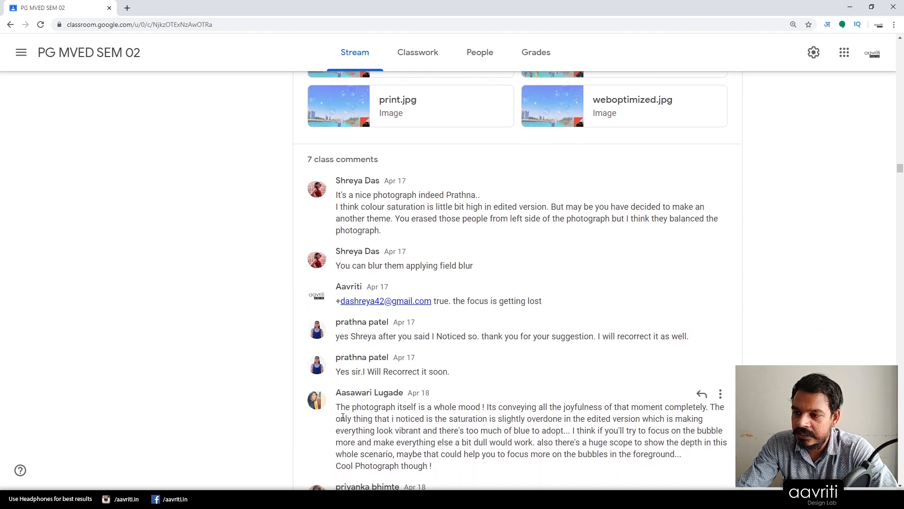
scroll(up, 3)
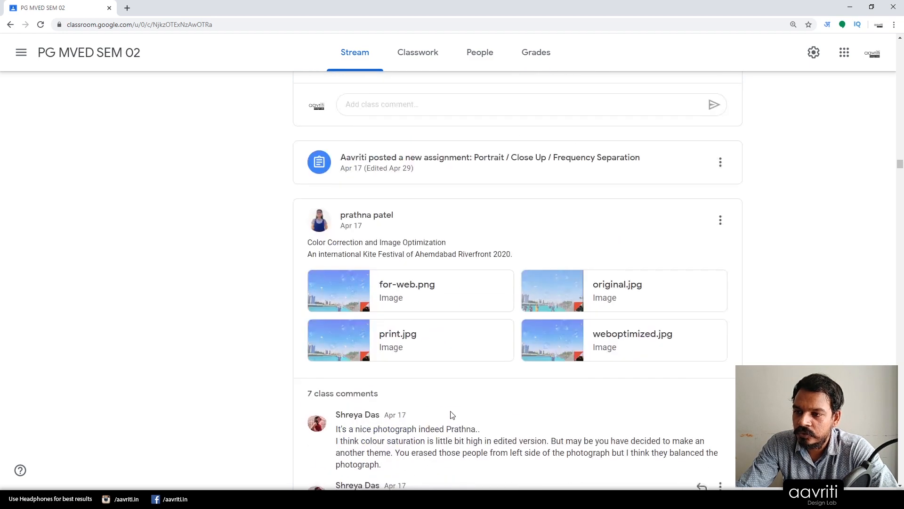
scroll(down, 3)
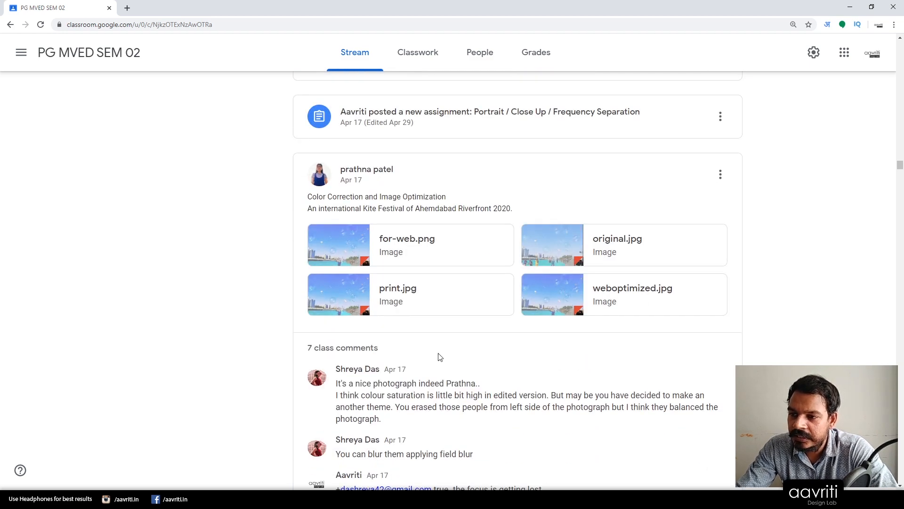
mouse_move(461, 199)
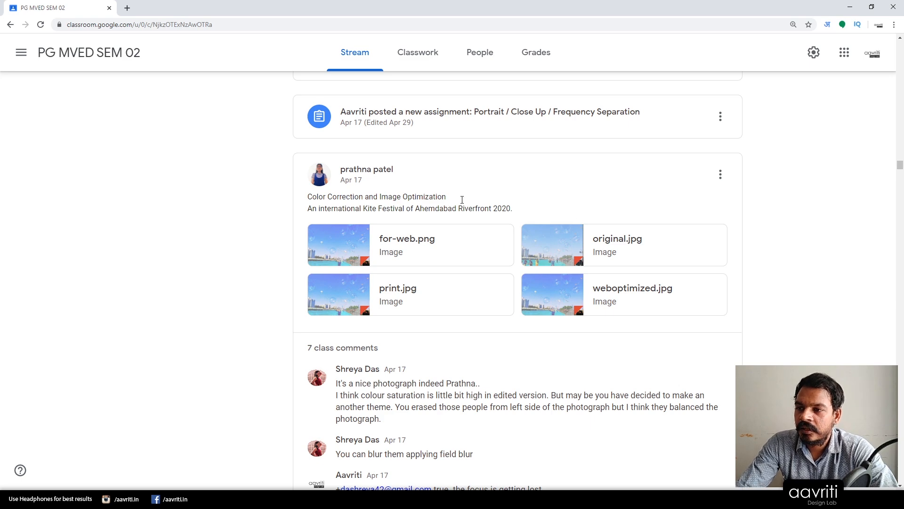
scroll(down, 3)
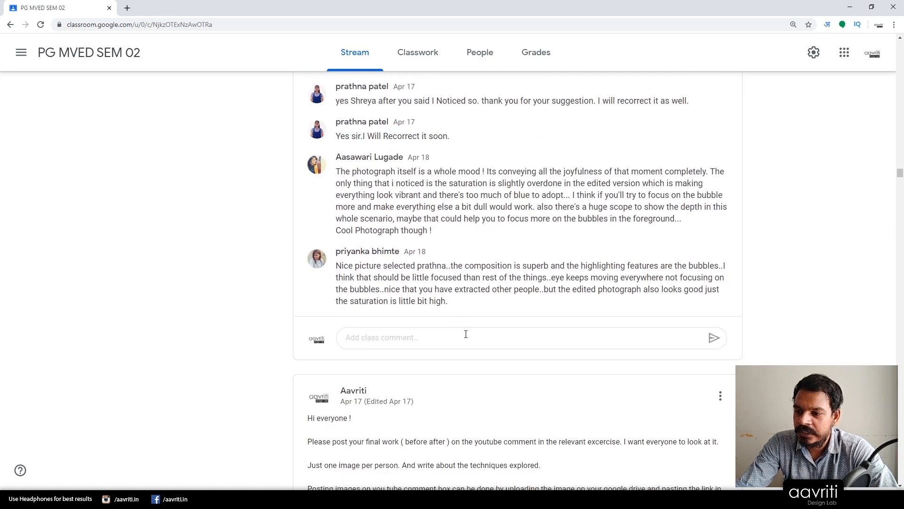
scroll(up, 3)
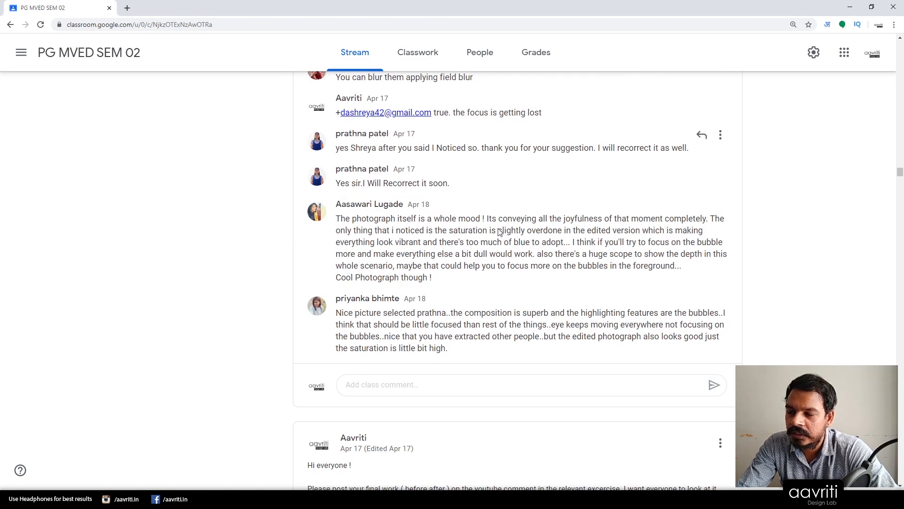
scroll(down, 3)
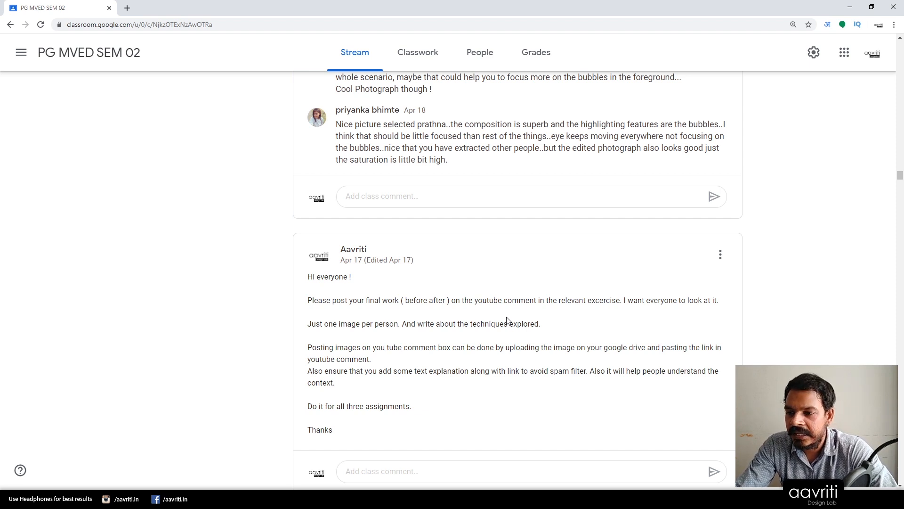
scroll(down, 3)
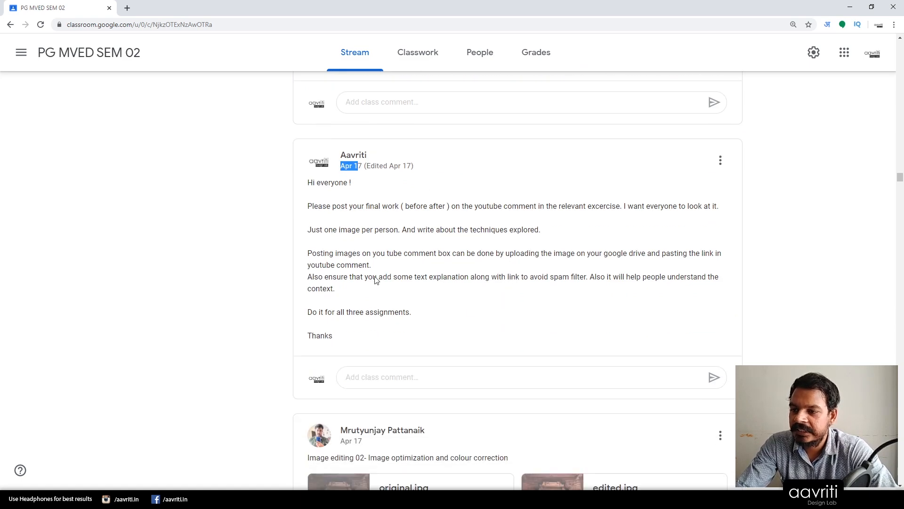
scroll(down, 3)
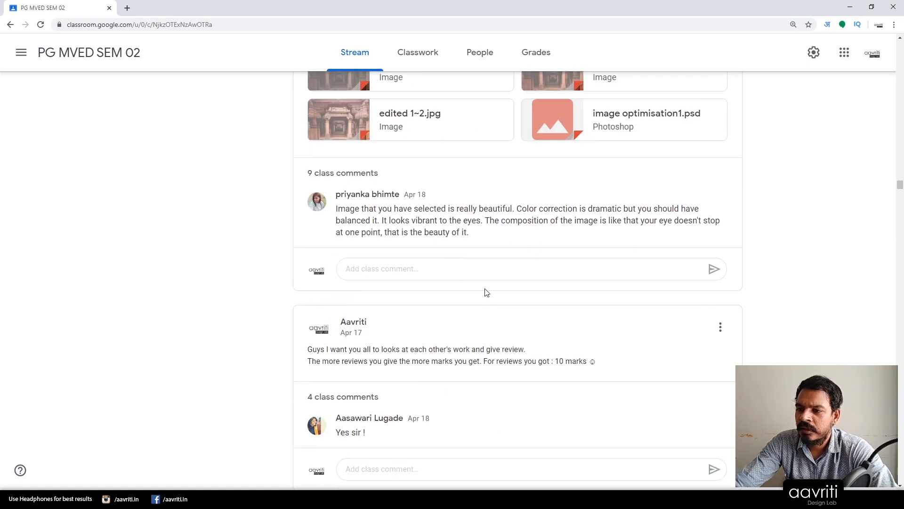
scroll(down, 3)
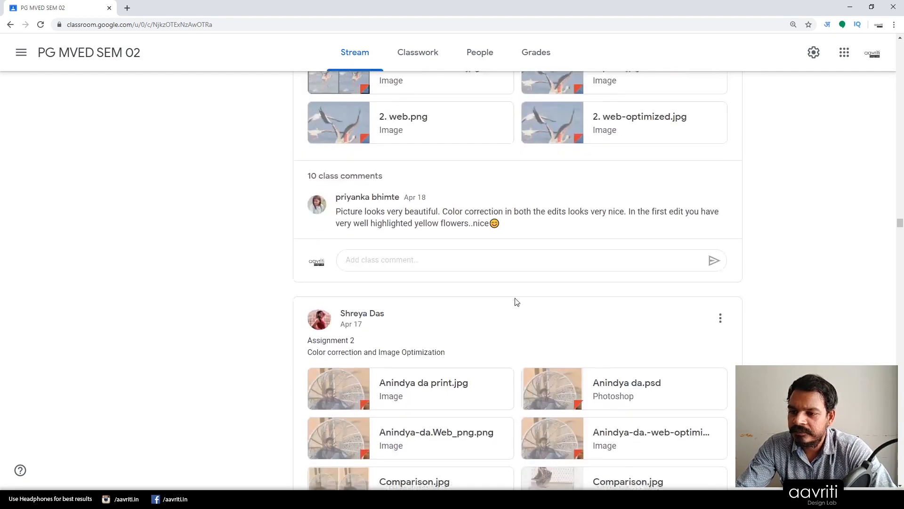
scroll(down, 3)
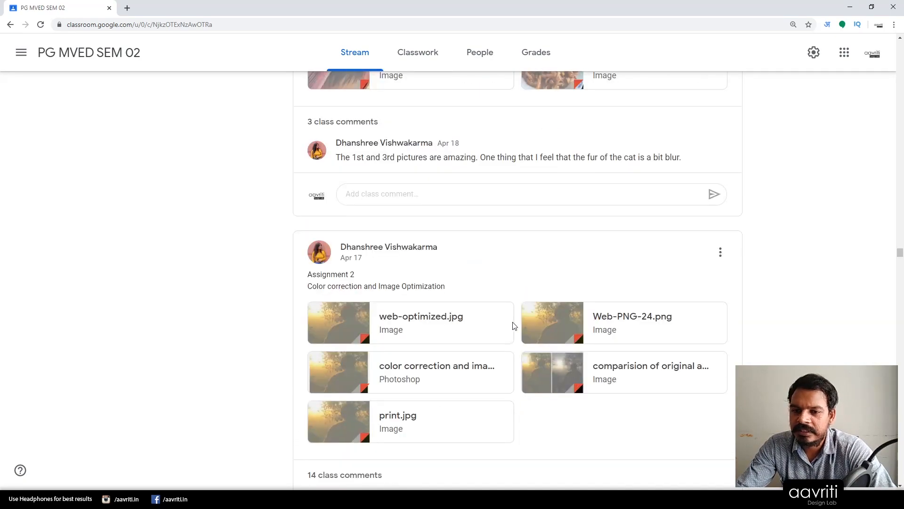
scroll(down, 3)
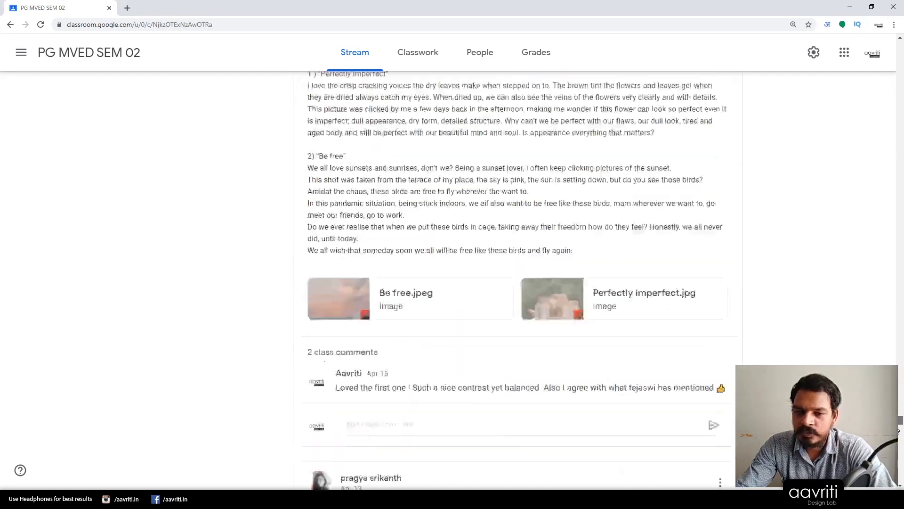
scroll(down, 3)
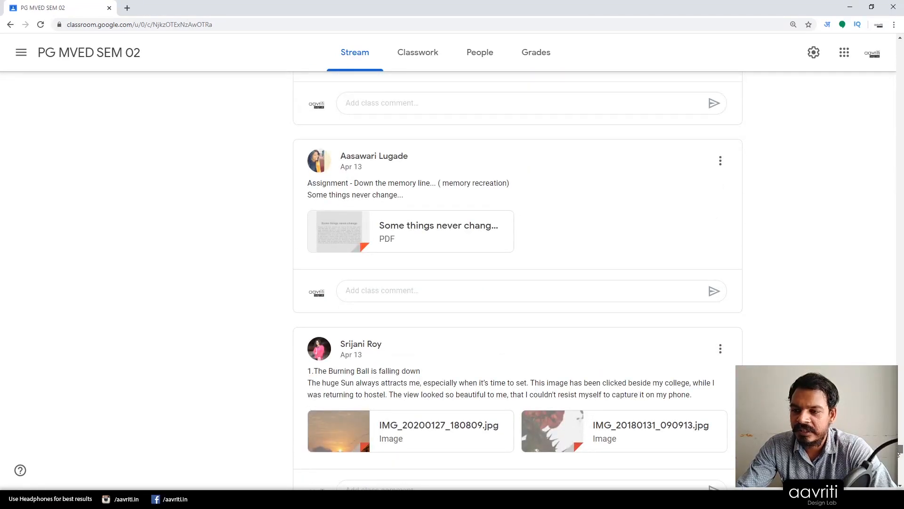
scroll(down, 3)
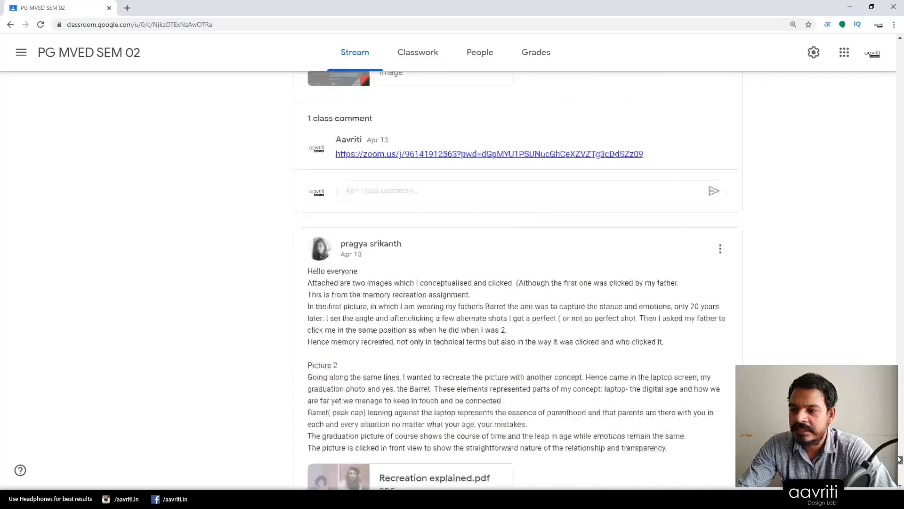
scroll(down, 3)
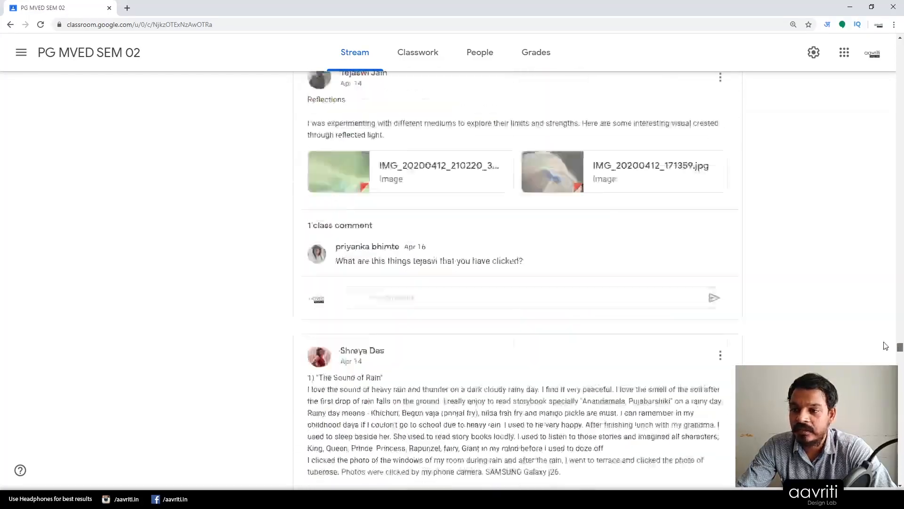
scroll(down, 3)
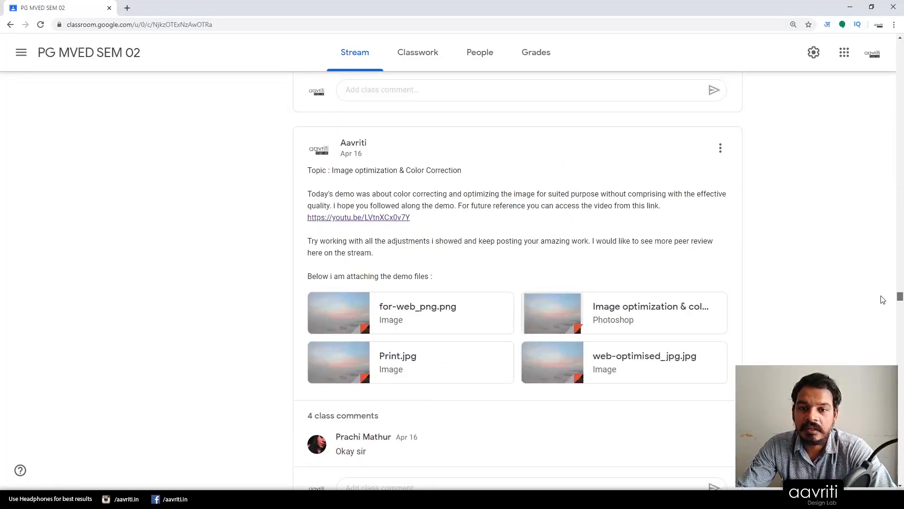
scroll(down, 3)
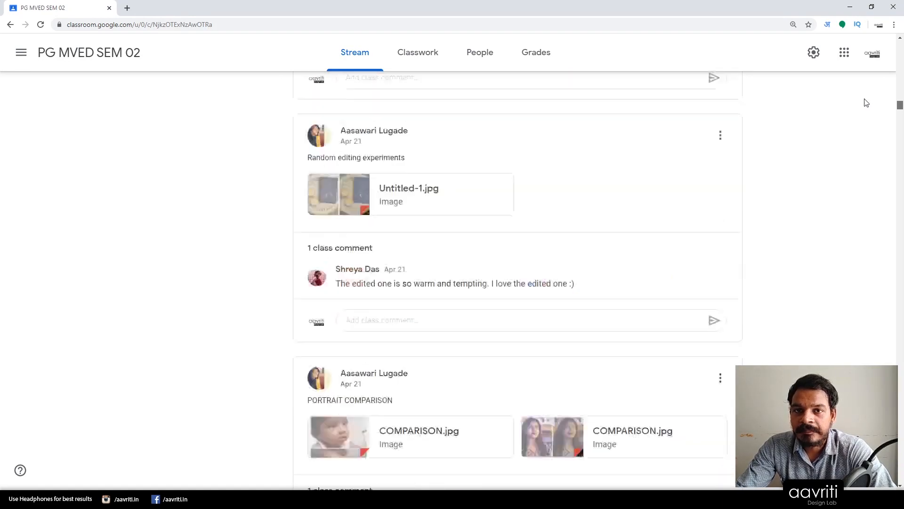
scroll(up, 3)
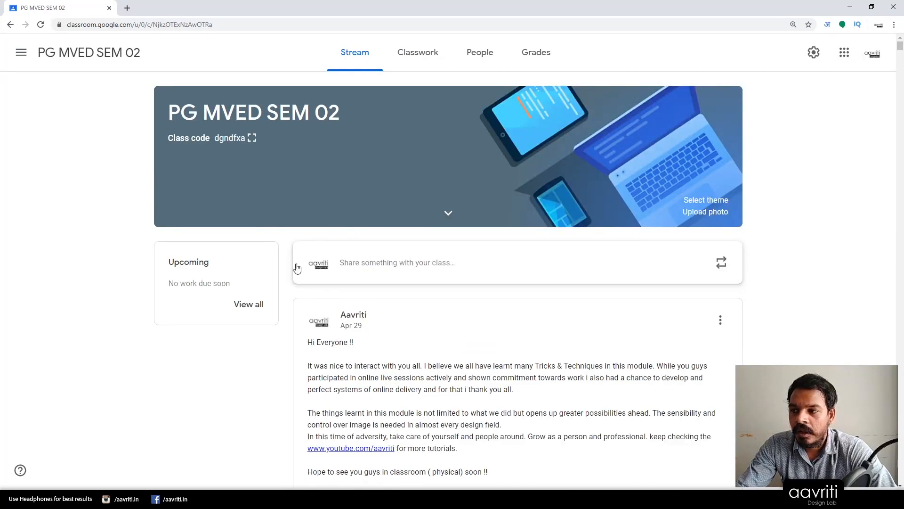
mouse_move(418, 52)
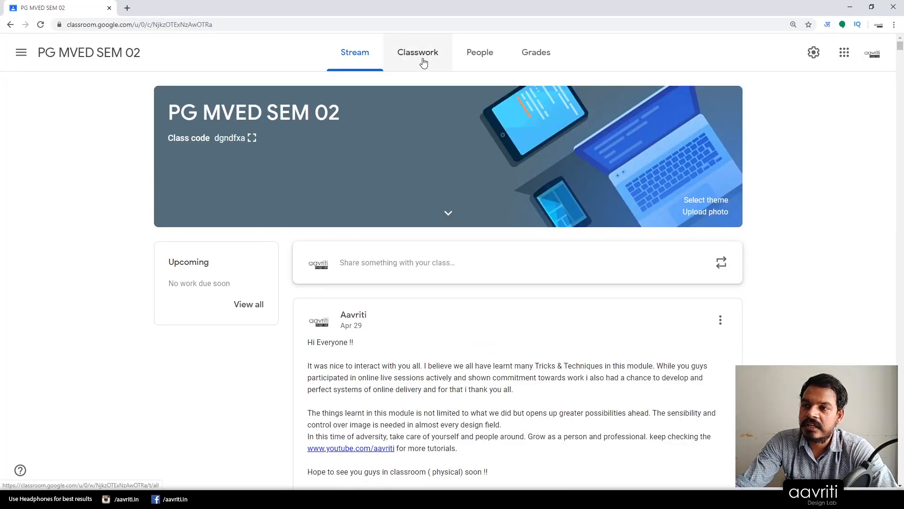
Step: On Classwork, expand Portrait / Close Up / Frequency Separation showing 1 turned in, 18 graded
click(417, 51)
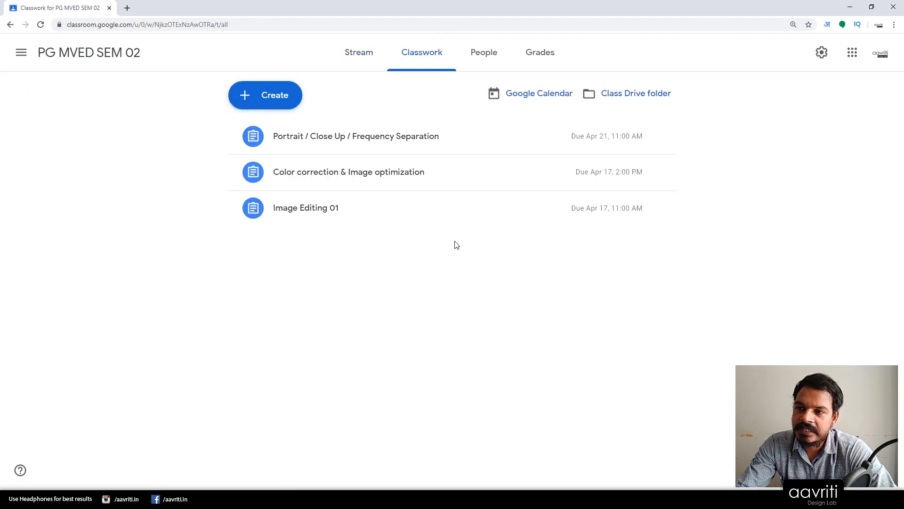
mouse_move(339, 221)
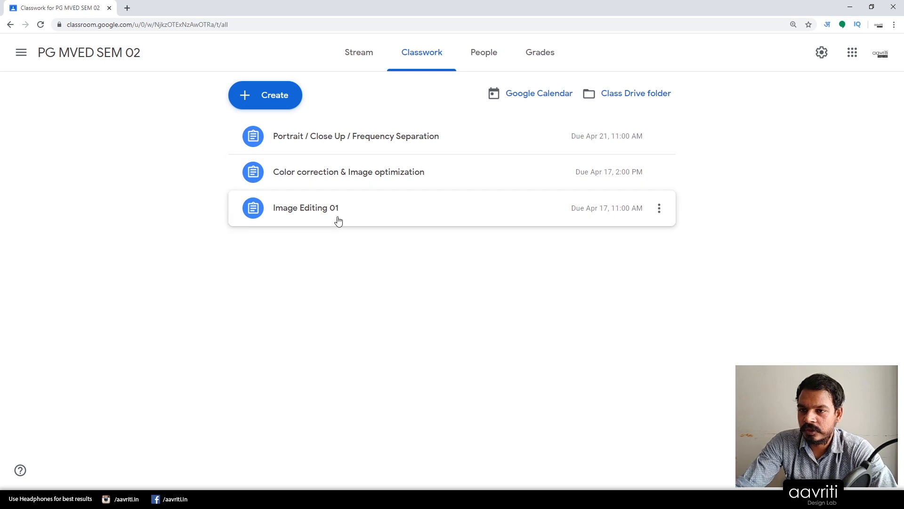
mouse_move(344, 142)
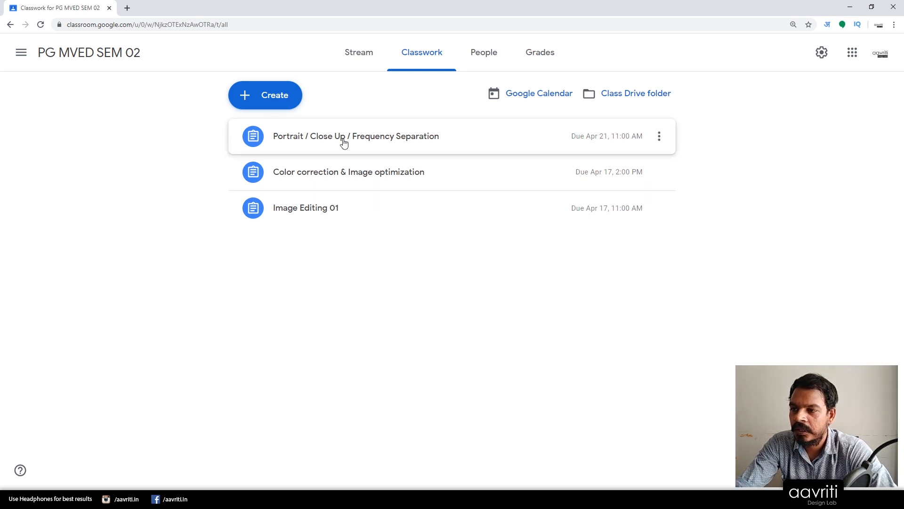
click(355, 136)
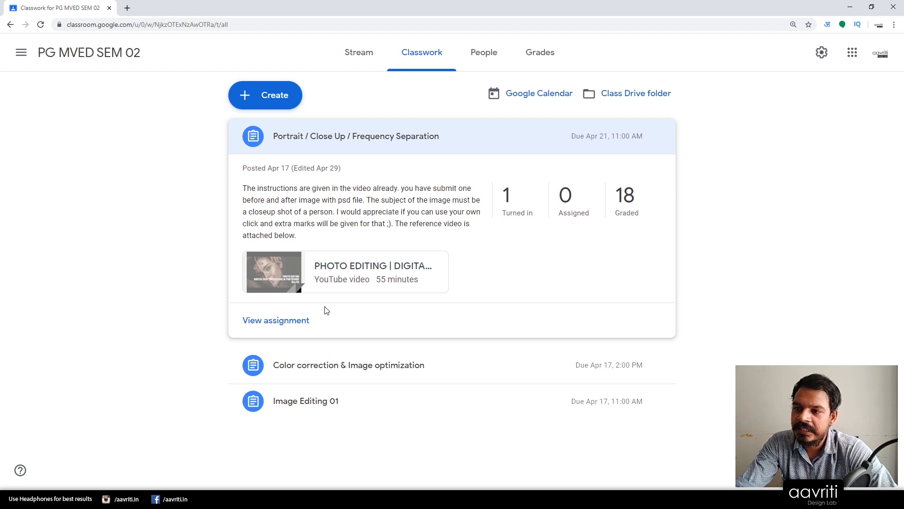
mouse_move(547, 229)
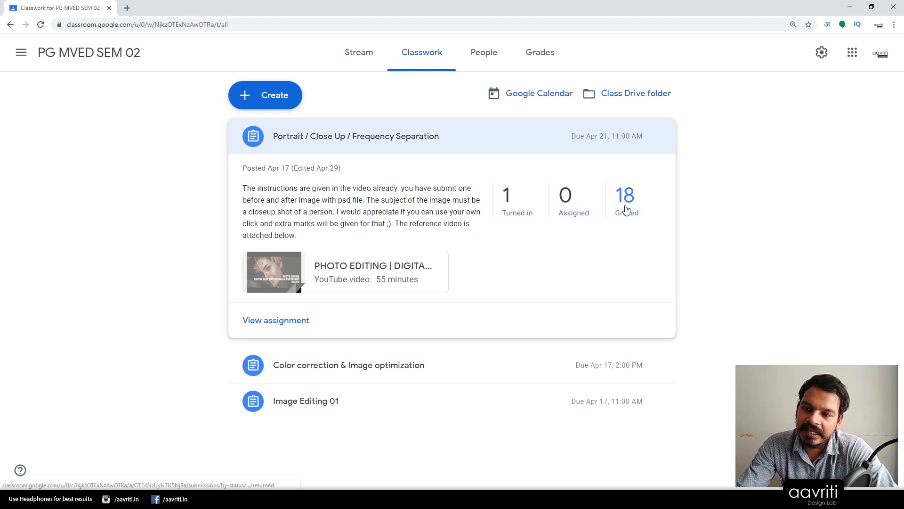
mouse_move(517, 213)
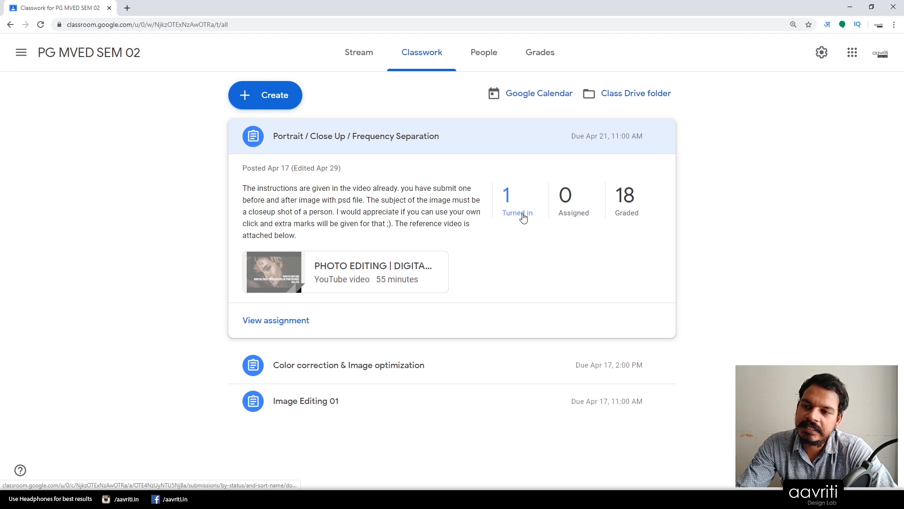
mouse_move(516, 207)
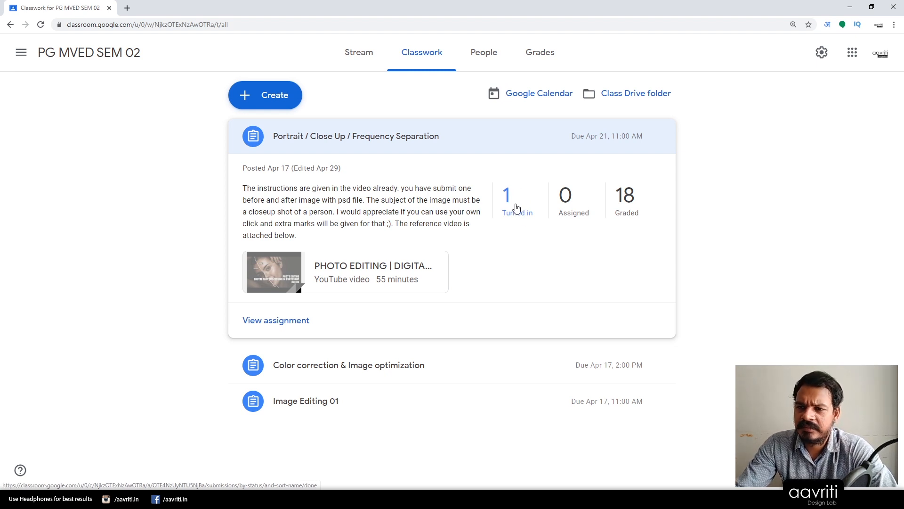
mouse_move(507, 223)
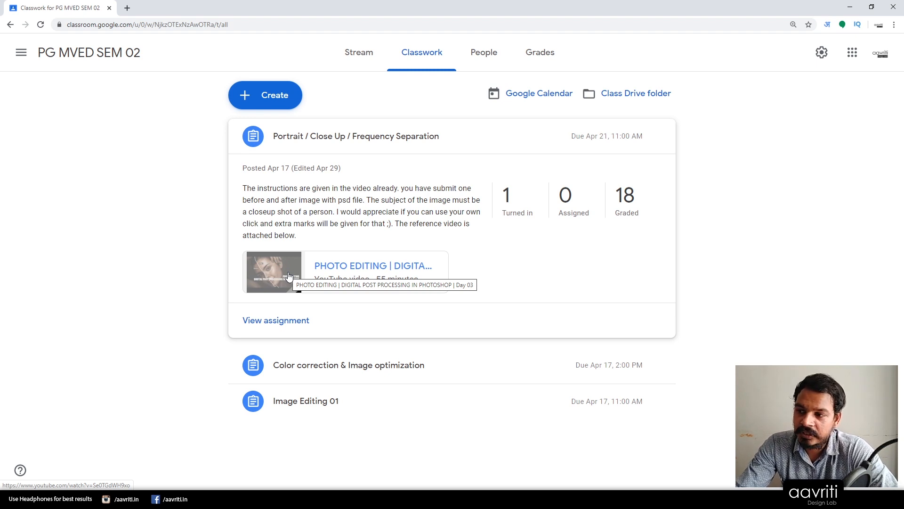
mouse_move(294, 276)
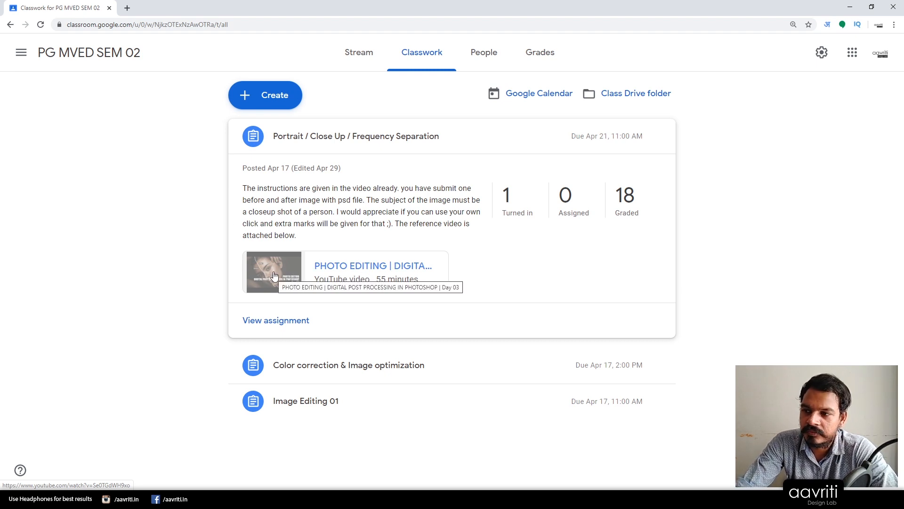
Step: Play the attached Photo Editing Day 03 YouTube tutorial in full screen
click(274, 272)
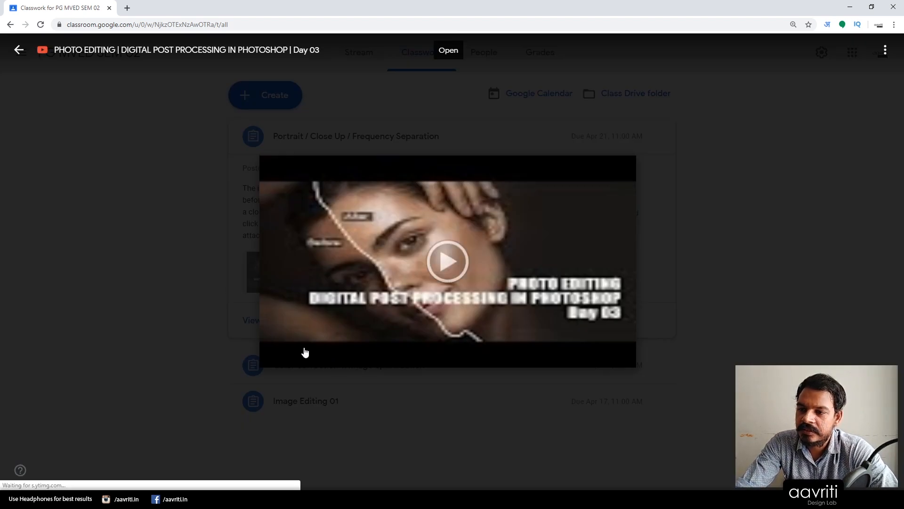
click(448, 262)
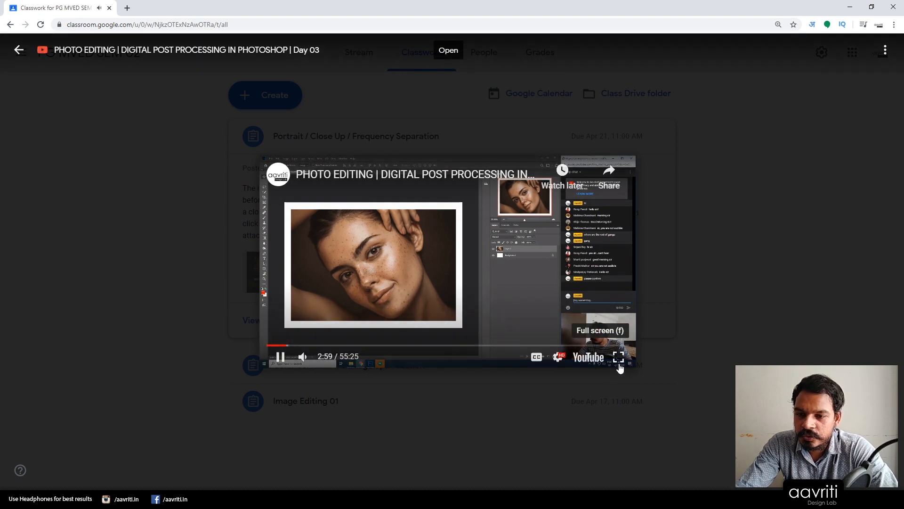
click(620, 356)
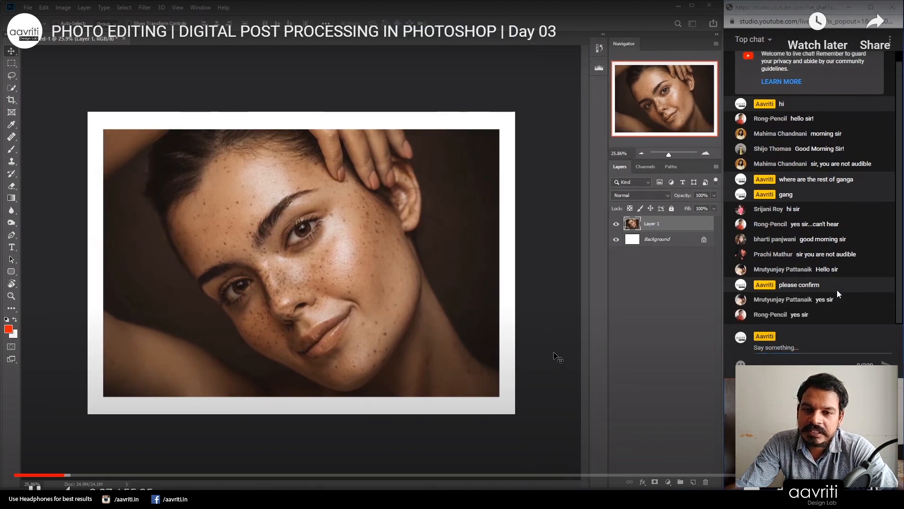
mouse_move(550, 347)
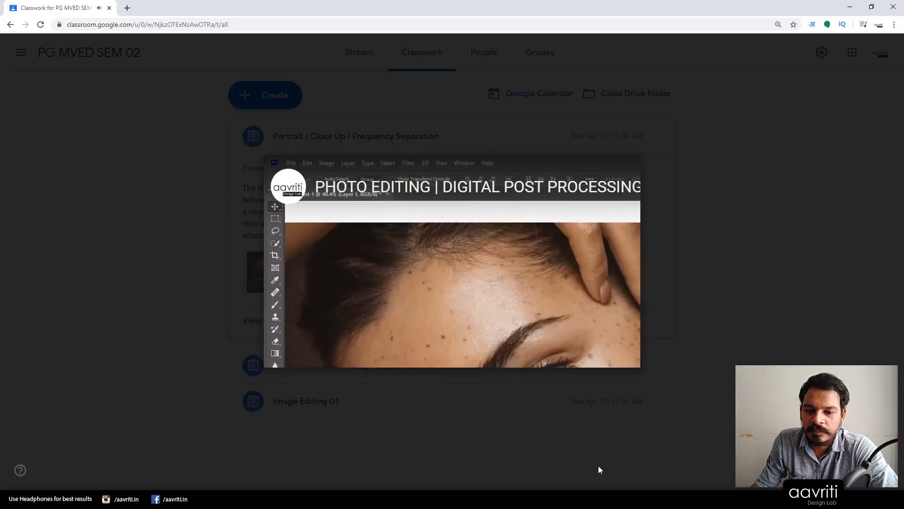
Step: Close the tutorial video preview, back to the expanded Portrait assignment
click(451, 262)
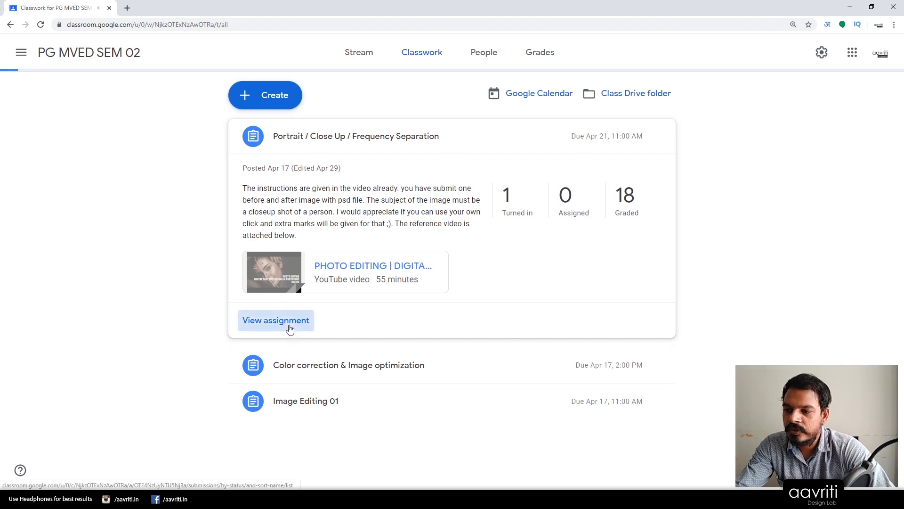
click(275, 320)
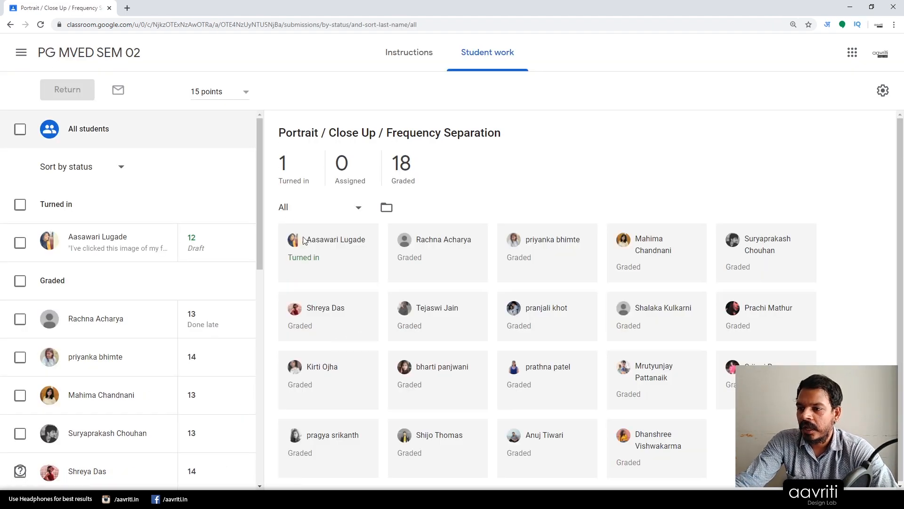
scroll(down, 3)
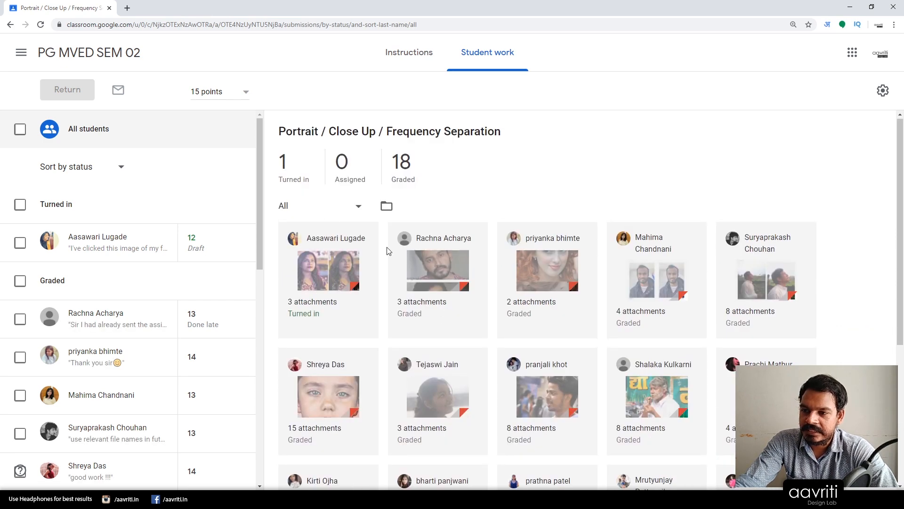
scroll(down, 3)
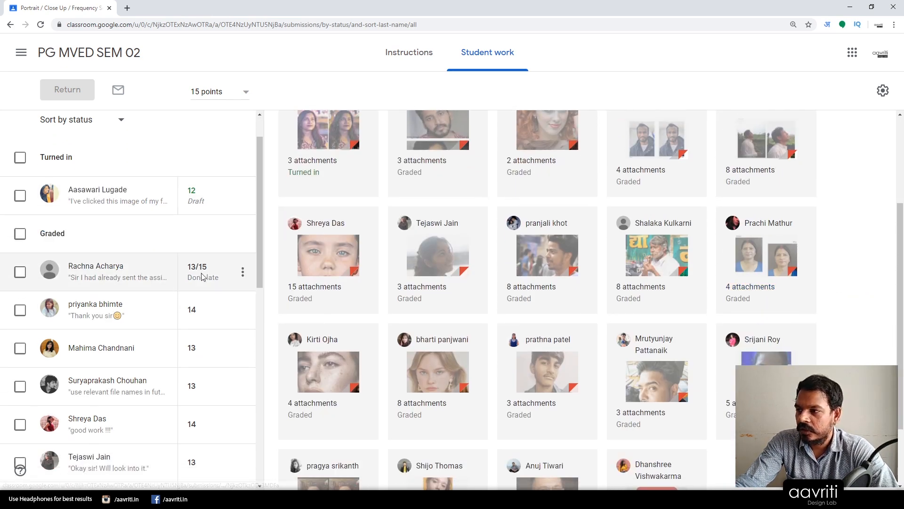
scroll(down, 3)
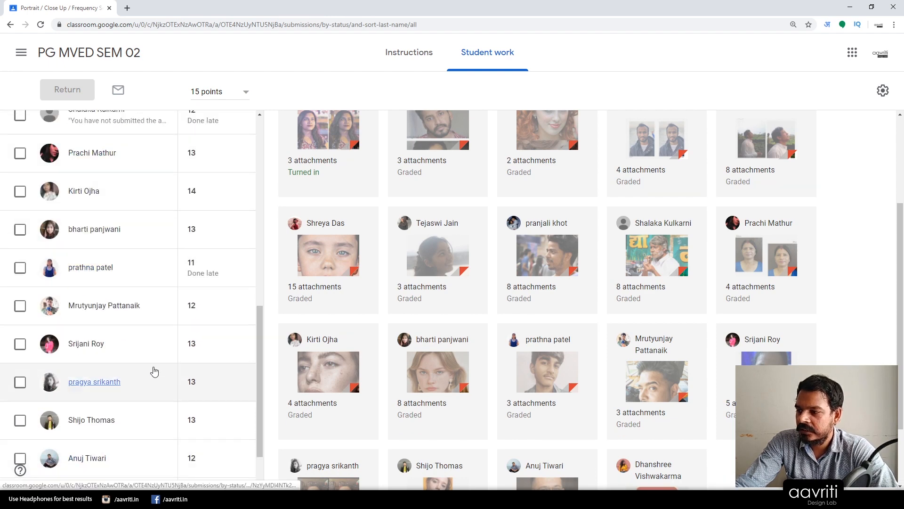
scroll(up, 3)
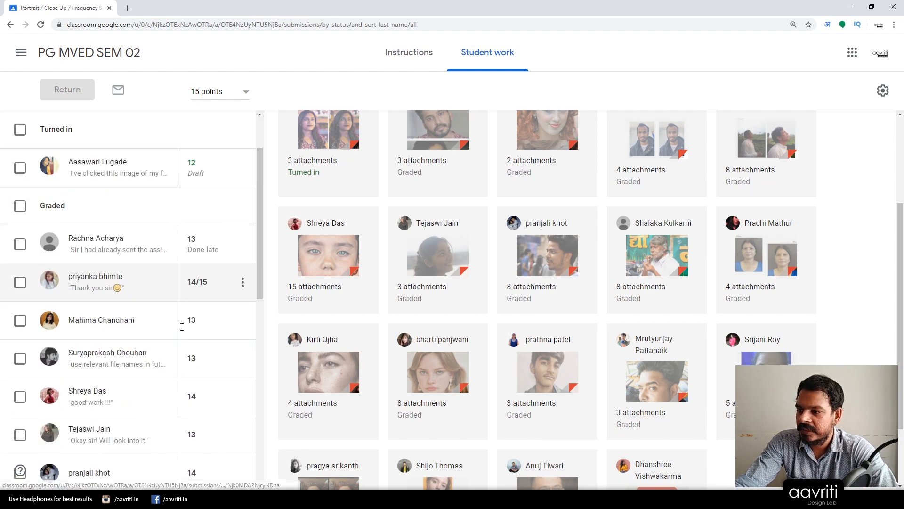
click(95, 282)
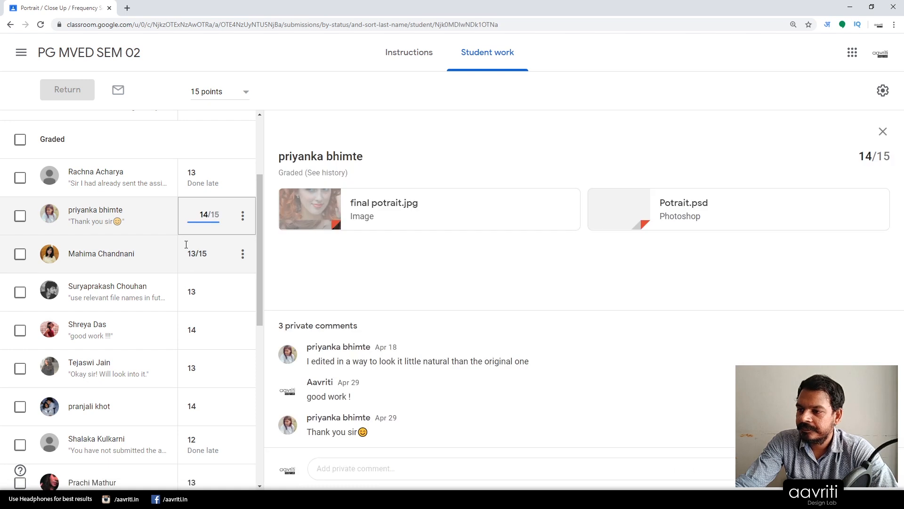
click(101, 254)
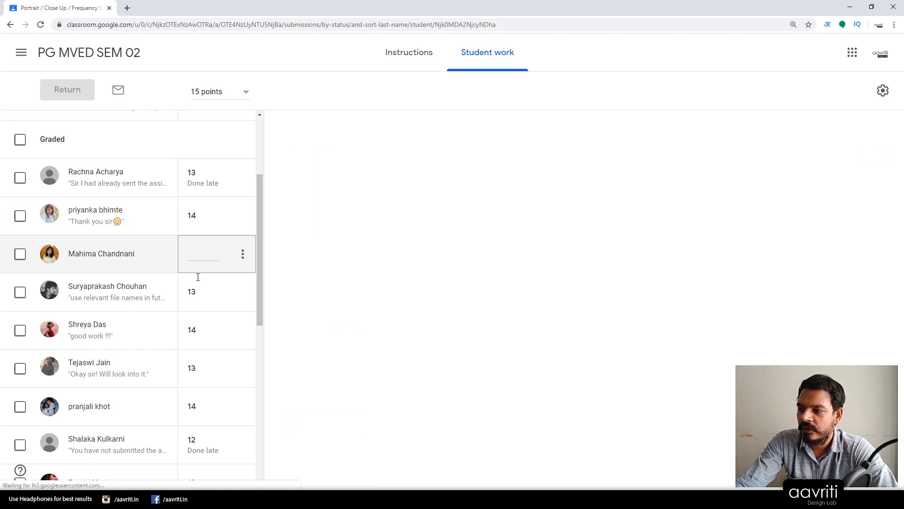
click(101, 253)
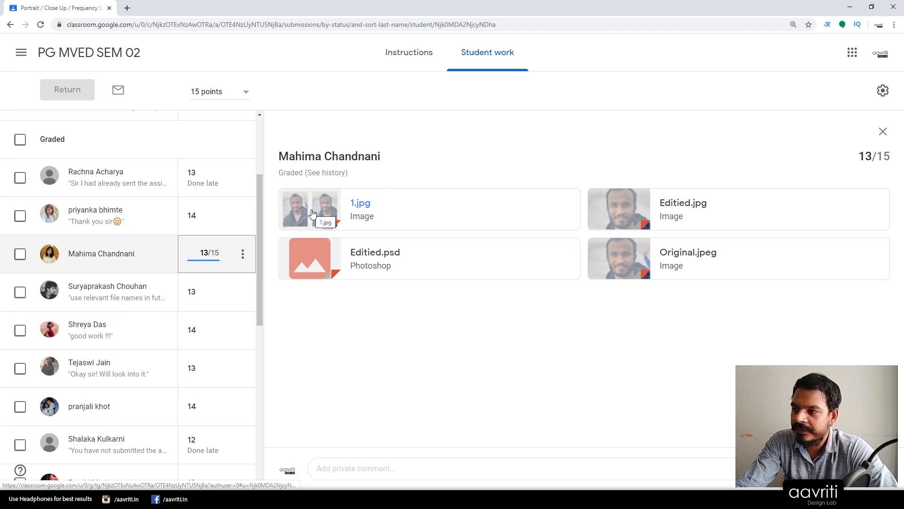
click(310, 208)
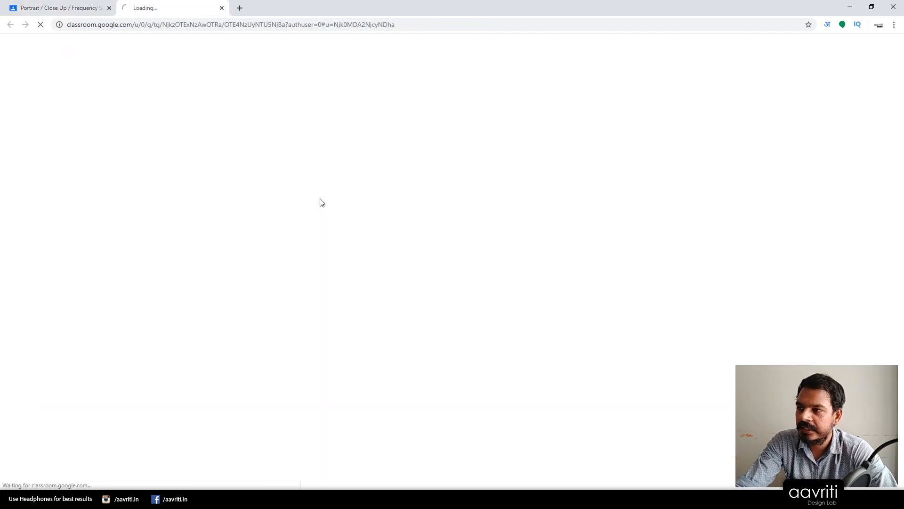
mouse_move(242, 341)
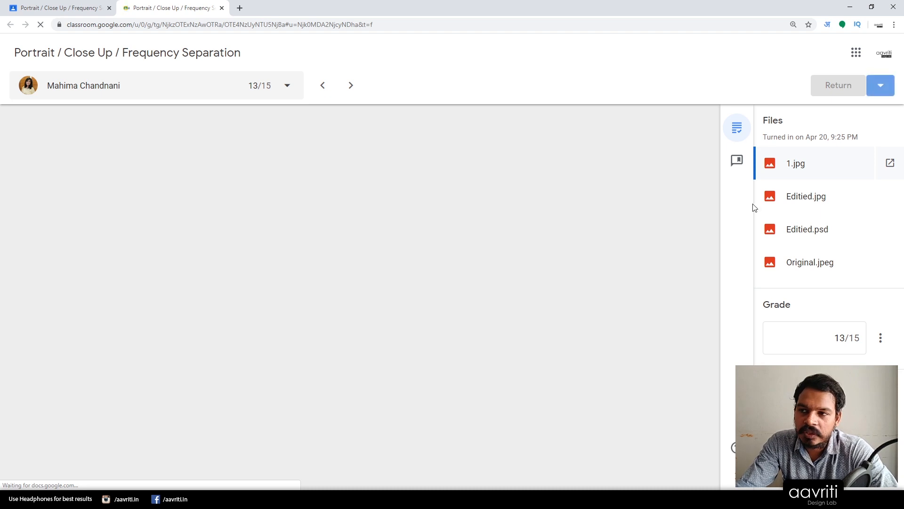
click(796, 164)
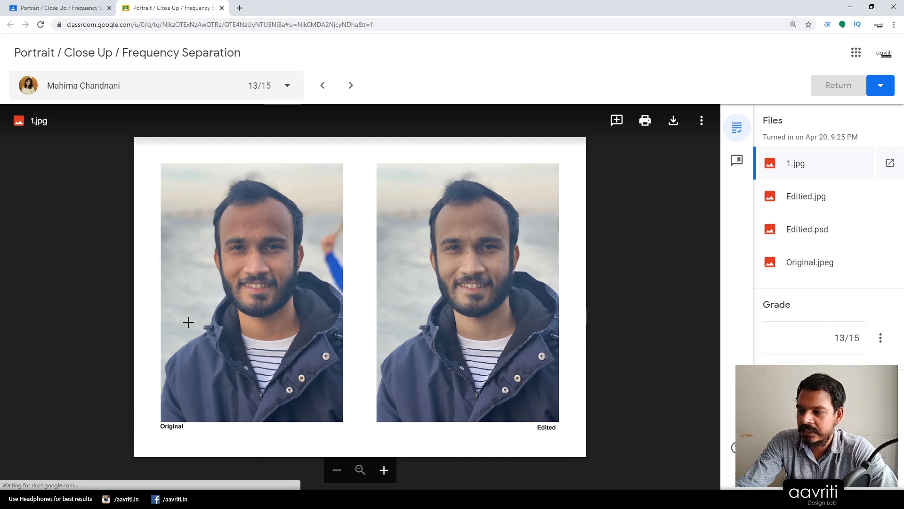
mouse_move(495, 418)
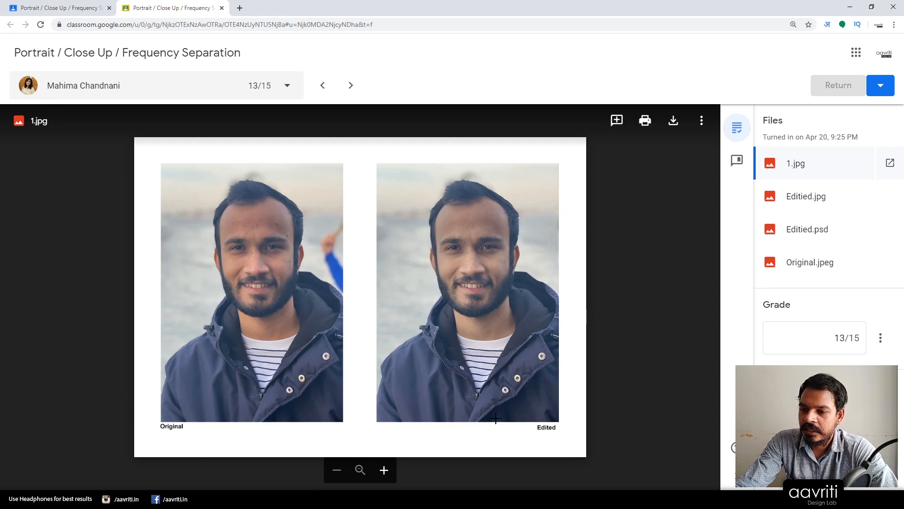
mouse_move(458, 386)
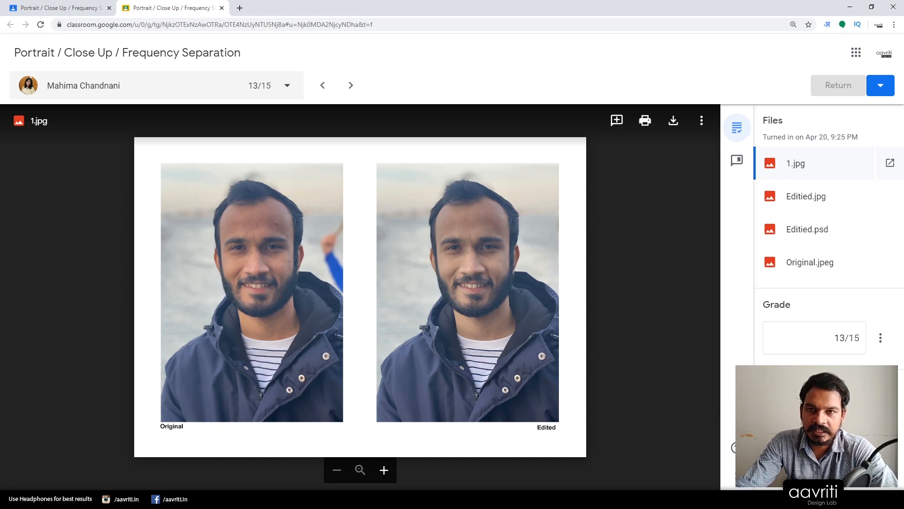
mouse_move(210, 136)
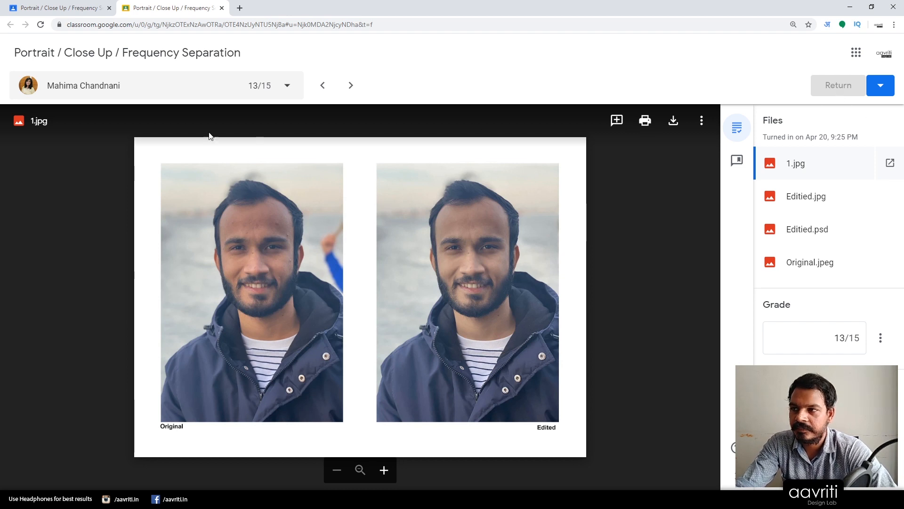
click(285, 85)
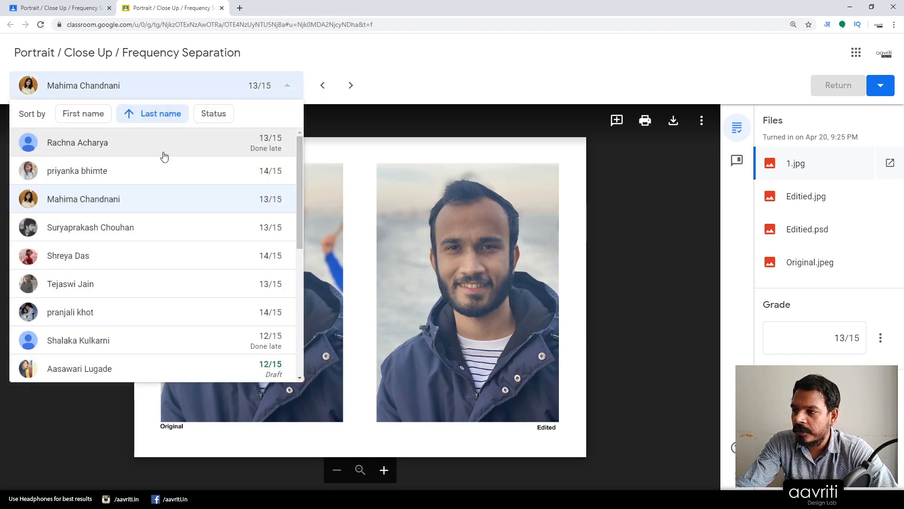
scroll(down, 3)
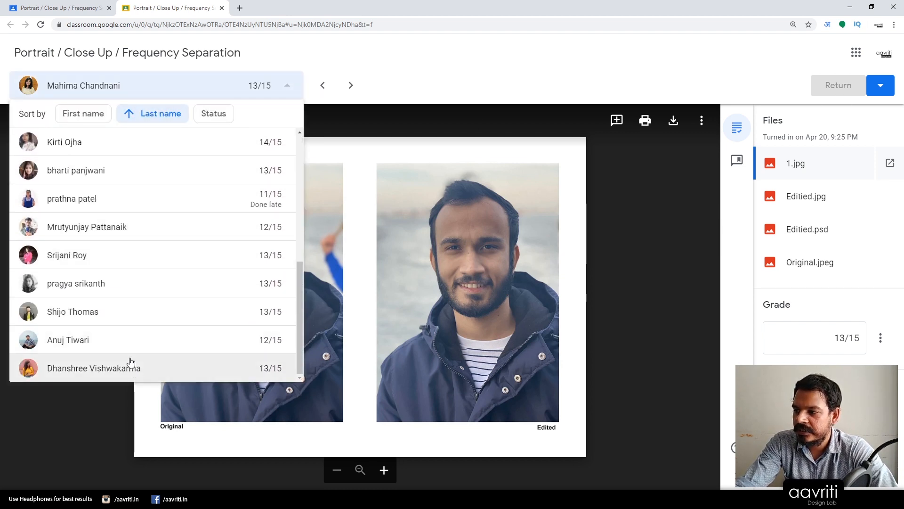
scroll(up, 3)
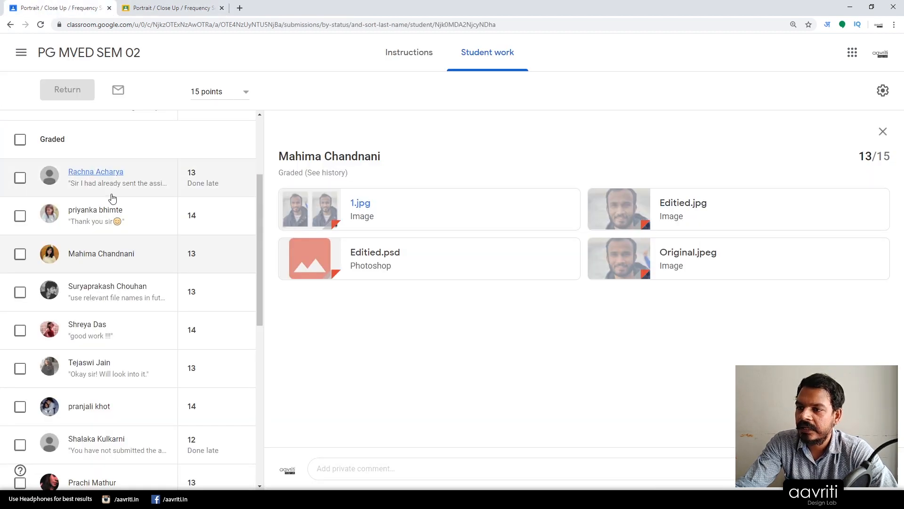
mouse_move(431, 126)
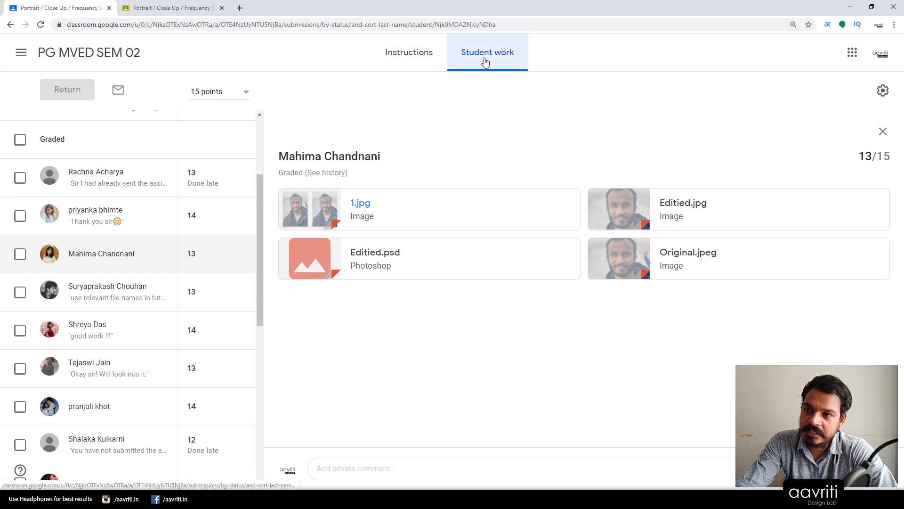
Step: From the Instructions view, choose Edit on the Portrait / Close Up / Frequency Separation assignment
click(408, 51)
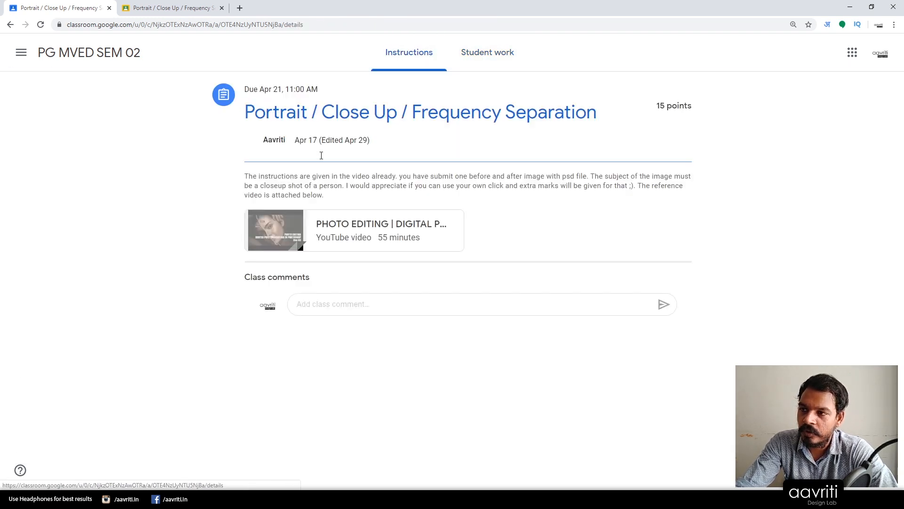
mouse_move(386, 248)
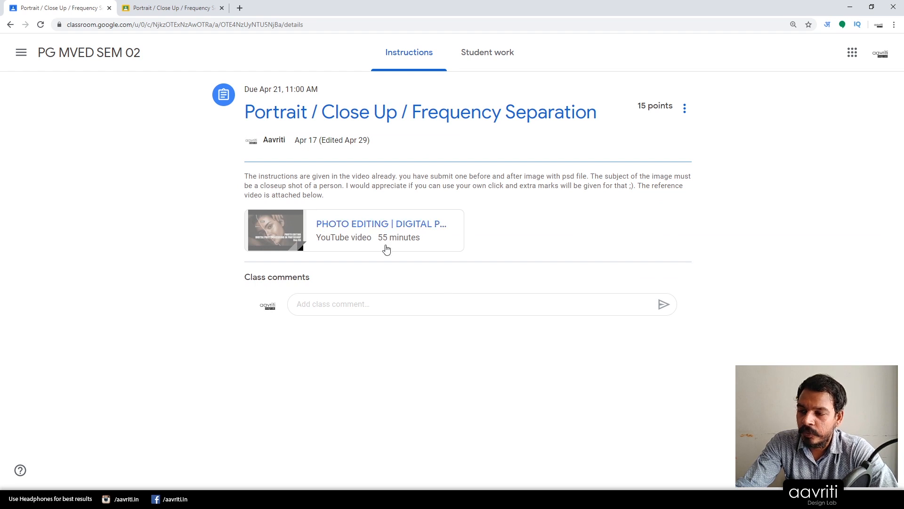
mouse_move(400, 231)
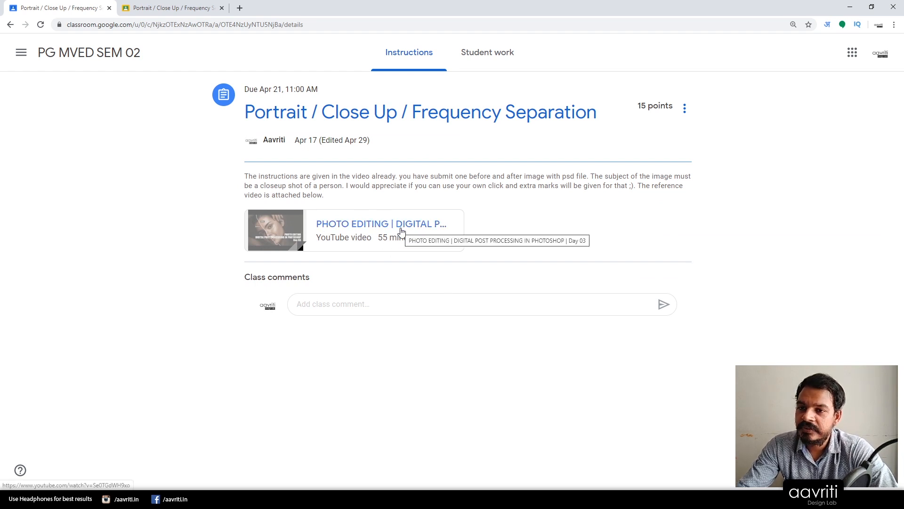
click(685, 108)
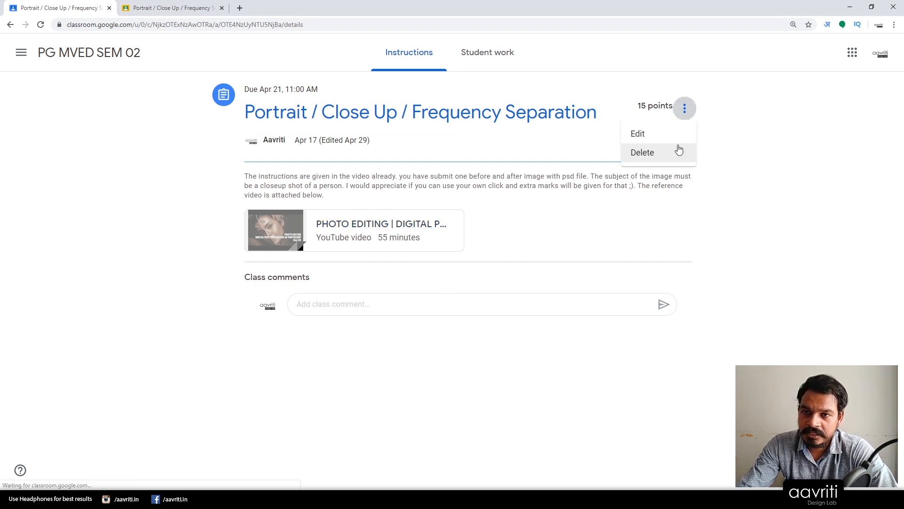
click(638, 134)
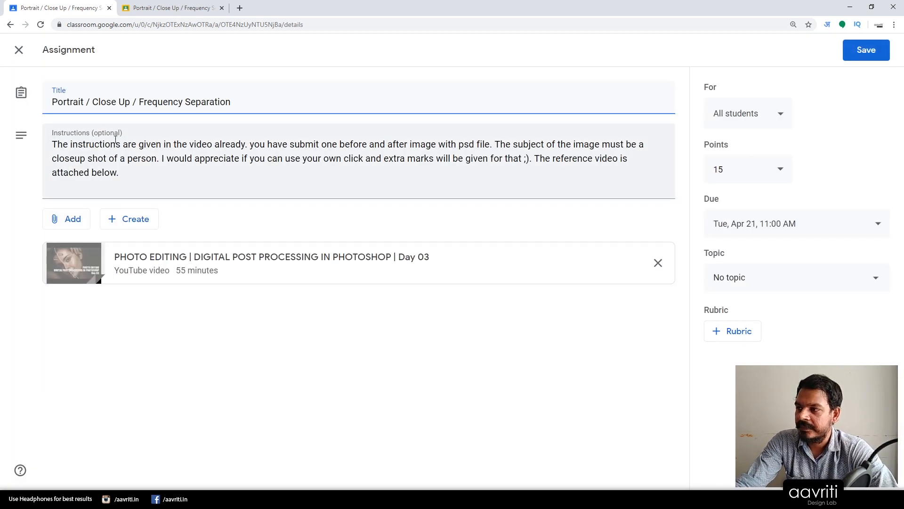
triple_click(141, 101)
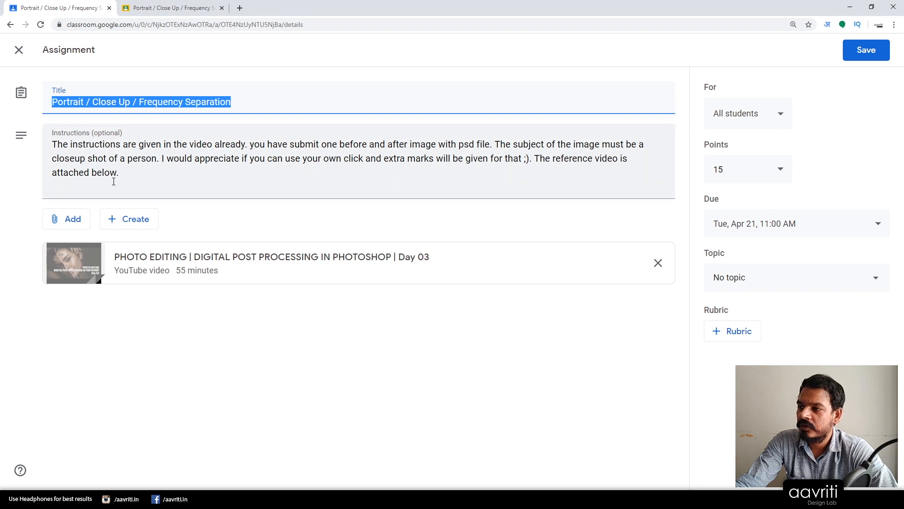
click(67, 219)
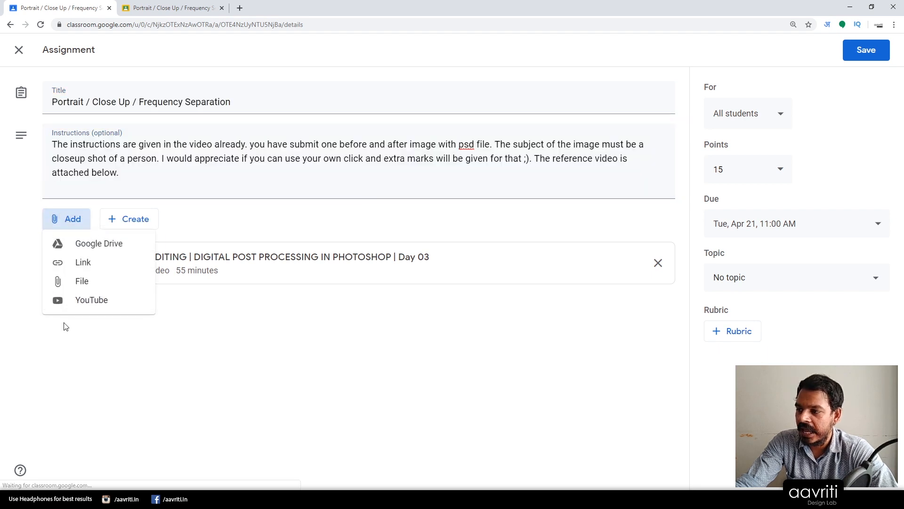
mouse_move(83, 262)
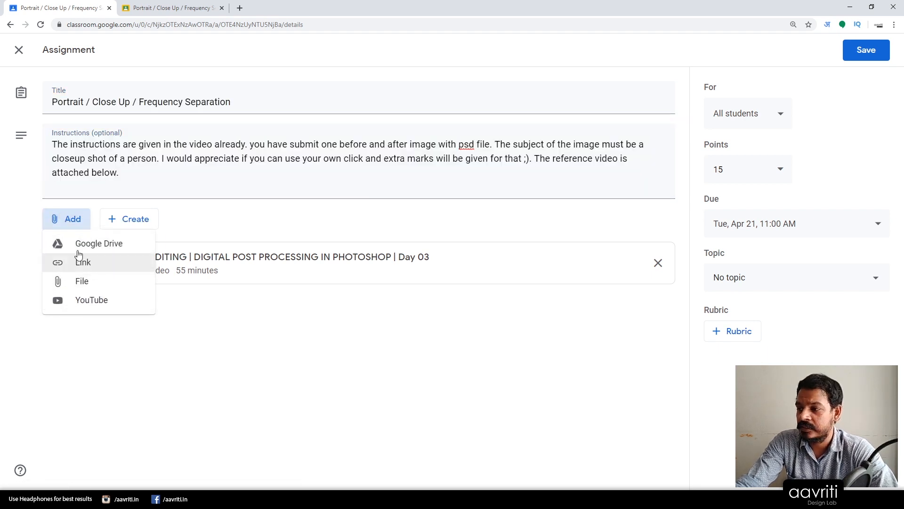
mouse_move(98, 243)
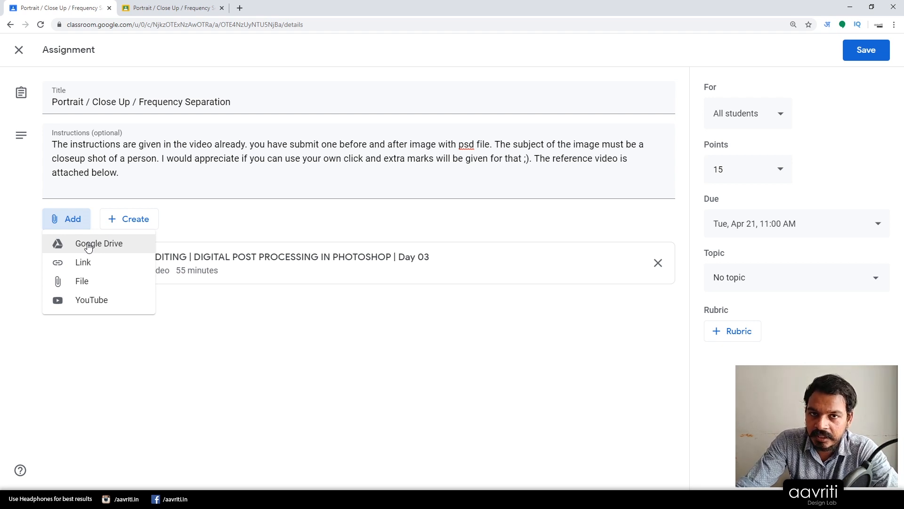
mouse_move(86, 268)
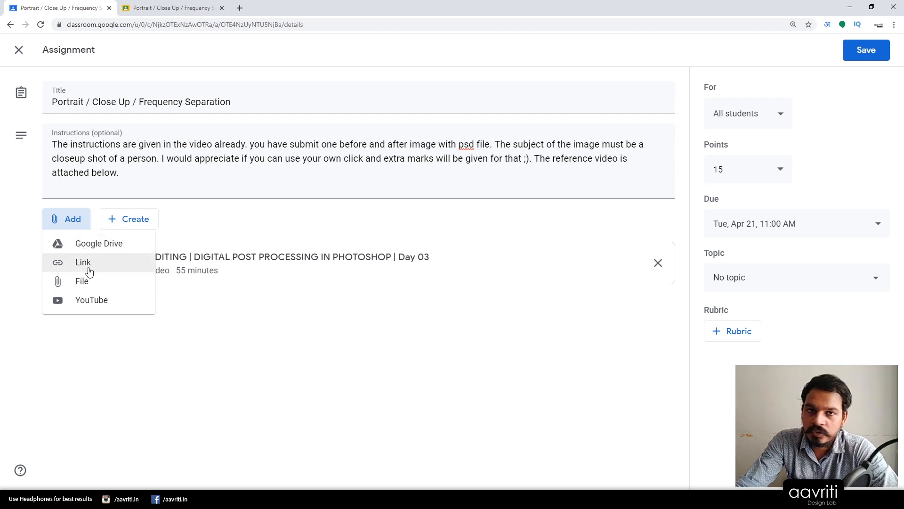
mouse_move(337, 374)
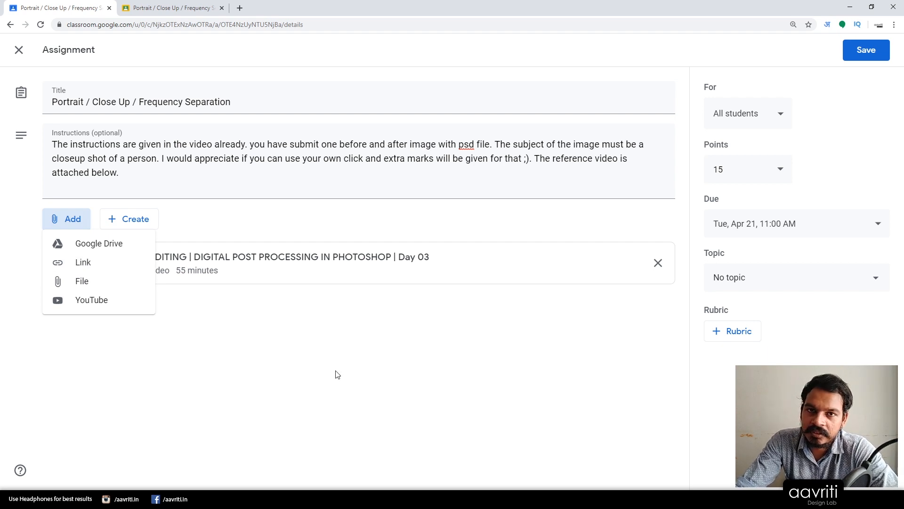
mouse_move(83, 263)
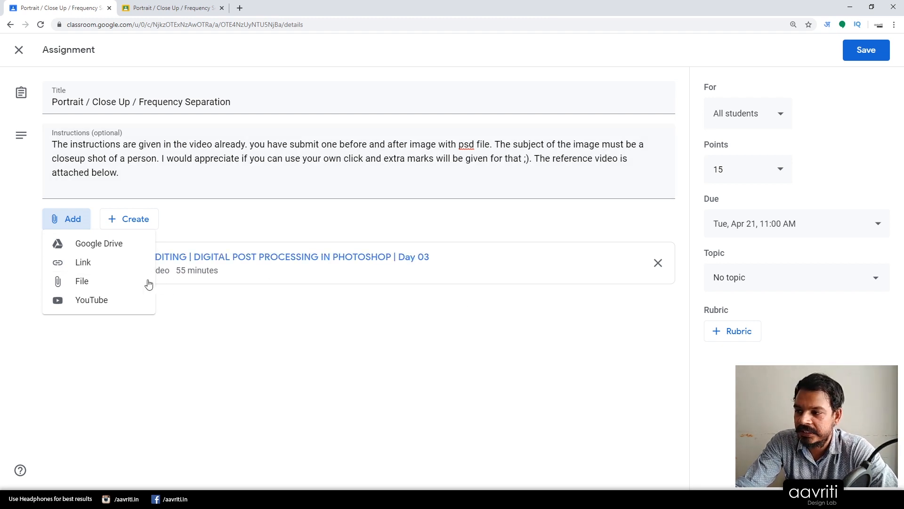
mouse_move(82, 281)
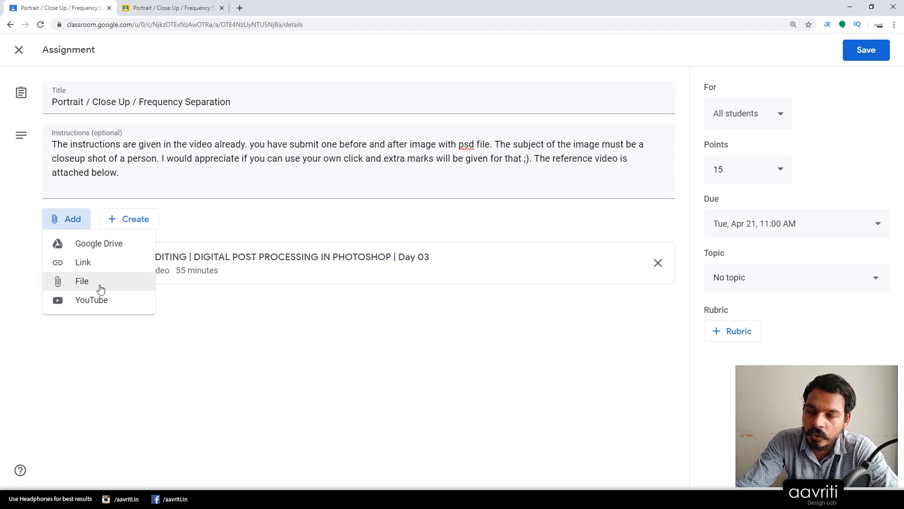
mouse_move(95, 307)
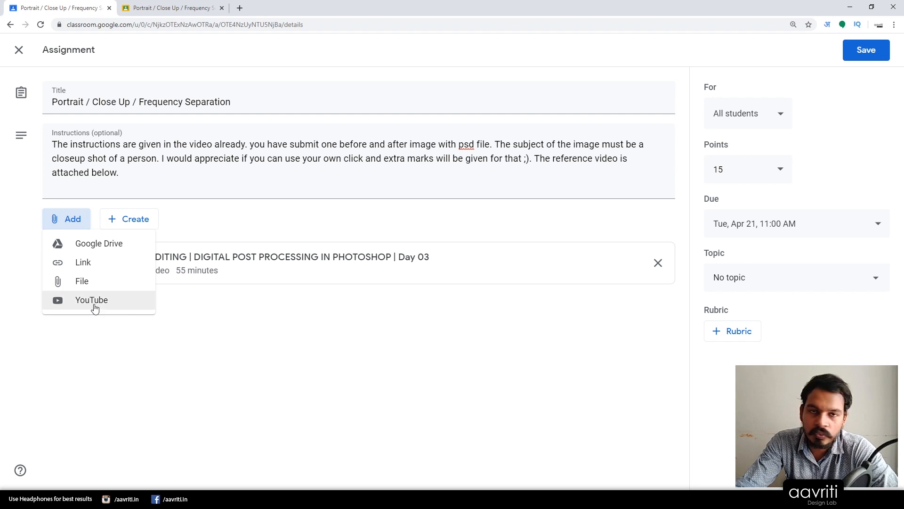
mouse_move(234, 358)
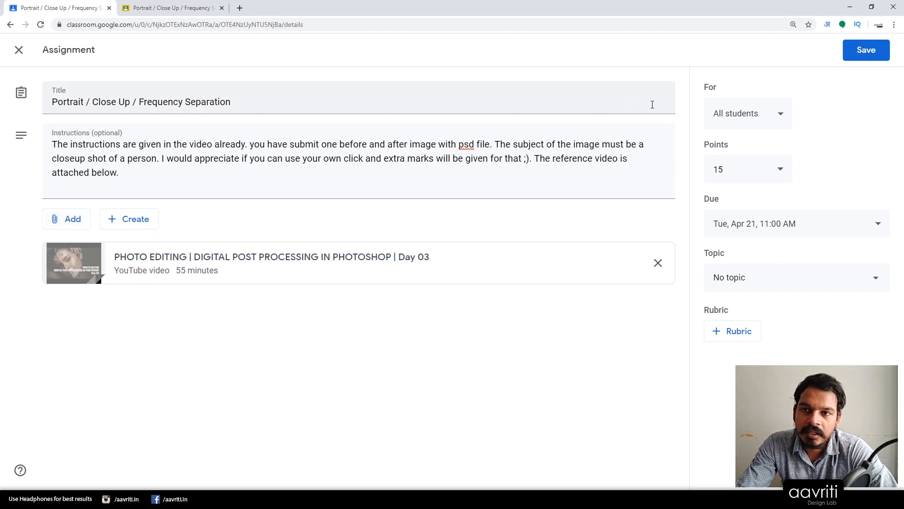
Step: Check which students receive the Portrait assignment, then close the assignment editor
click(747, 113)
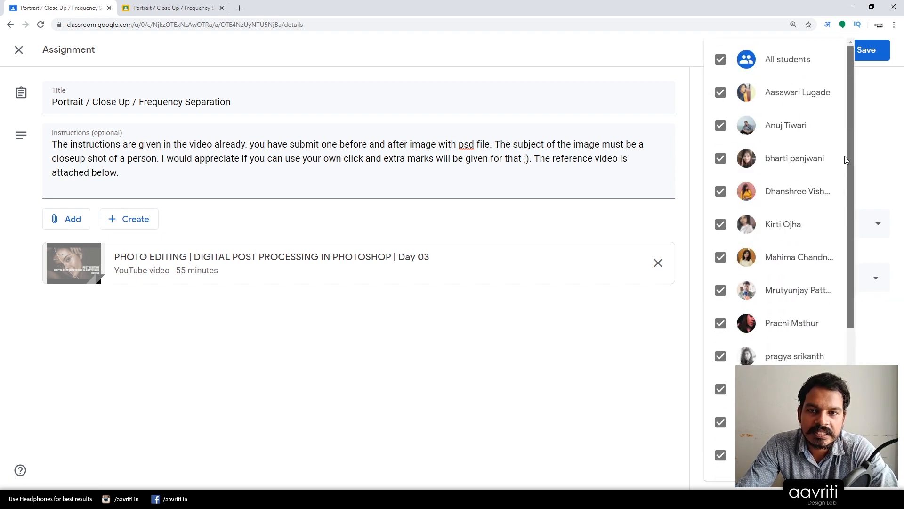
mouse_move(744, 231)
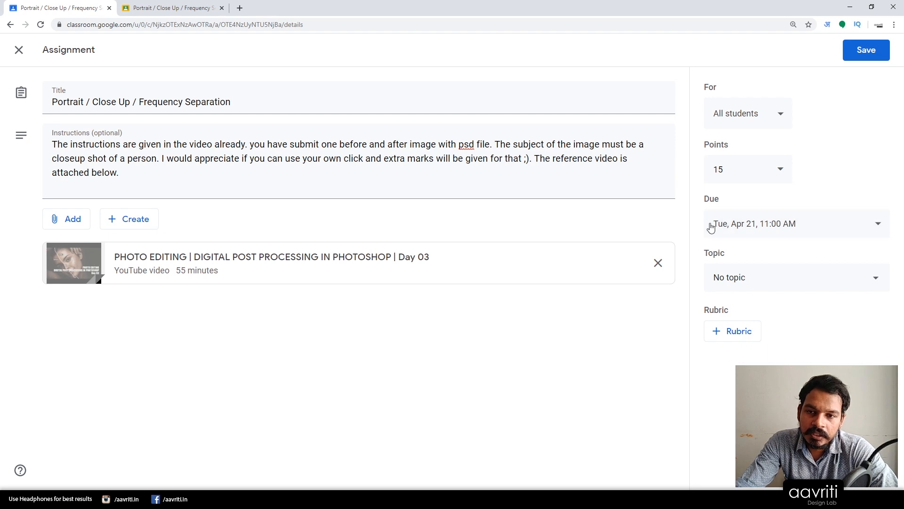
mouse_move(780, 248)
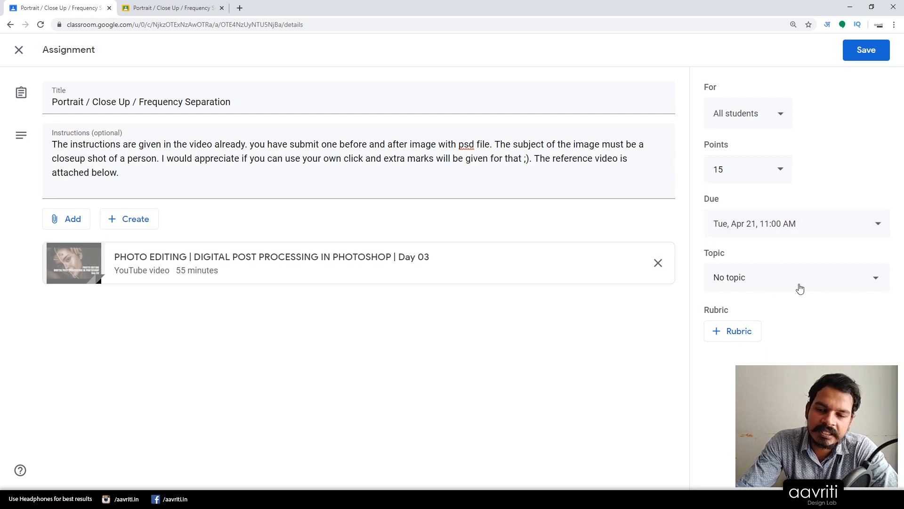
mouse_move(722, 359)
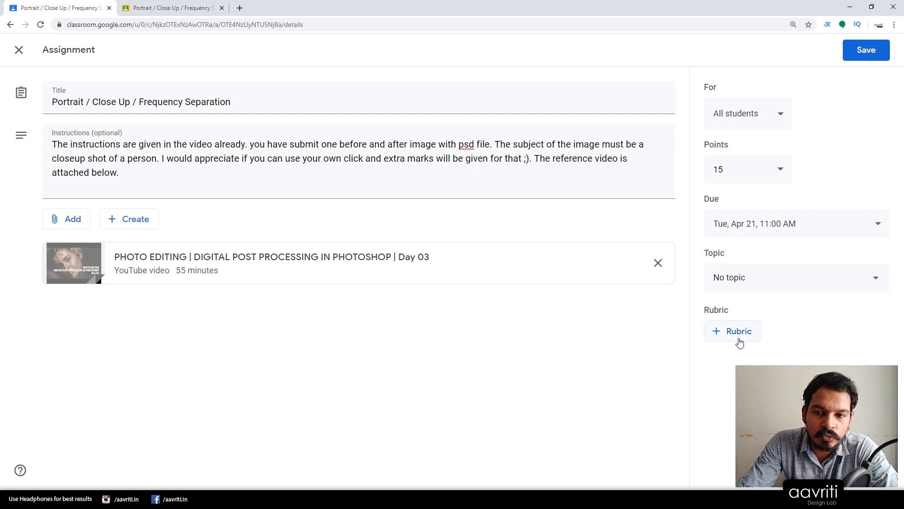
mouse_move(728, 342)
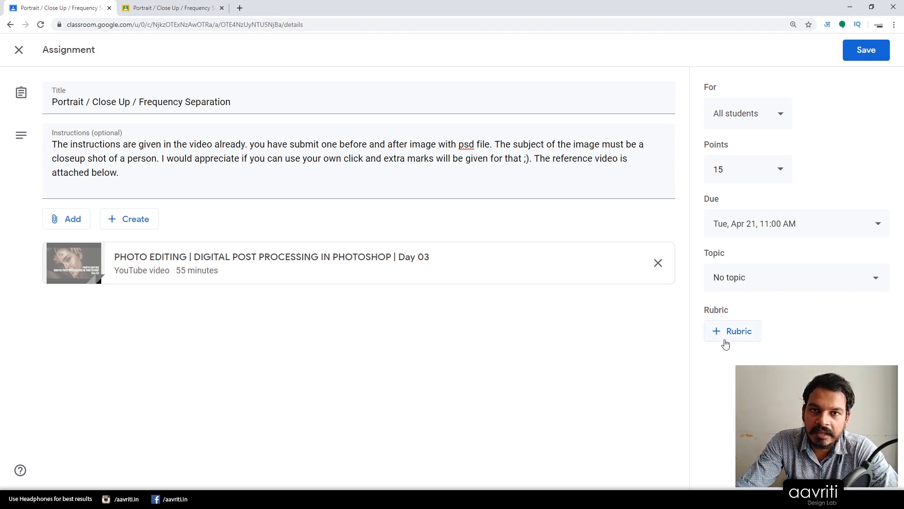
mouse_move(637, 311)
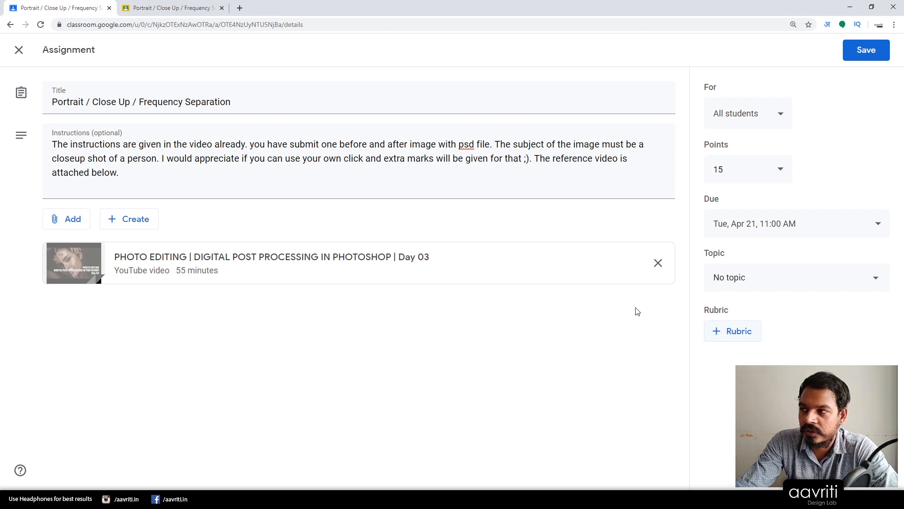
click(865, 49)
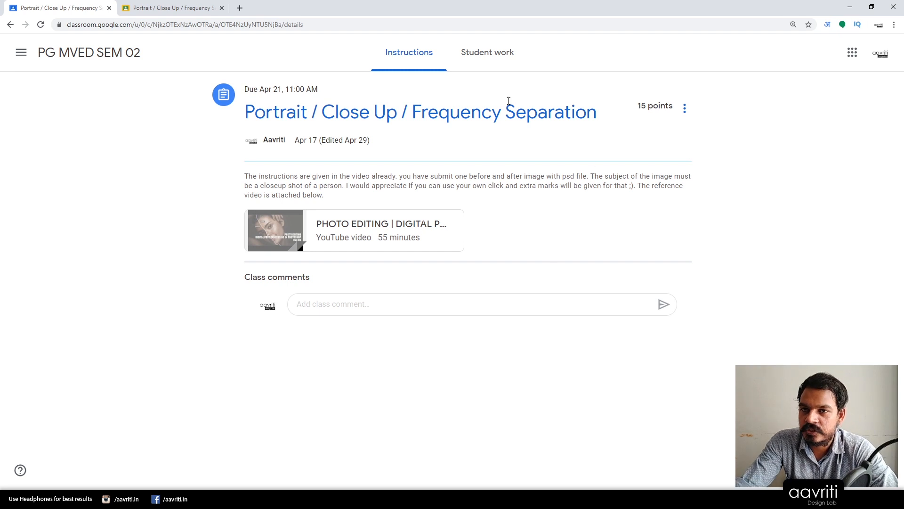
Step: Open the PG MVED SEM 02 Grades tab showing marks for three assignments and 80.63% average
click(486, 52)
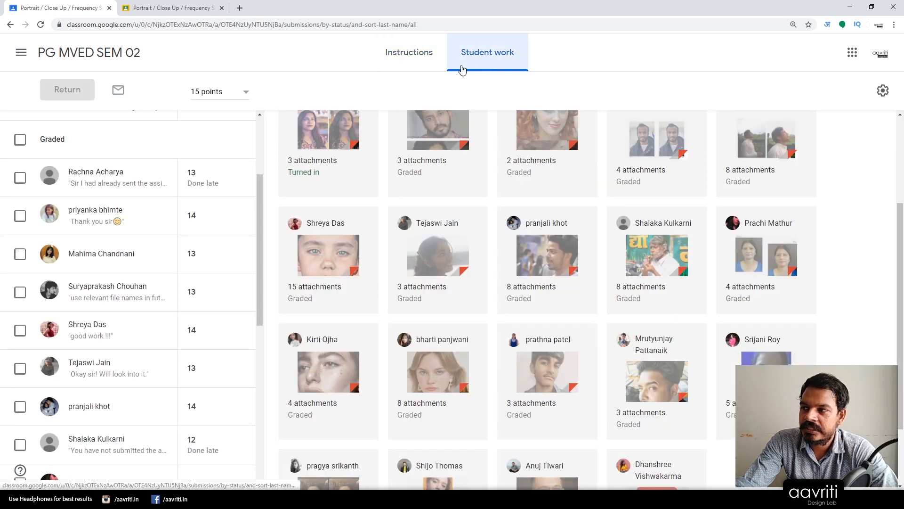
mouse_move(70, 61)
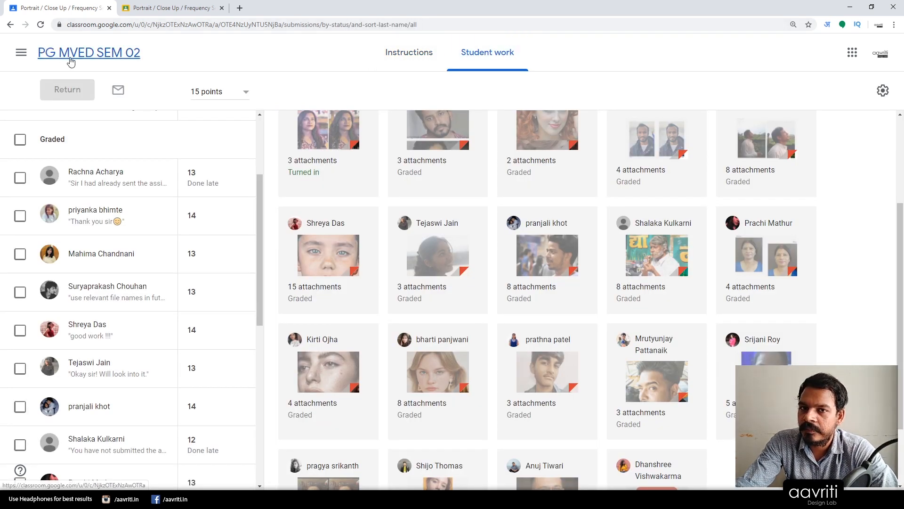
scroll(up, 3)
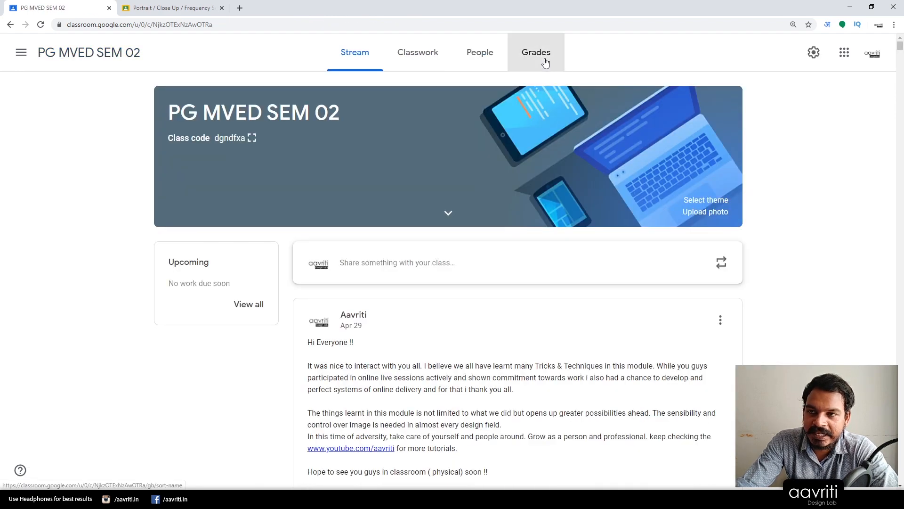
click(535, 52)
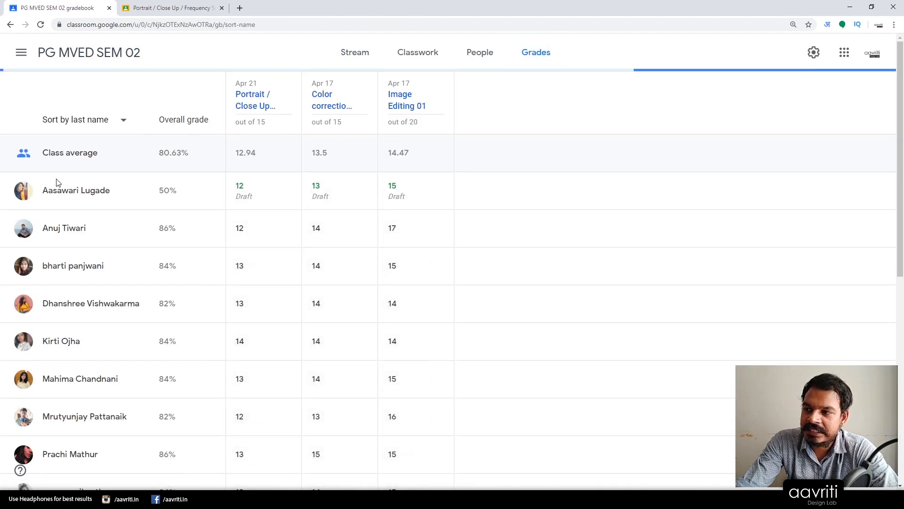
mouse_move(254, 94)
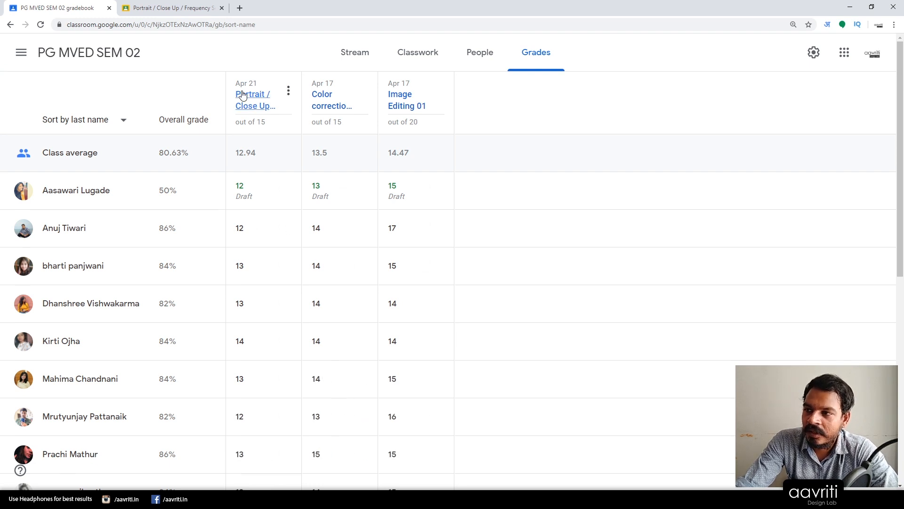
mouse_move(290, 136)
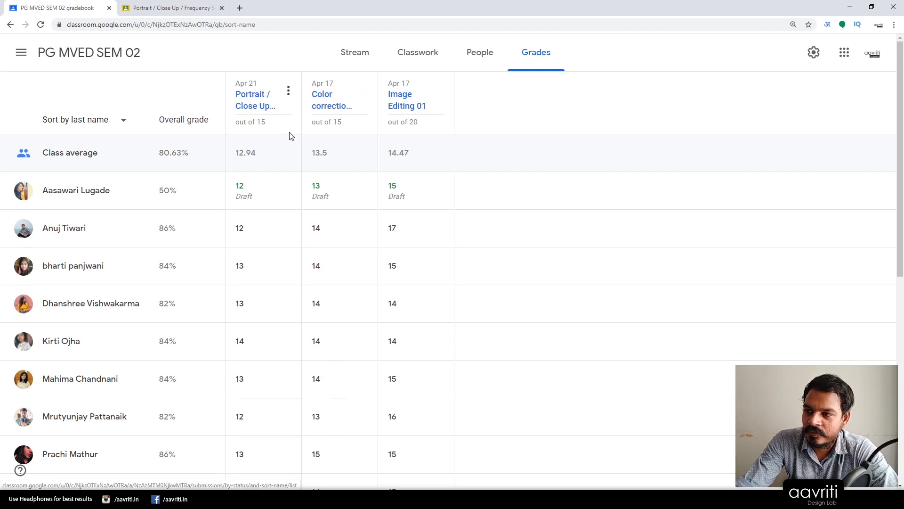
mouse_move(425, 132)
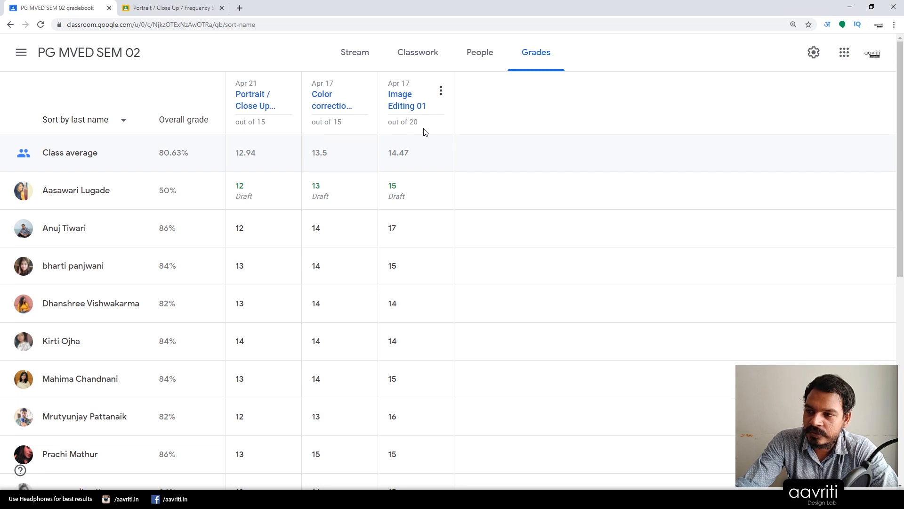
mouse_move(346, 174)
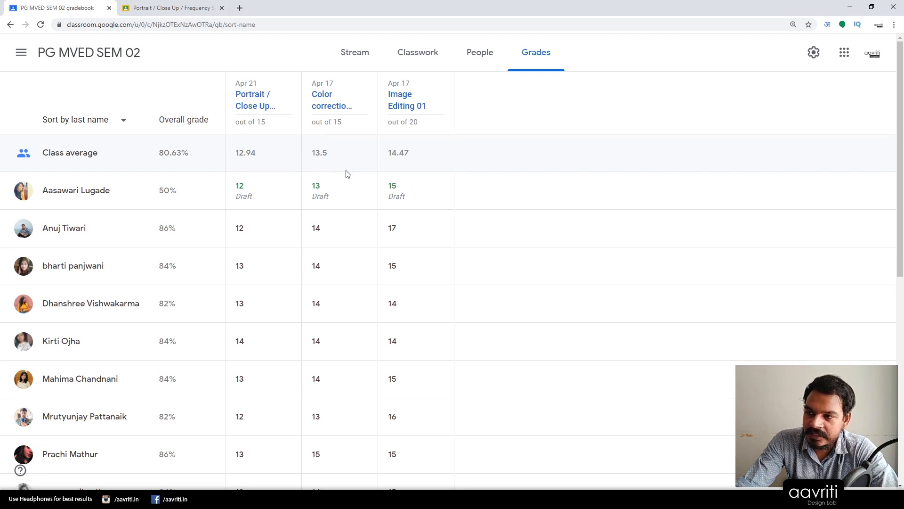
mouse_move(374, 164)
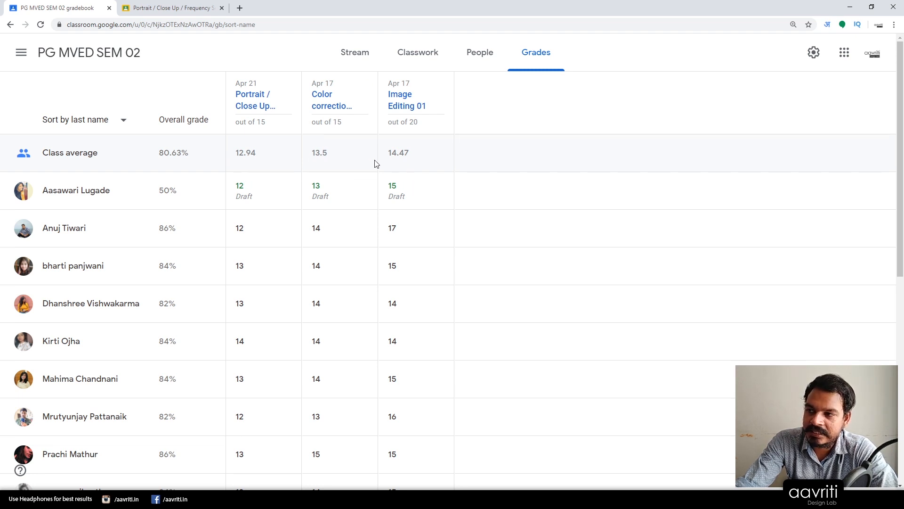
mouse_move(154, 167)
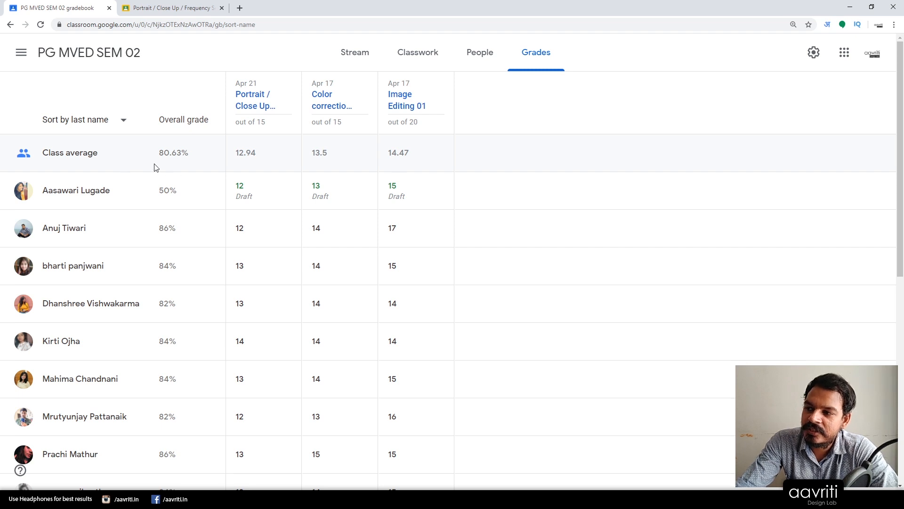
mouse_move(171, 164)
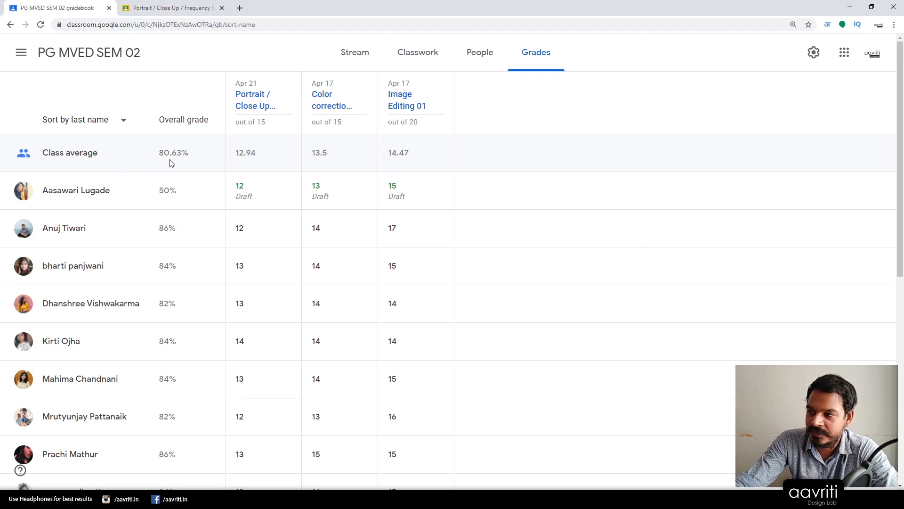
mouse_move(206, 211)
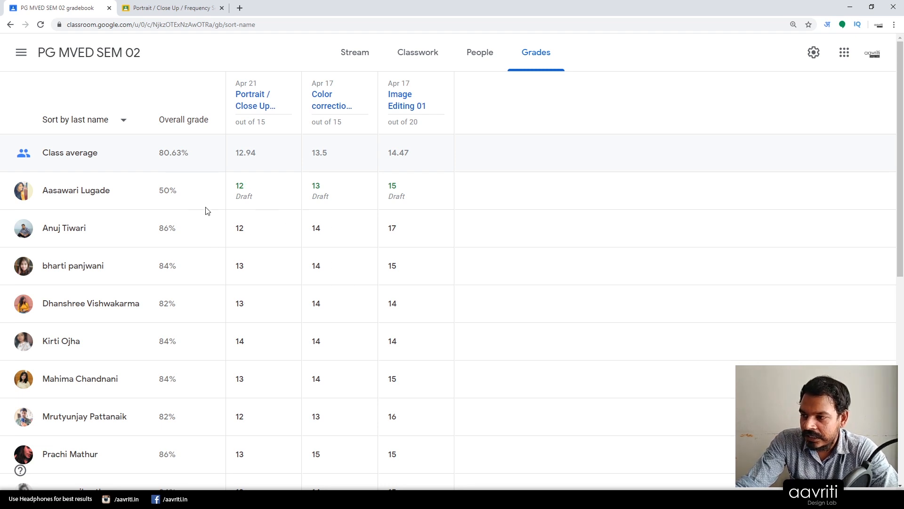
scroll(down, 3)
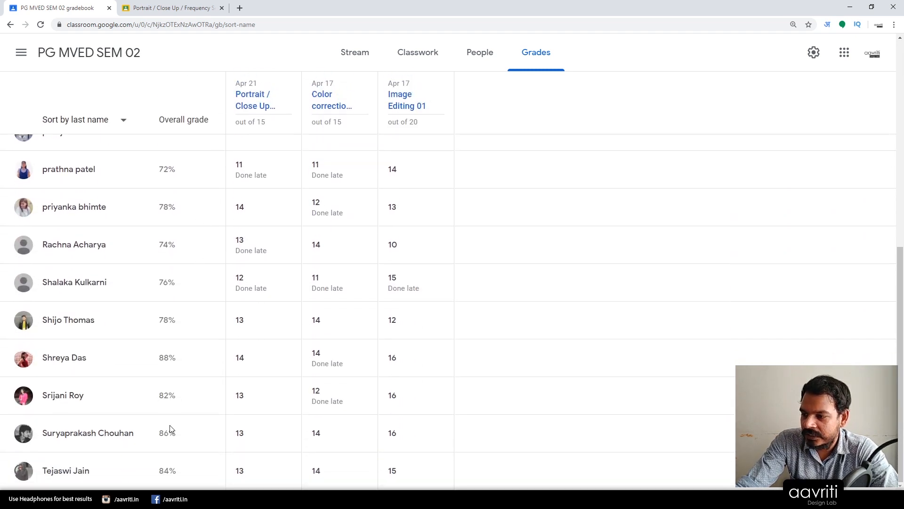
mouse_move(165, 261)
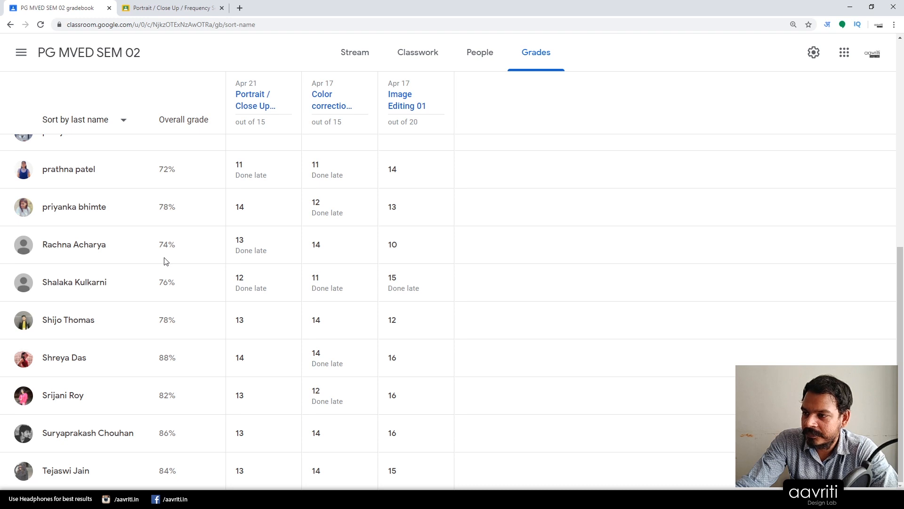
mouse_move(195, 255)
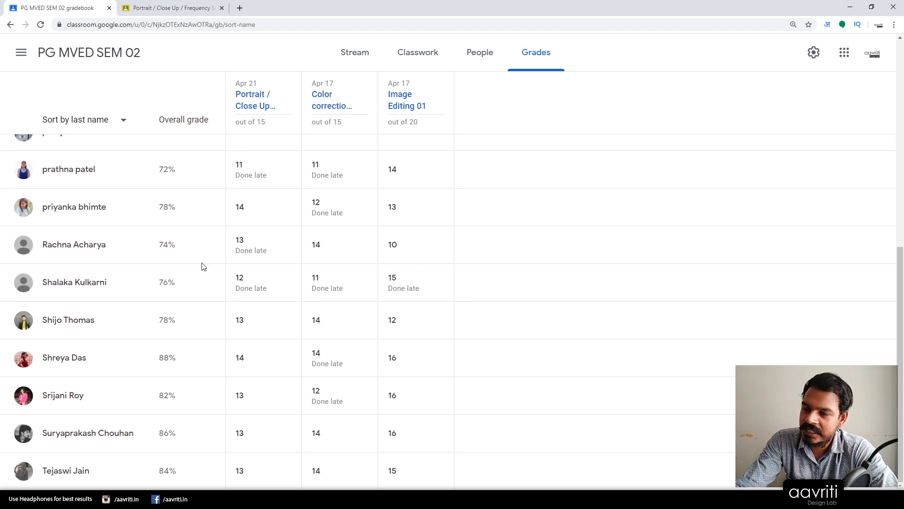
mouse_move(194, 265)
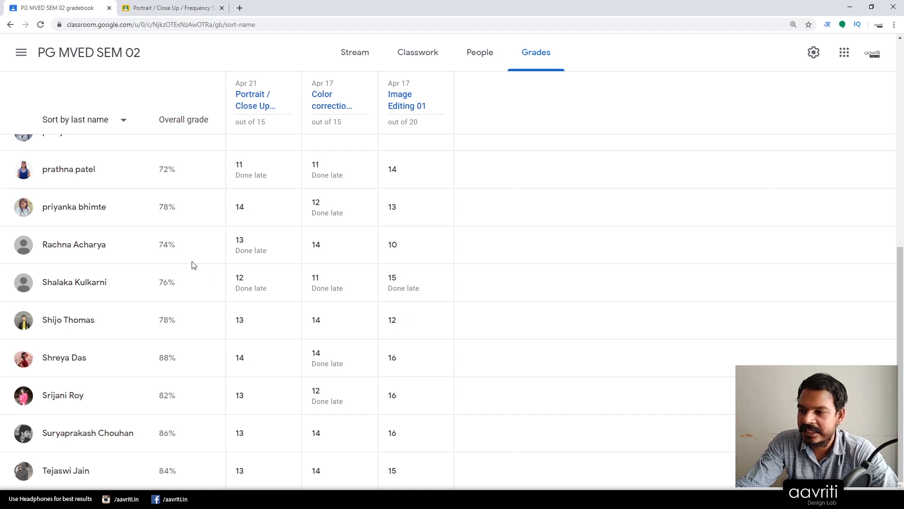
scroll(up, 3)
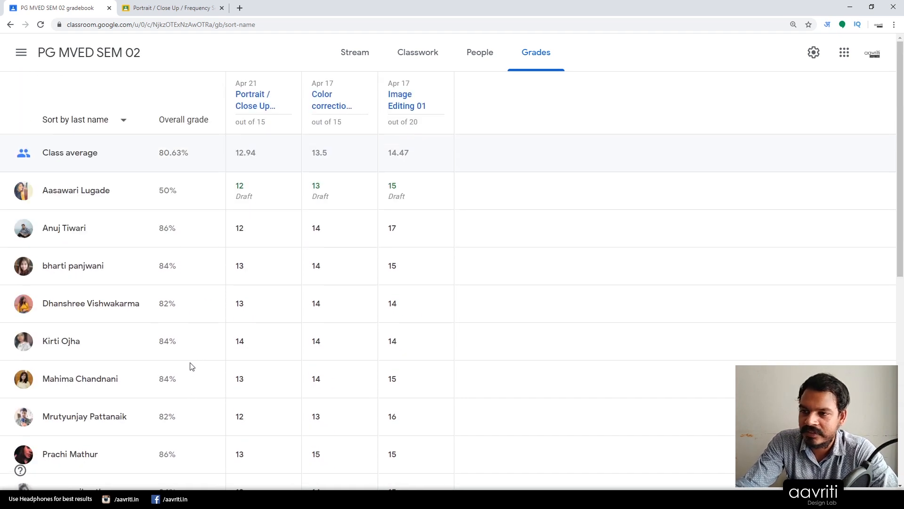
mouse_move(218, 293)
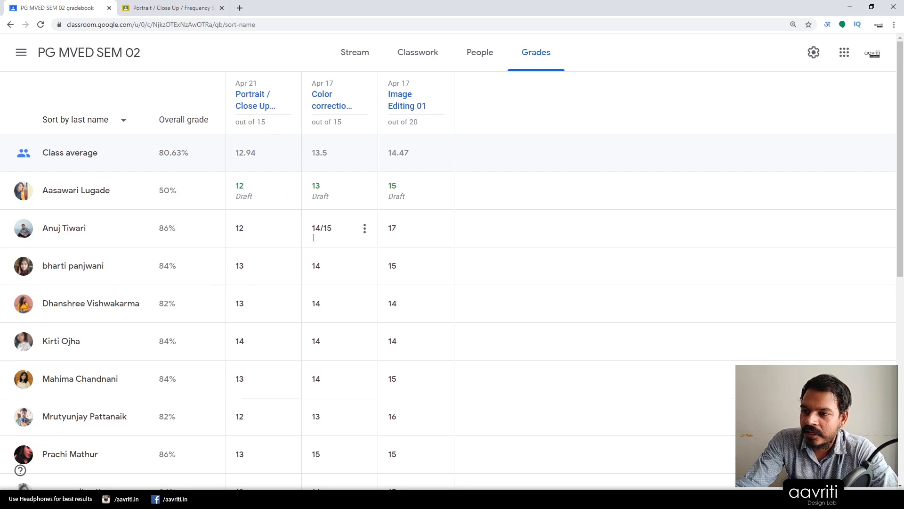
scroll(down, 3)
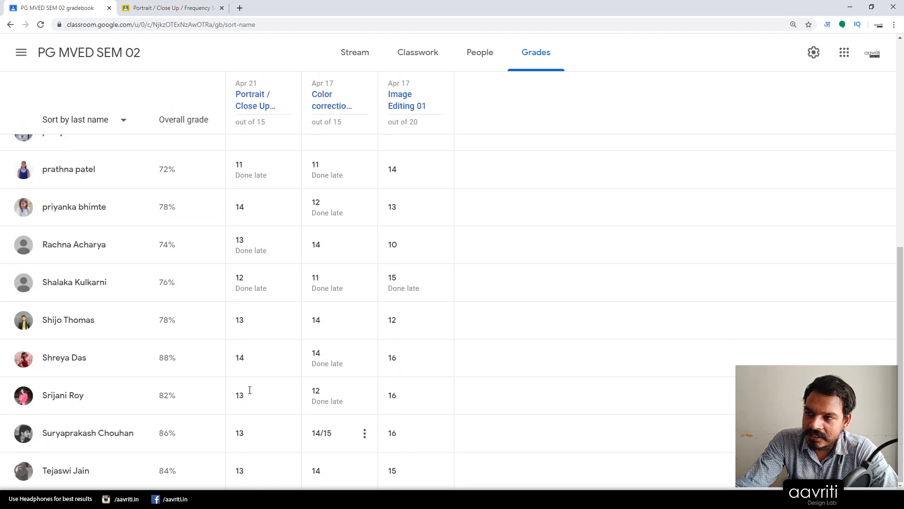
scroll(up, 3)
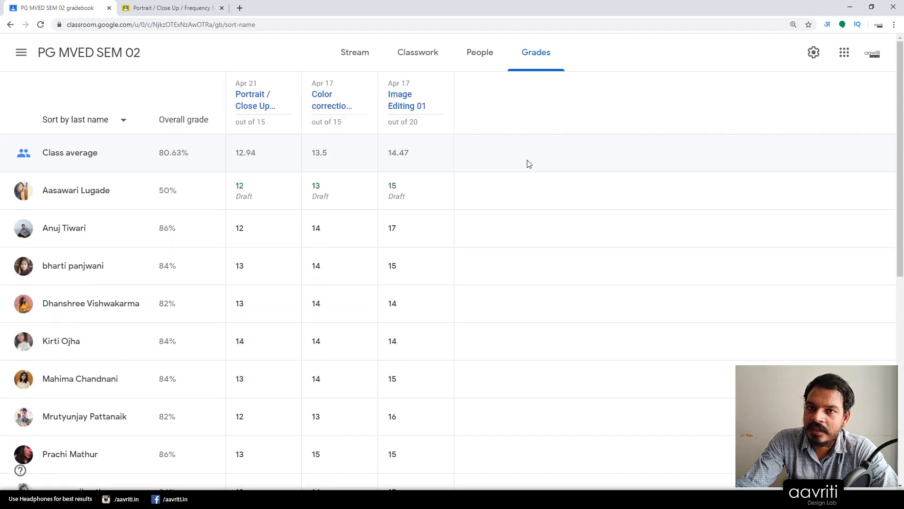
click(418, 52)
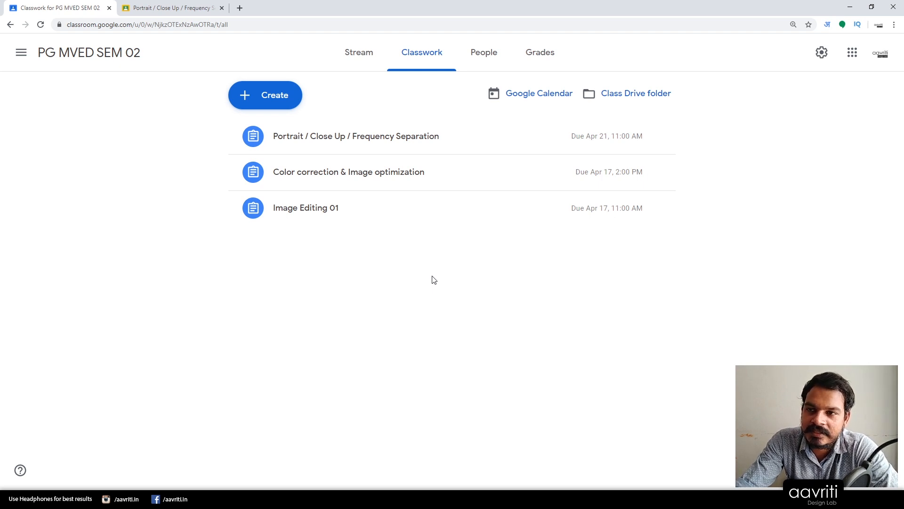
mouse_move(315, 149)
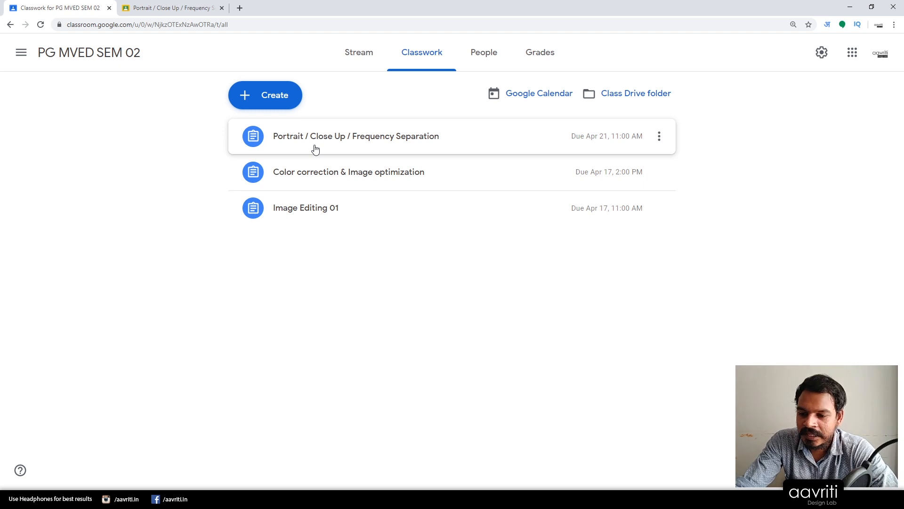
mouse_move(565, 304)
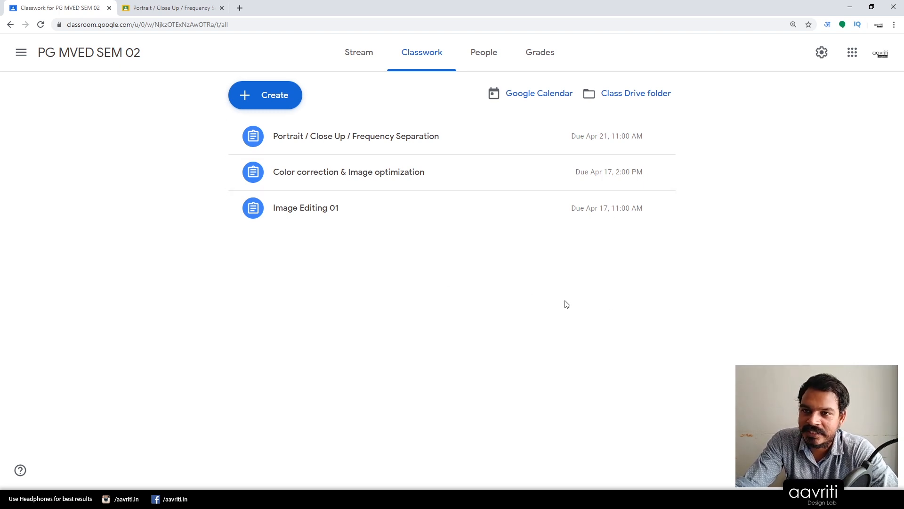
mouse_move(799, 79)
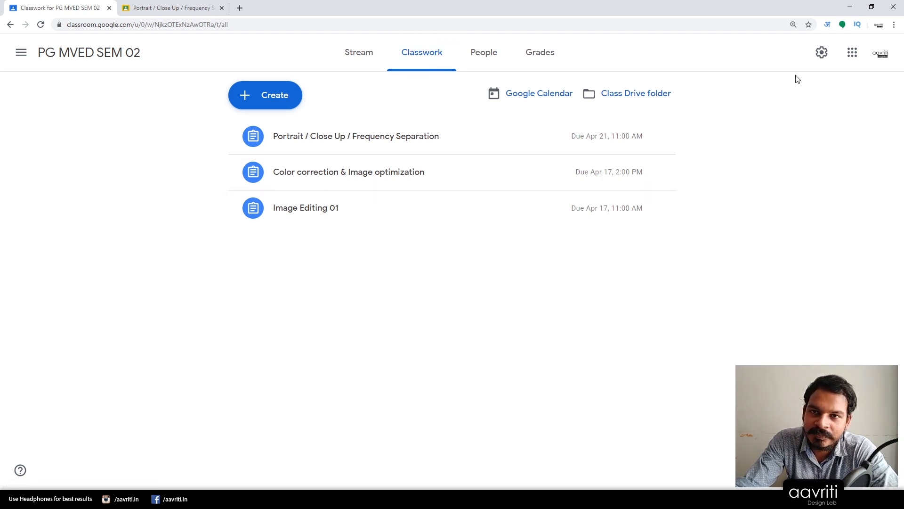
Step: Glance at class settings, then open the Portrait assignment's Student work page (18 graded)
click(821, 52)
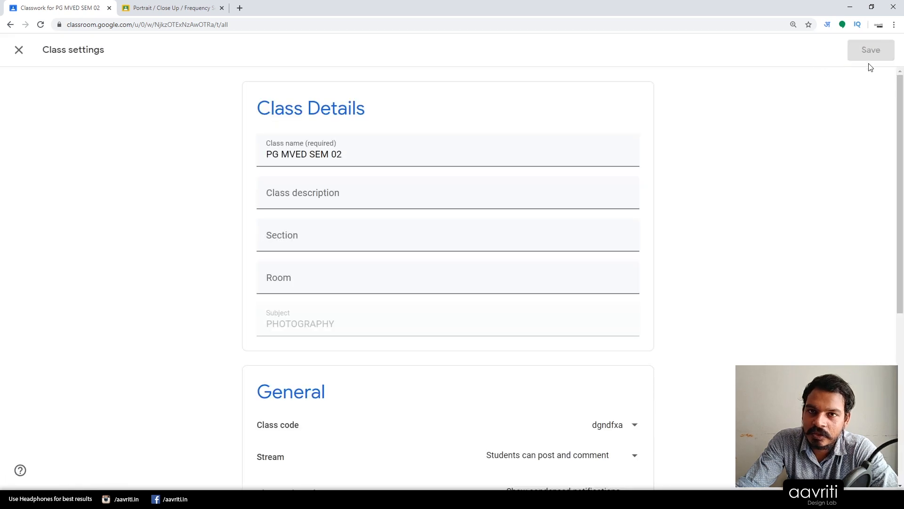
click(18, 49)
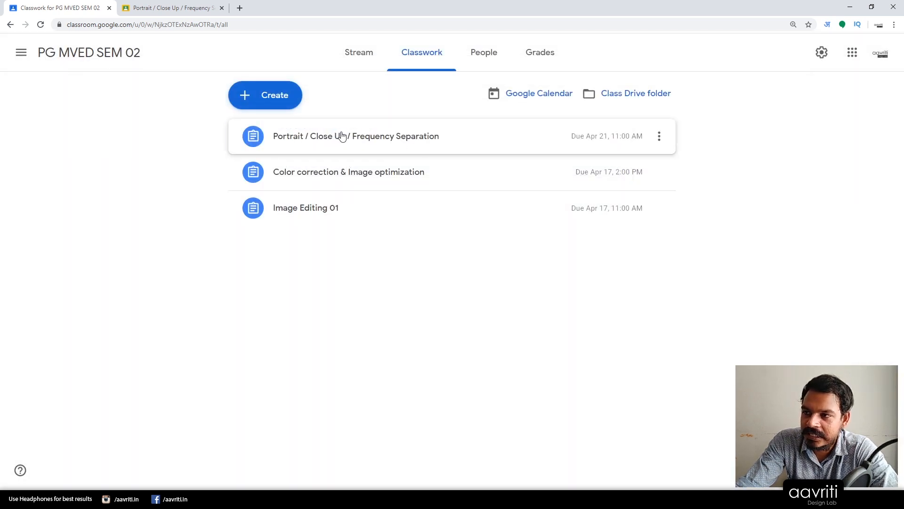
click(356, 135)
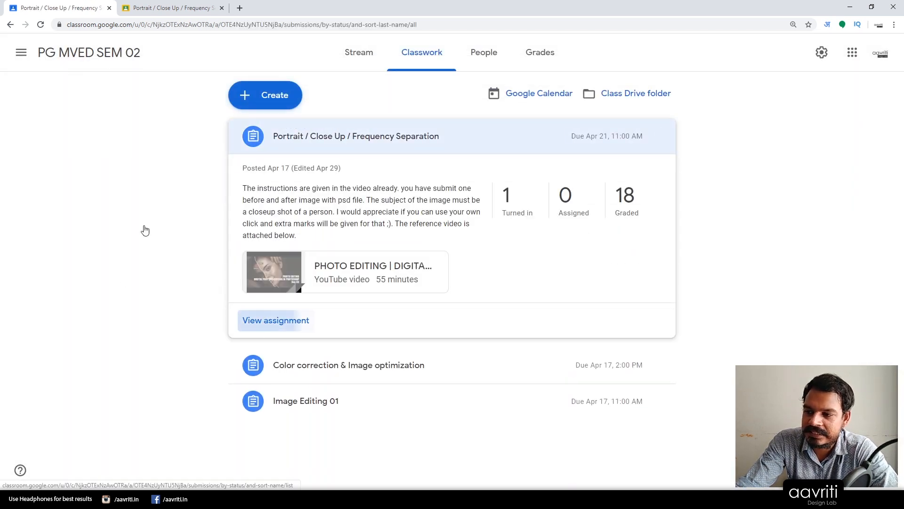
click(276, 321)
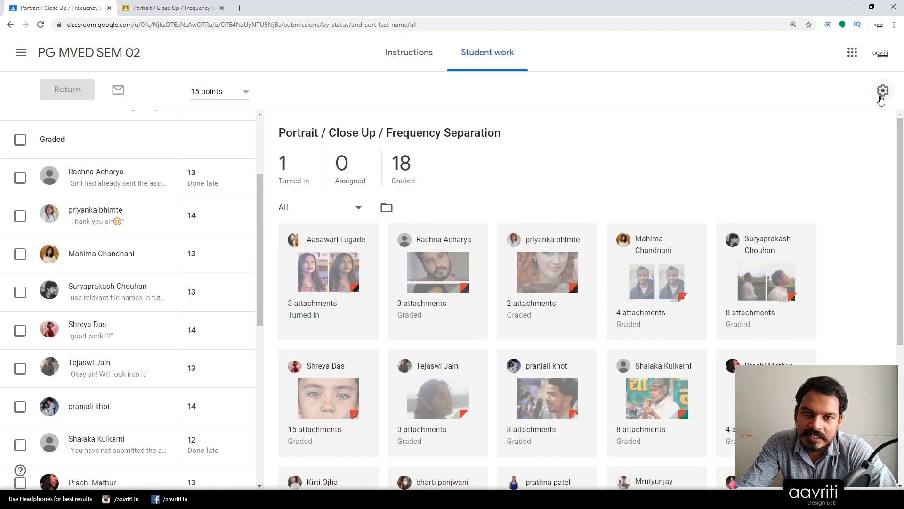
mouse_move(874, 106)
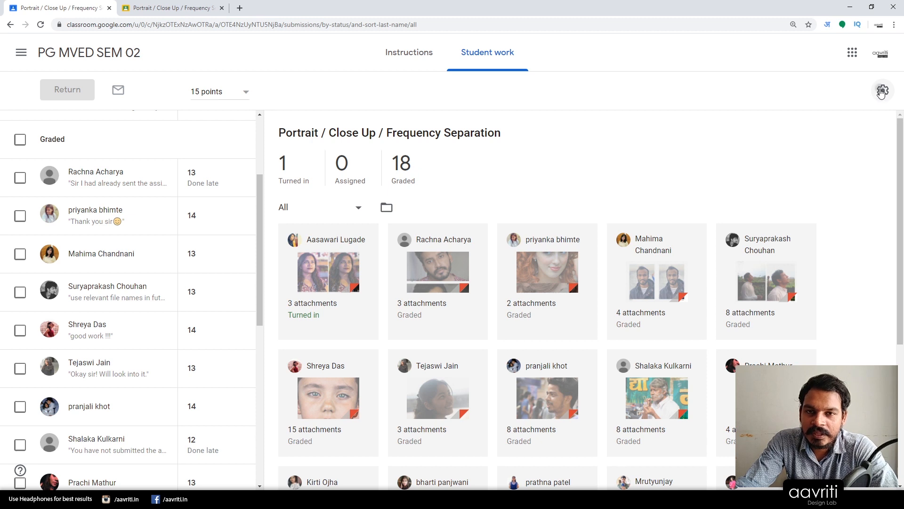
Step: Copy all Portrait assignment grades to Google Sheets, then return to the class stream
click(883, 91)
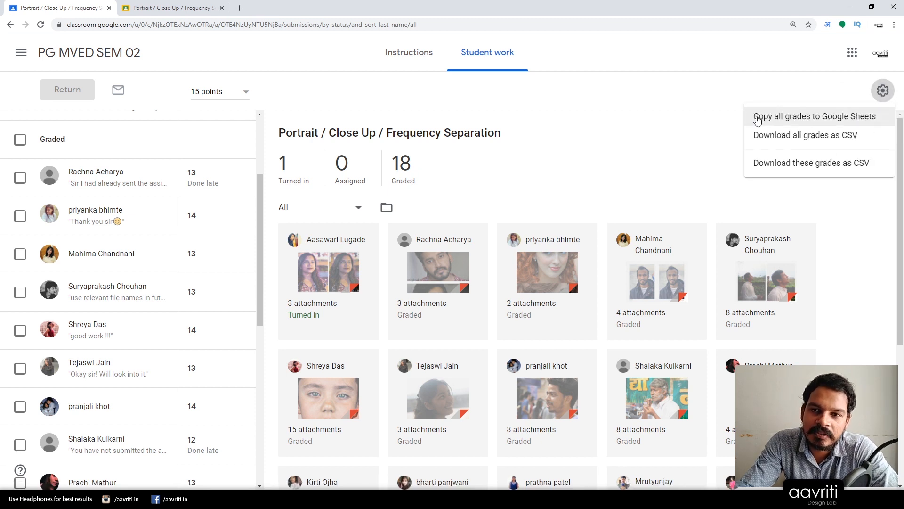
mouse_move(815, 136)
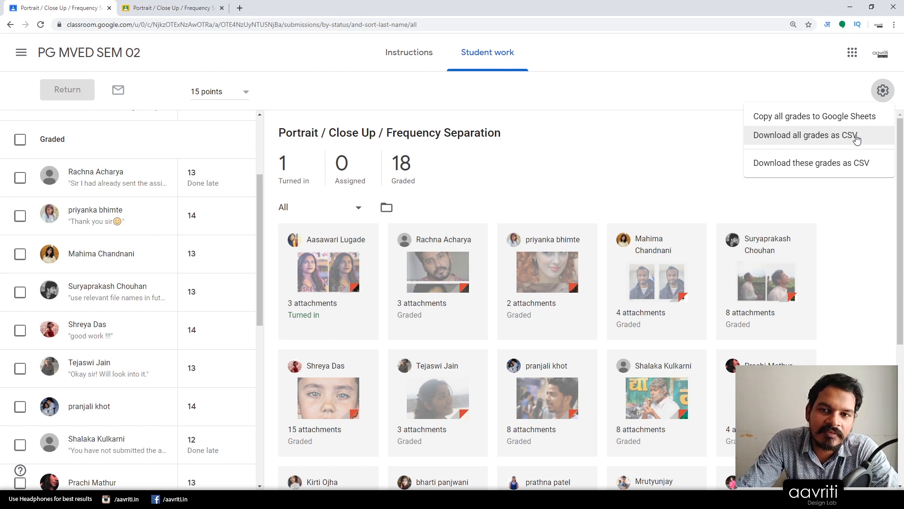
mouse_move(841, 147)
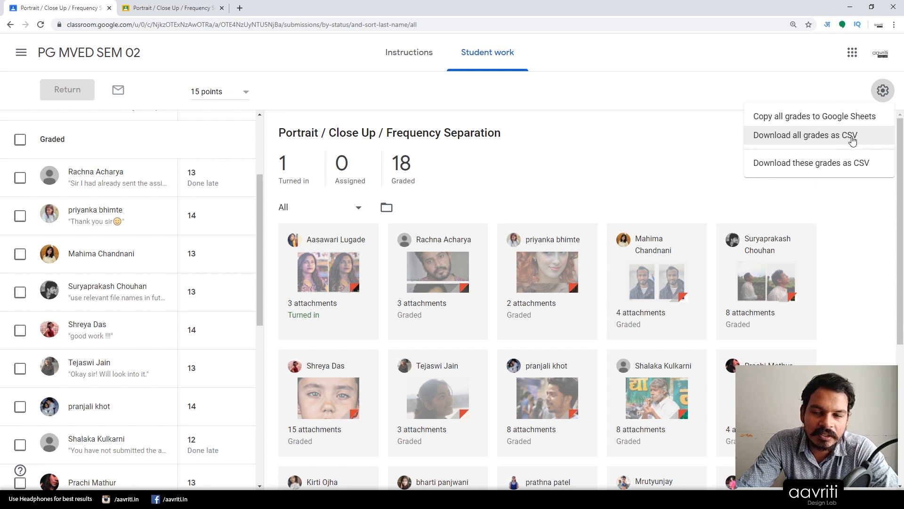
mouse_move(802, 116)
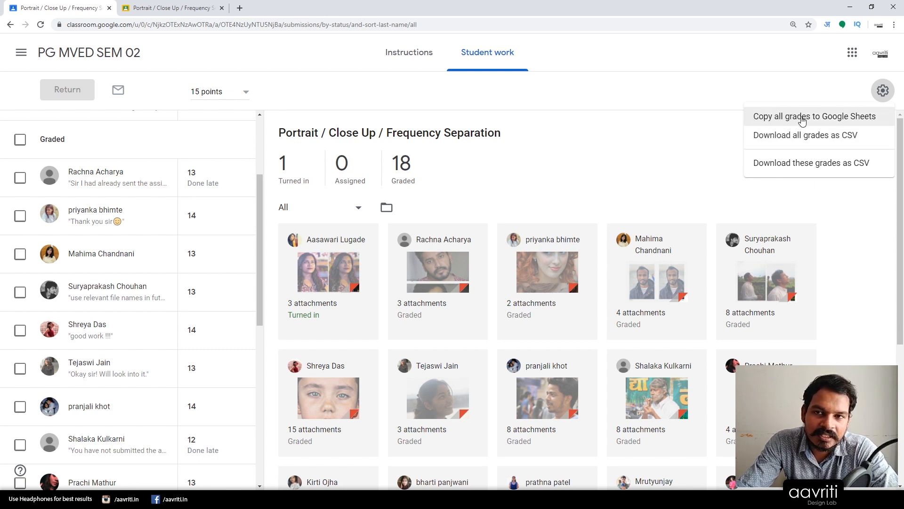
mouse_move(755, 121)
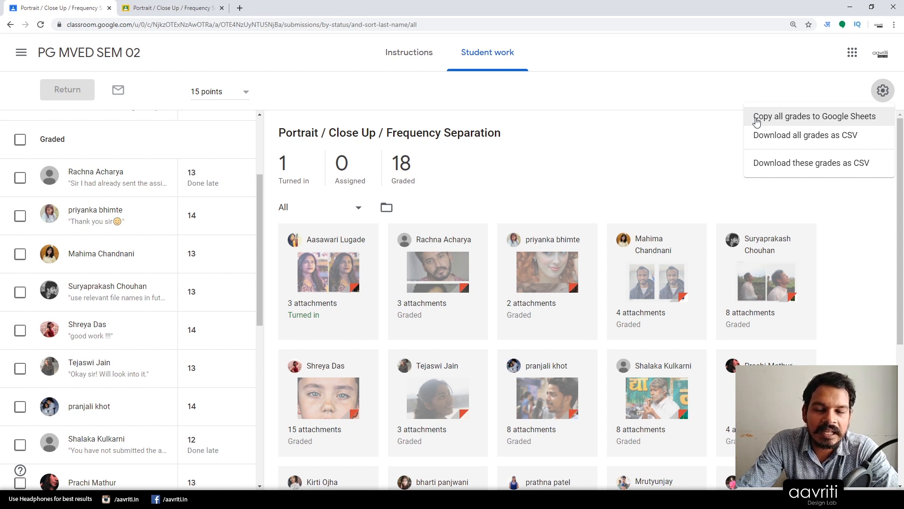
mouse_move(784, 121)
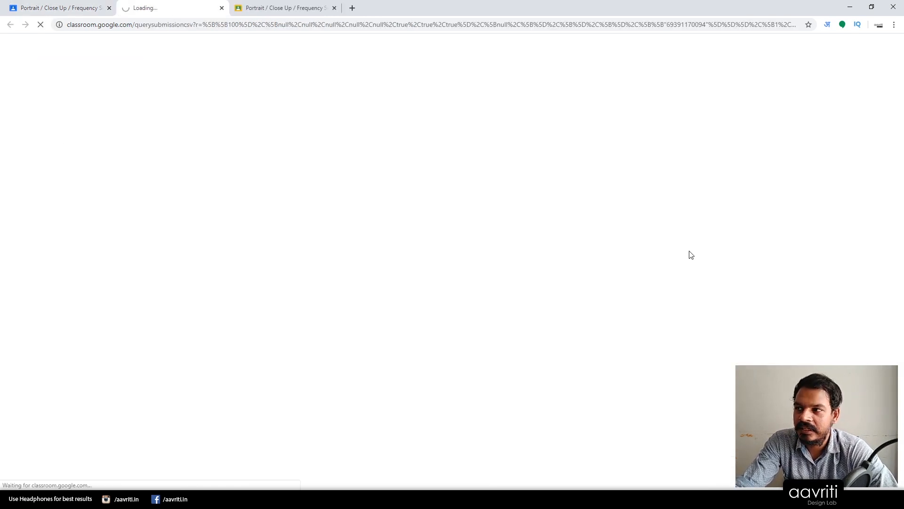
mouse_move(130, 224)
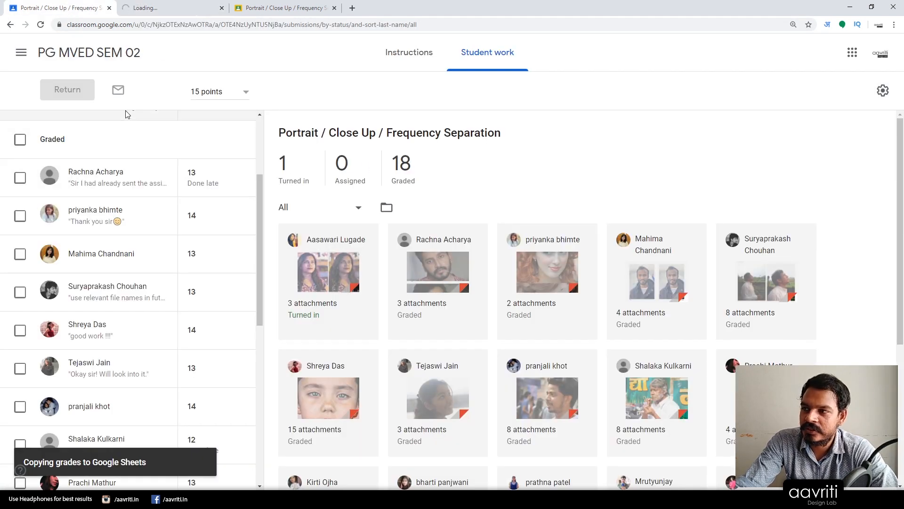
click(89, 52)
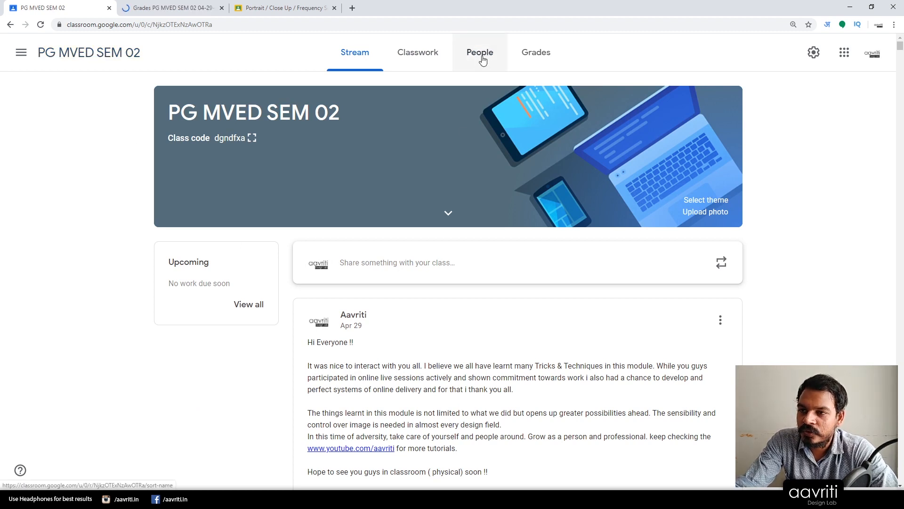
Step: On the People page, select all students and show the Email, Remove and Mute actions
click(479, 52)
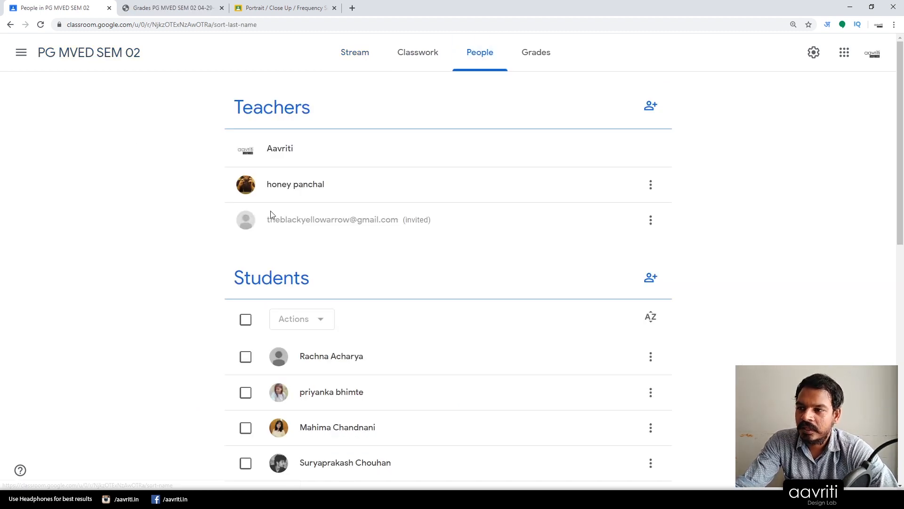
mouse_move(580, 200)
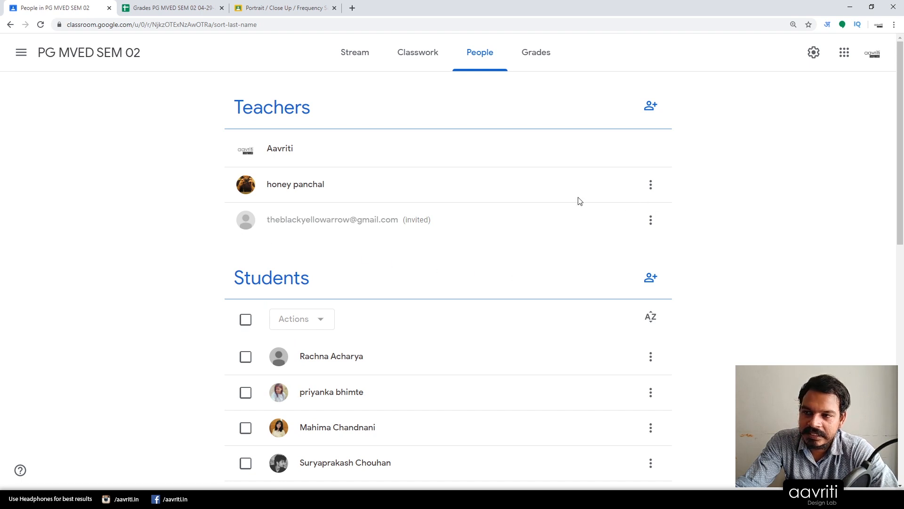
mouse_move(650, 105)
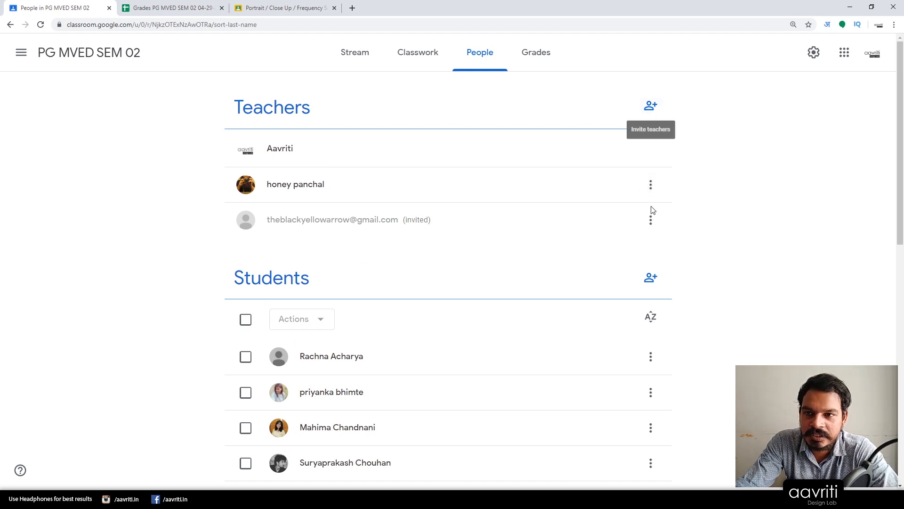
mouse_move(729, 264)
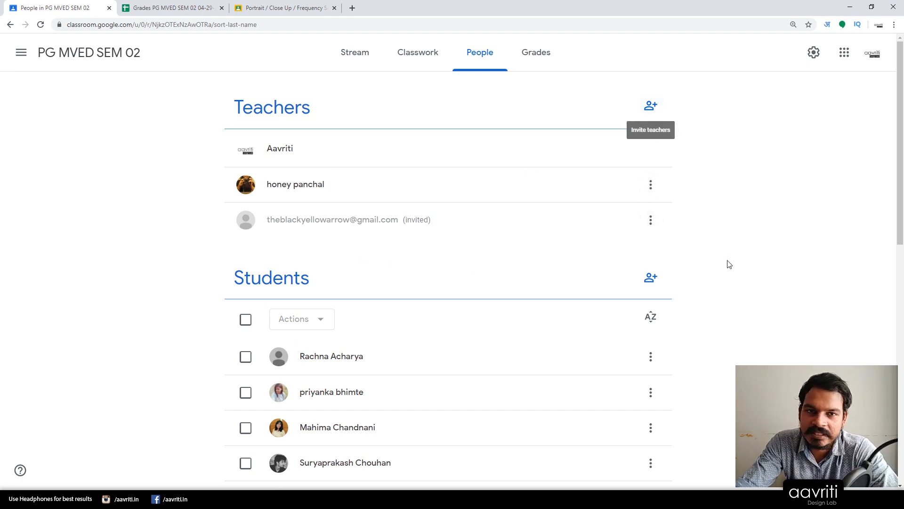
mouse_move(359, 215)
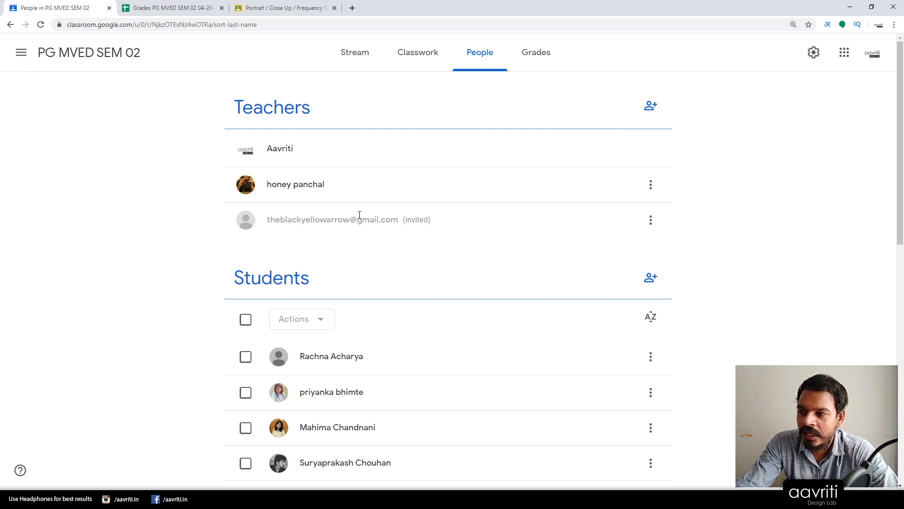
scroll(down, 3)
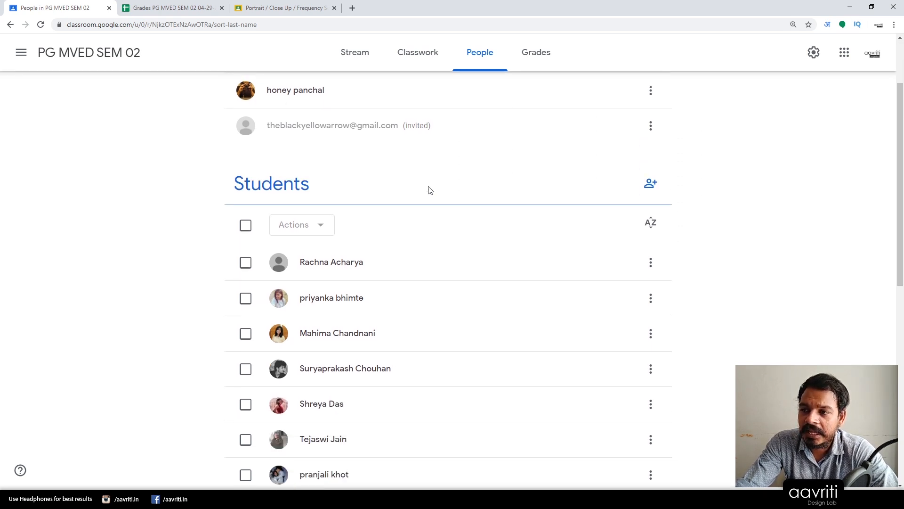
mouse_move(596, 316)
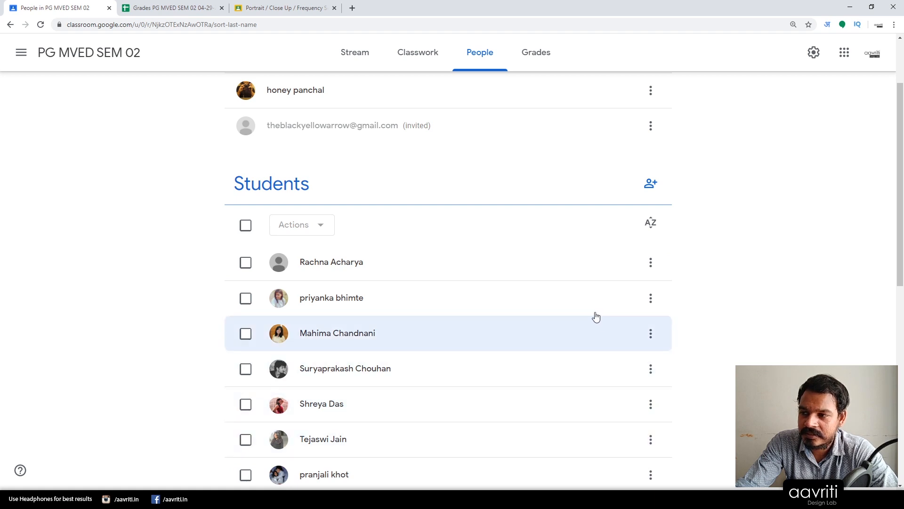
scroll(down, 3)
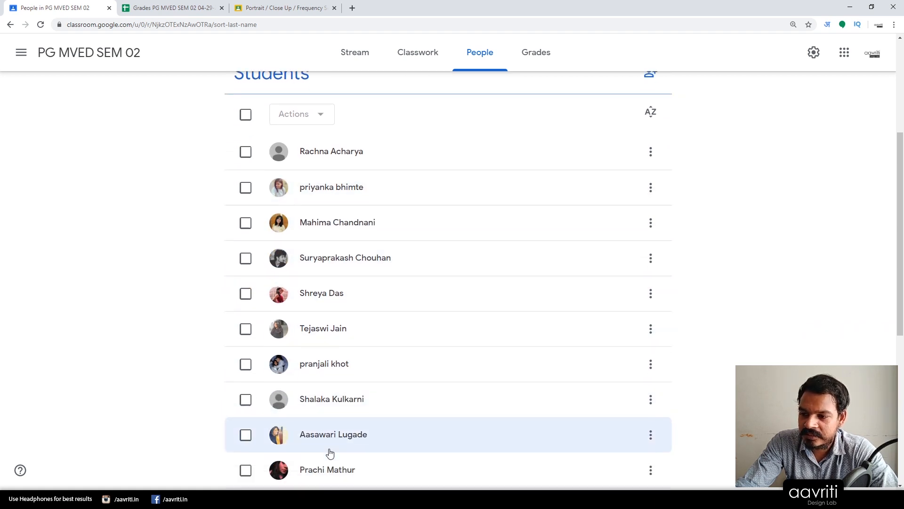
scroll(up, 3)
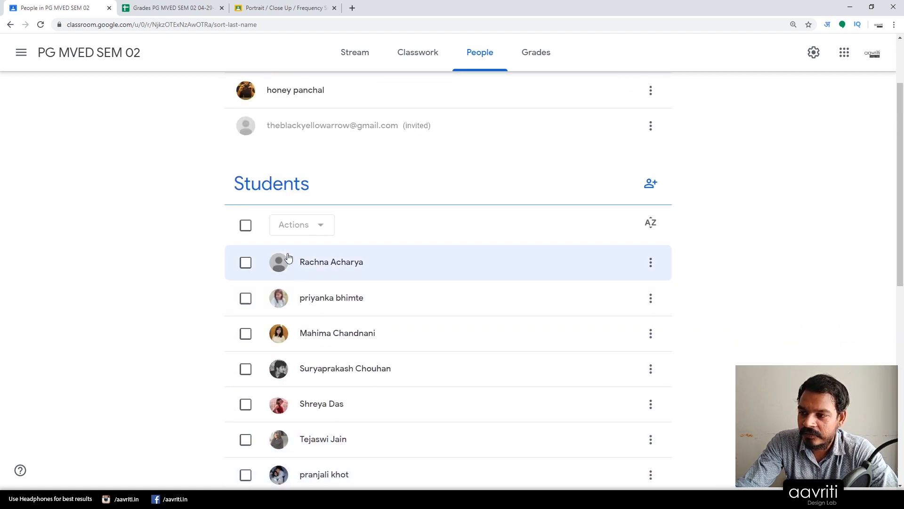
click(245, 225)
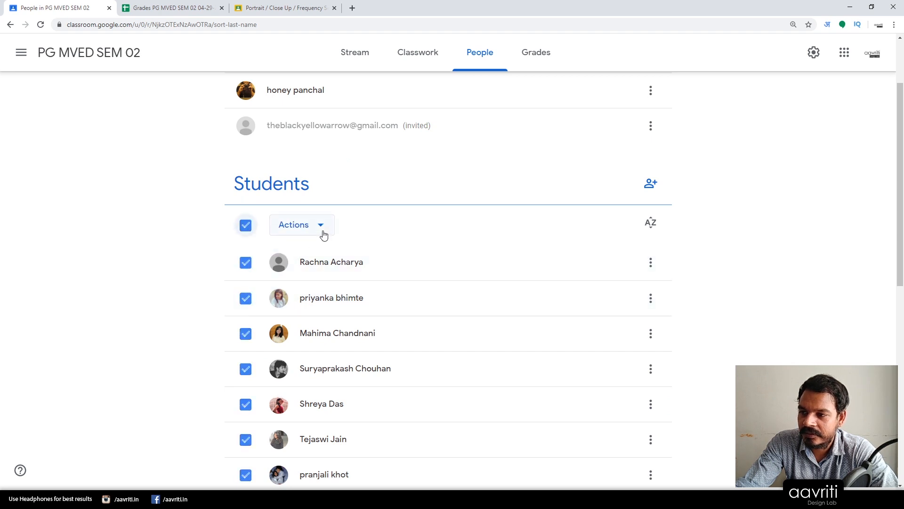
click(301, 225)
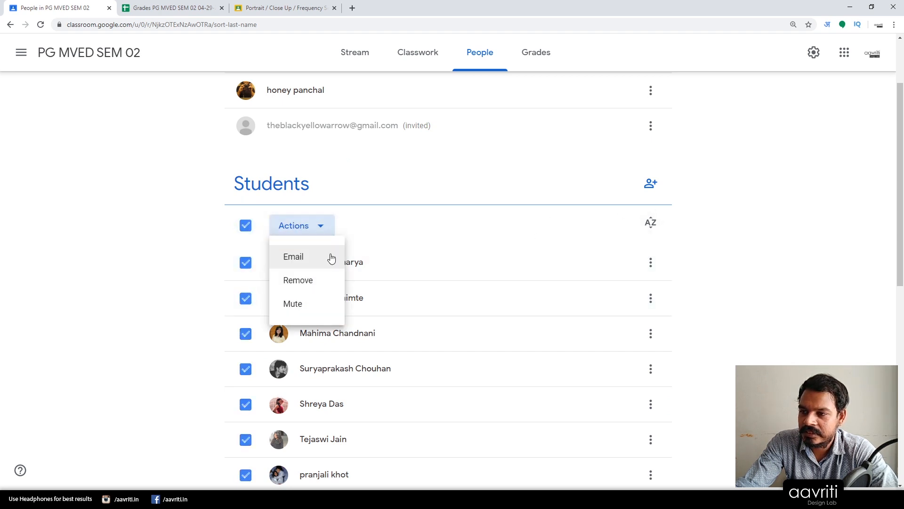
mouse_move(420, 242)
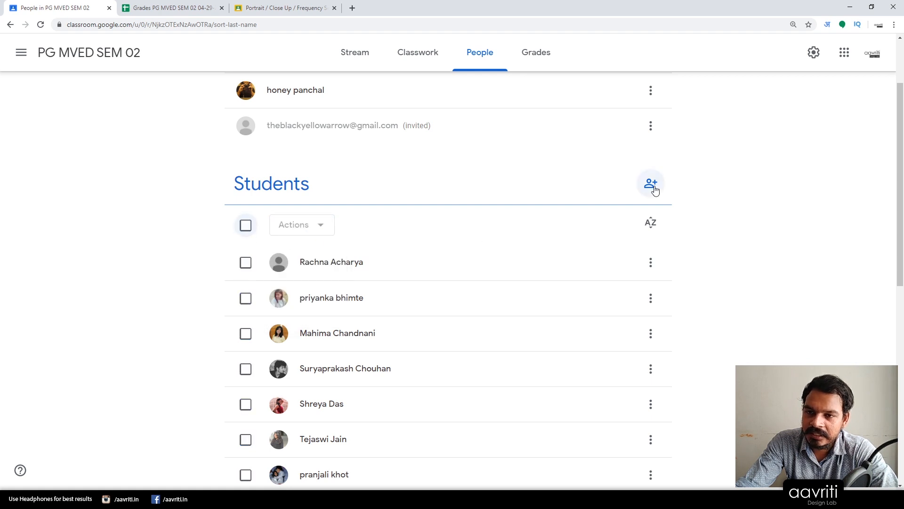
click(651, 183)
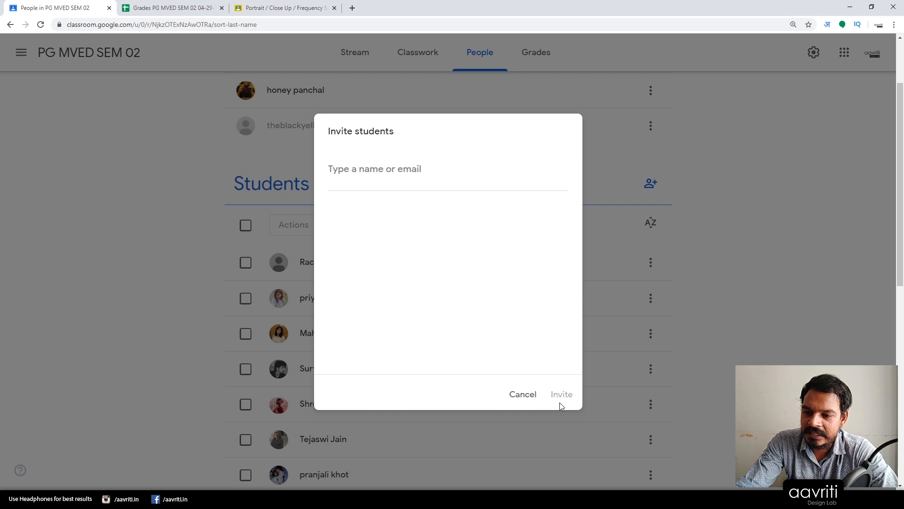
click(522, 394)
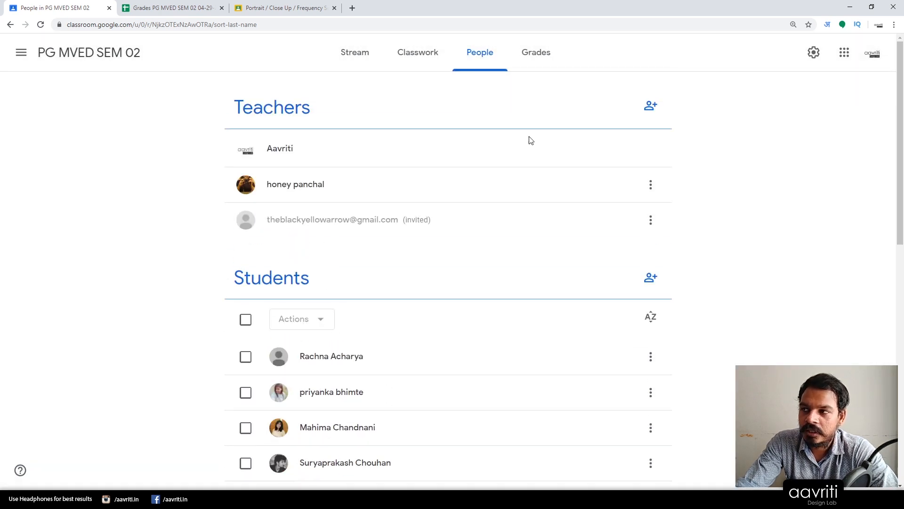
mouse_move(354, 52)
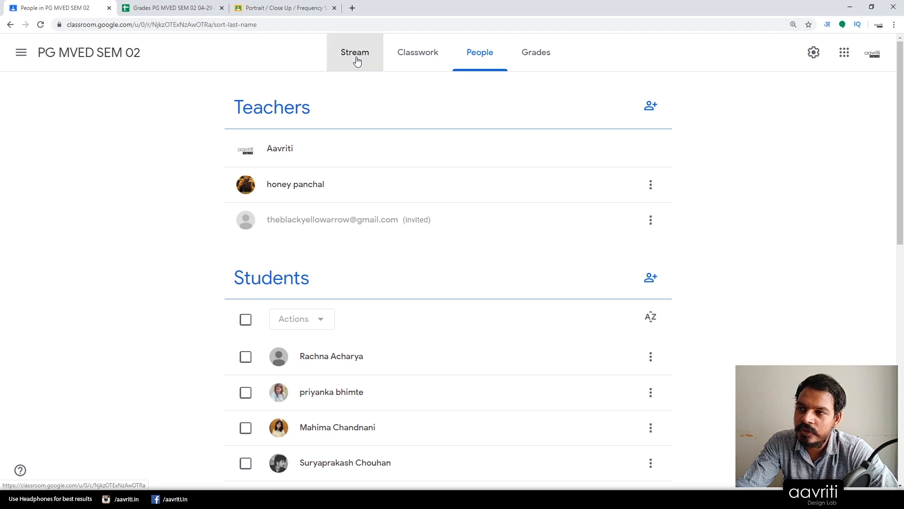
Step: Return to the PG MVED SEM 02 stream and highlight class code dgndfxa
click(354, 52)
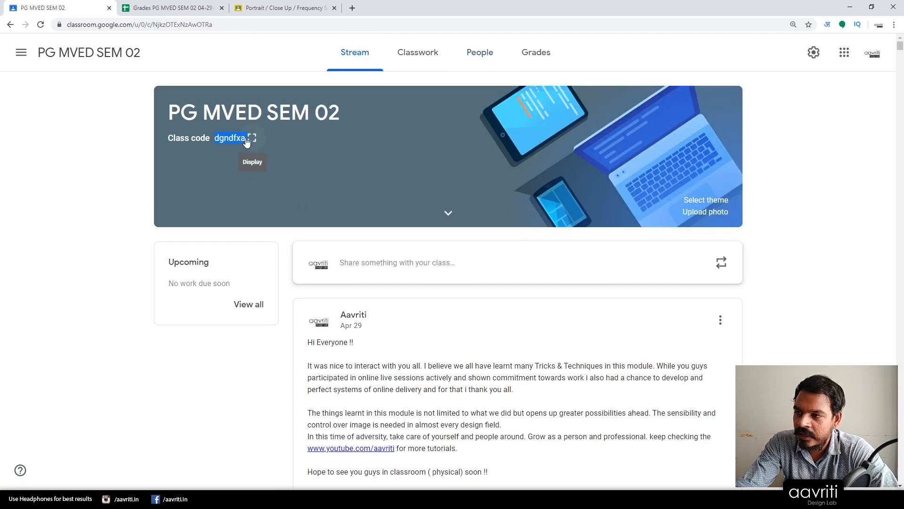
mouse_move(868, 274)
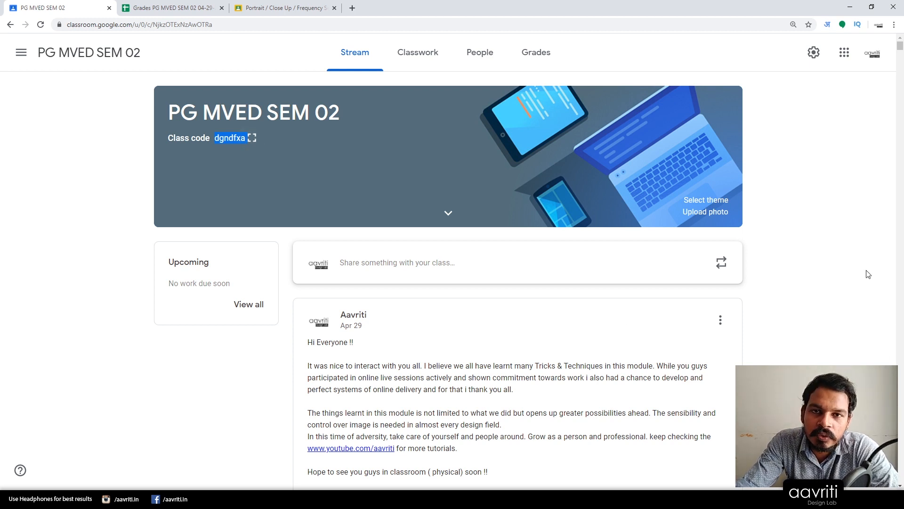
mouse_move(633, 168)
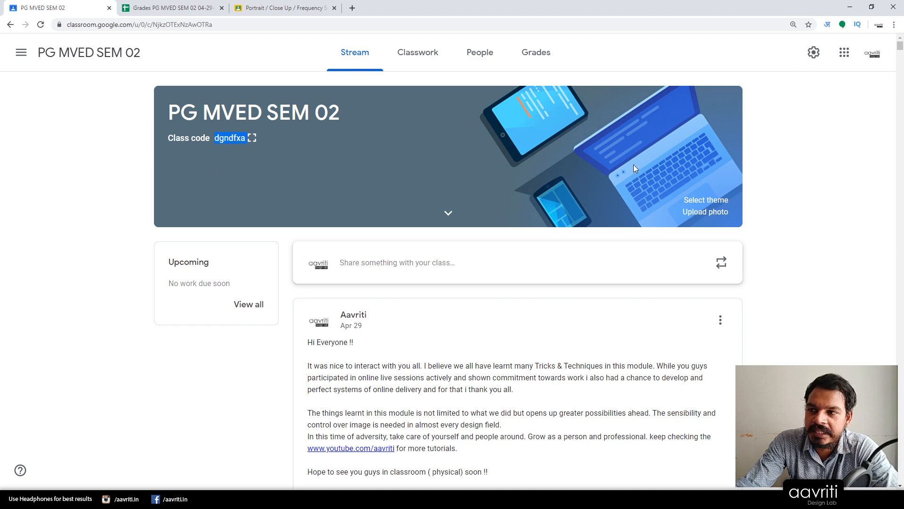
mouse_move(253, 138)
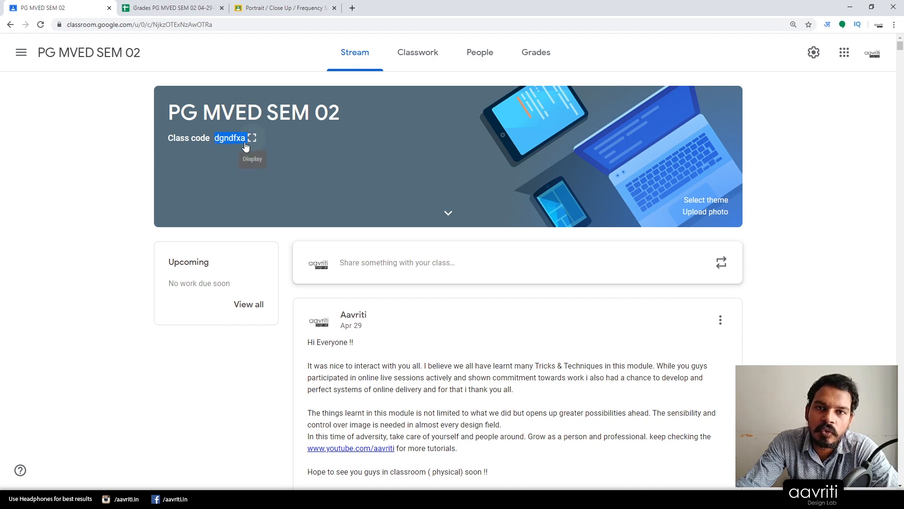
mouse_move(534, 52)
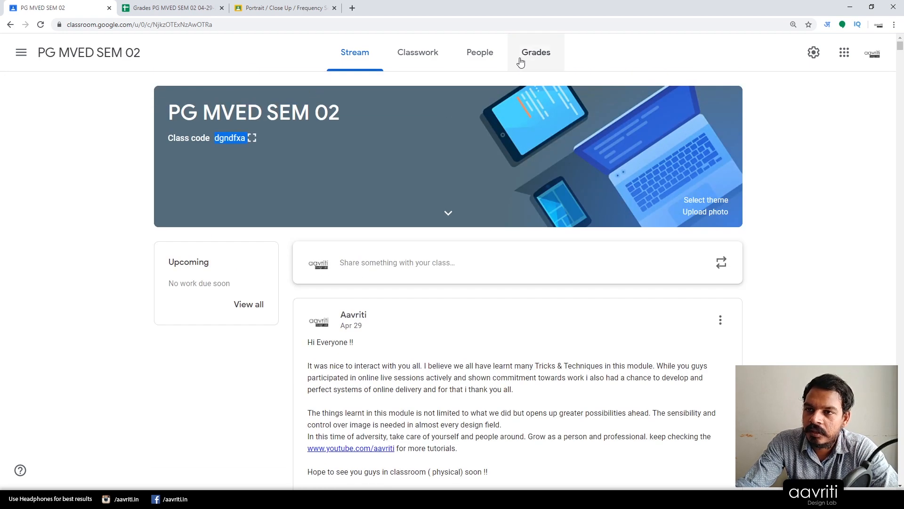
mouse_move(466, 260)
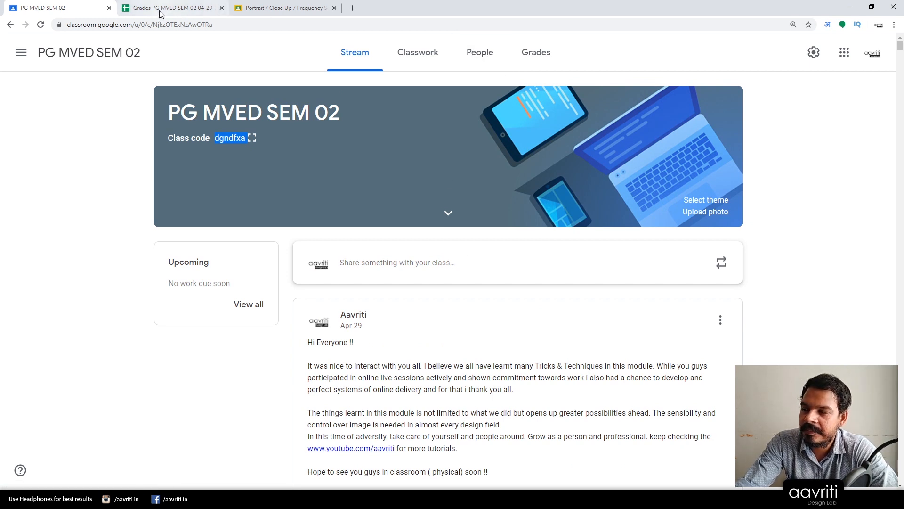
click(172, 8)
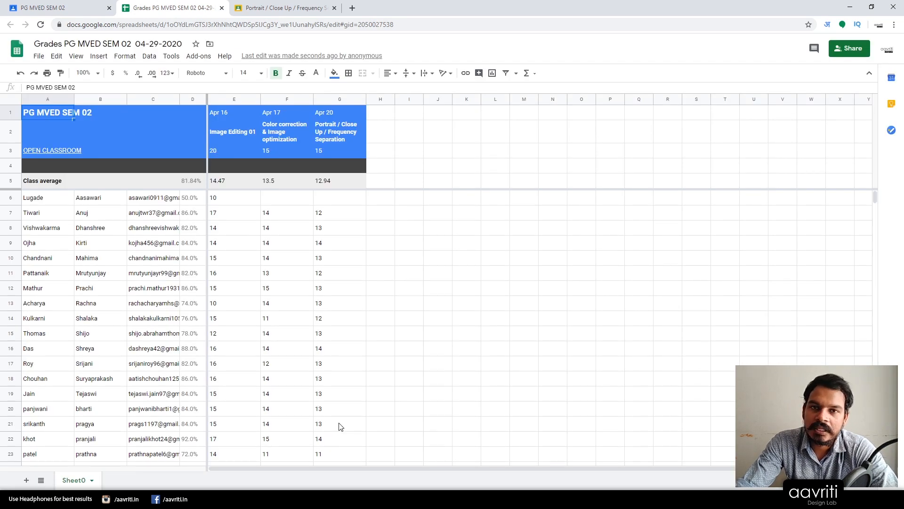
mouse_move(134, 317)
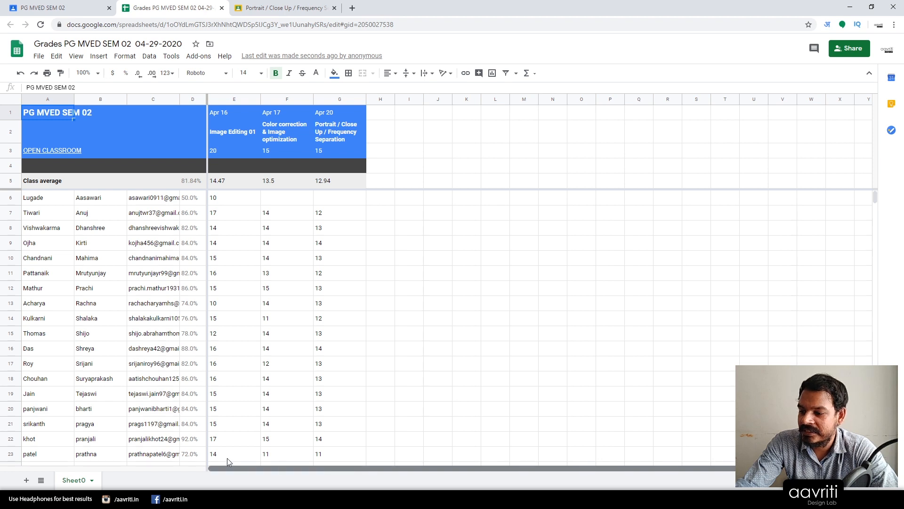
scroll(down, 3)
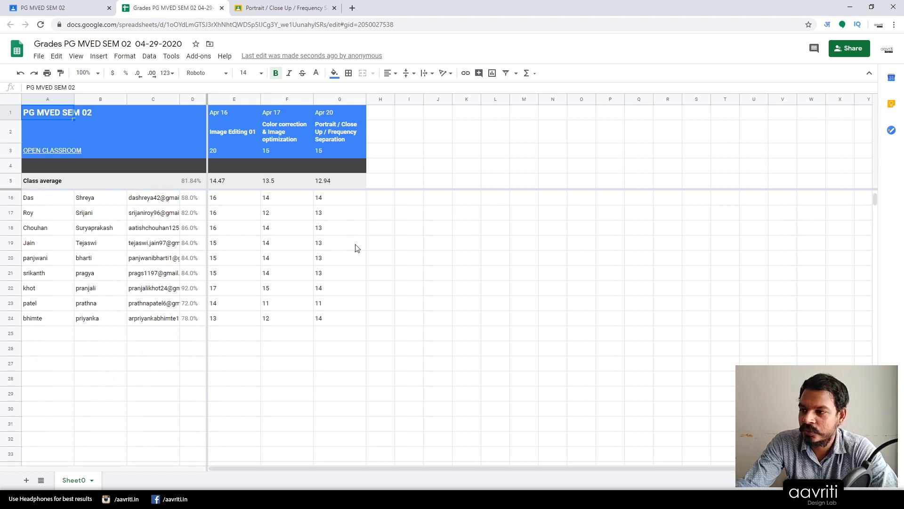
scroll(up, 3)
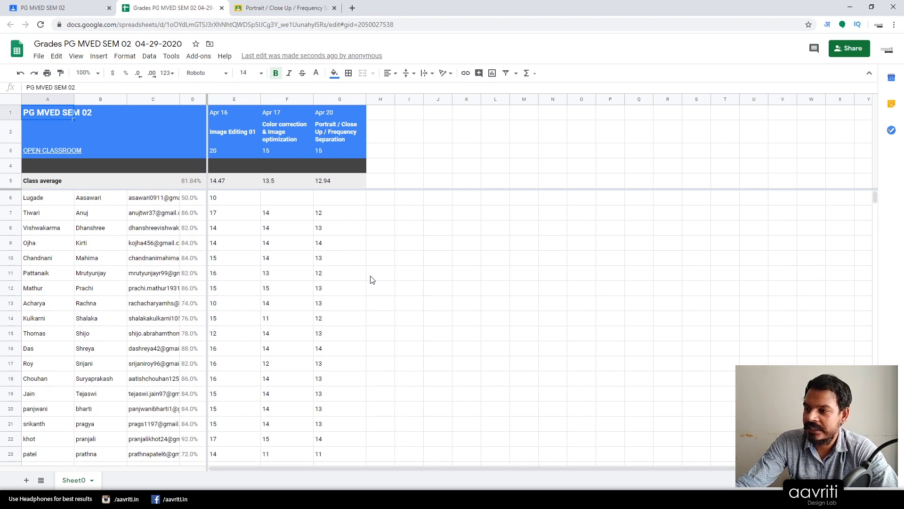
mouse_move(178, 100)
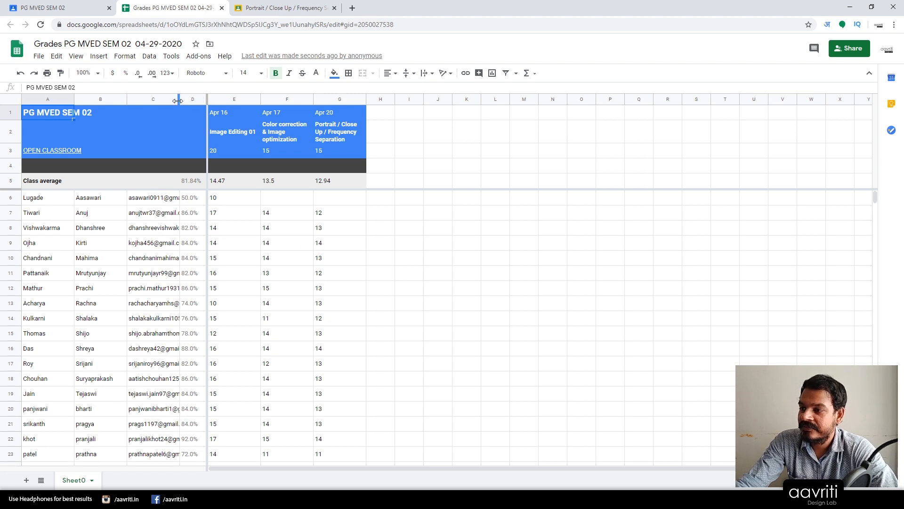
drag(178, 98, 235, 98)
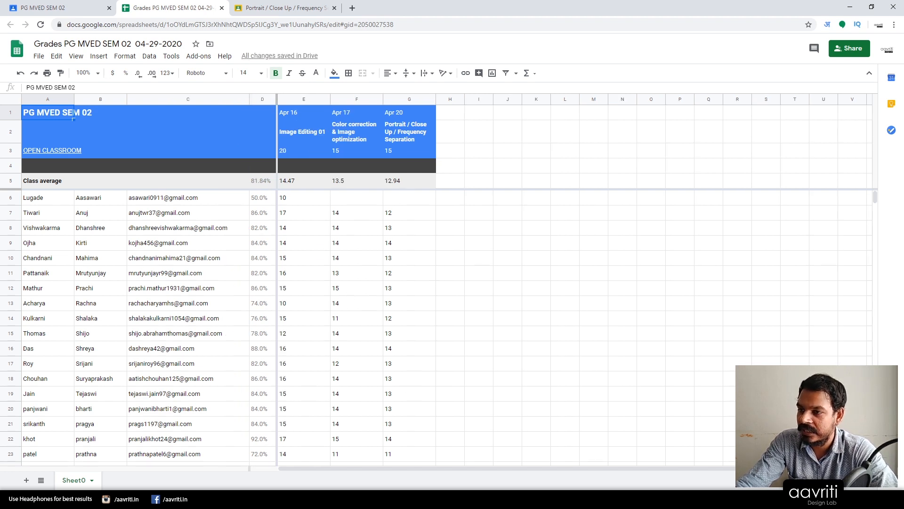
mouse_move(300, 145)
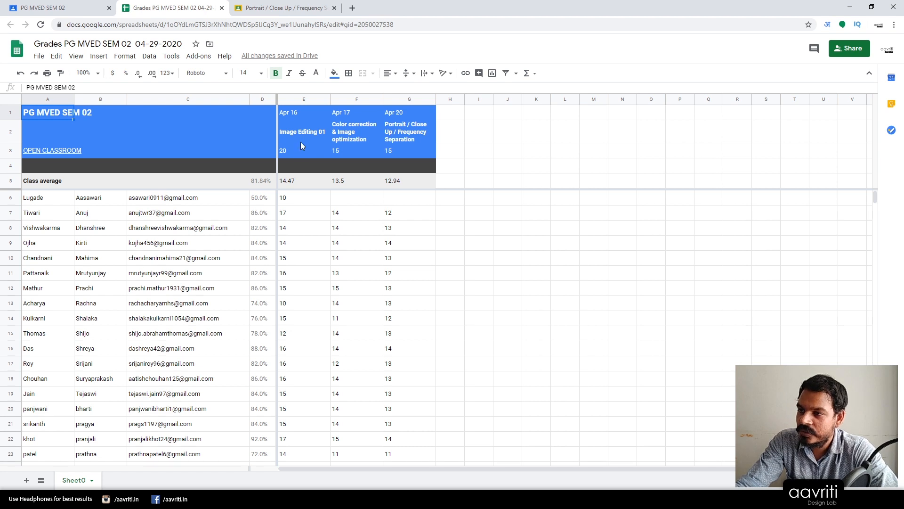
mouse_move(307, 146)
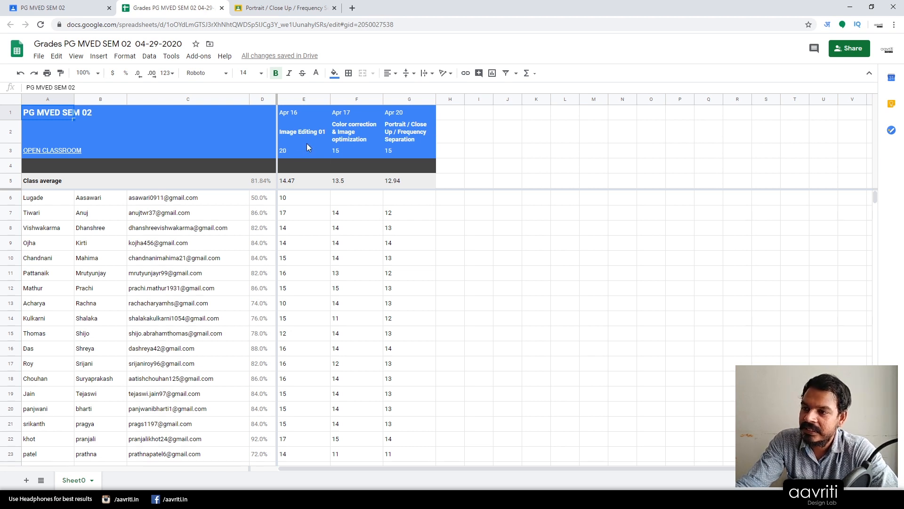
mouse_move(293, 167)
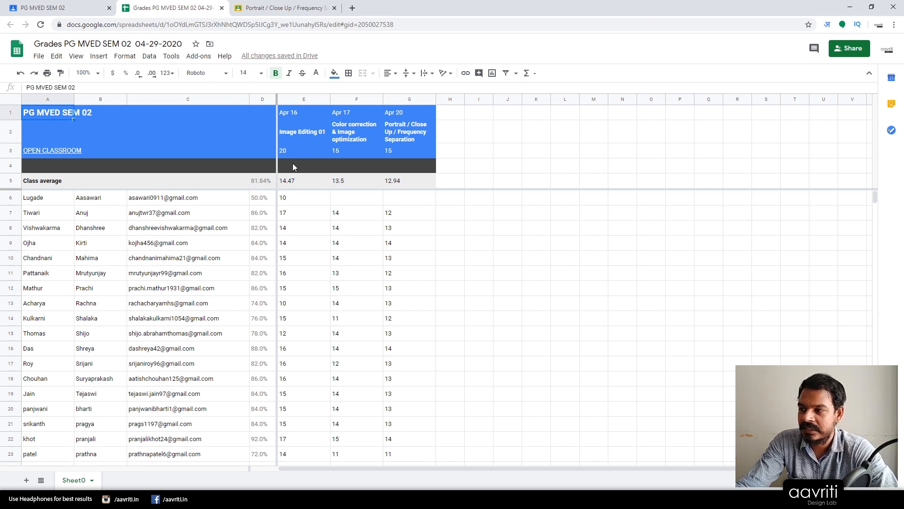
mouse_move(372, 283)
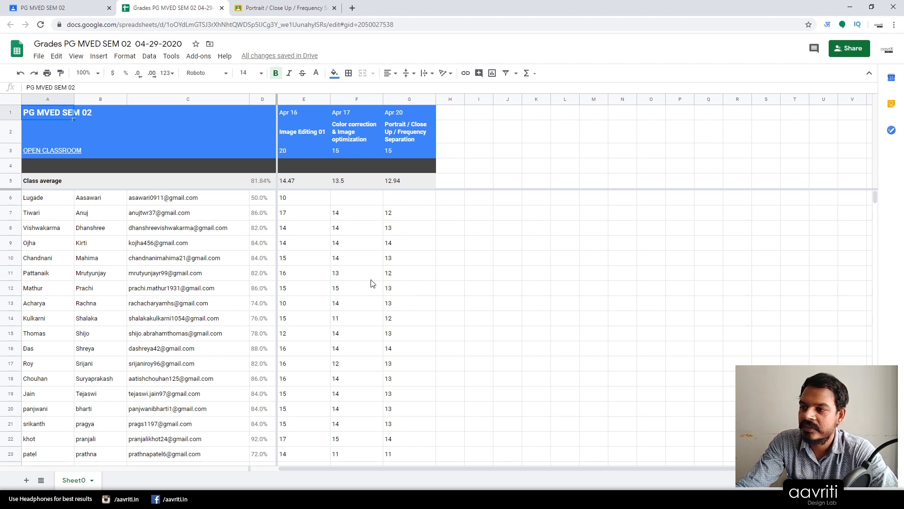
scroll(down, 3)
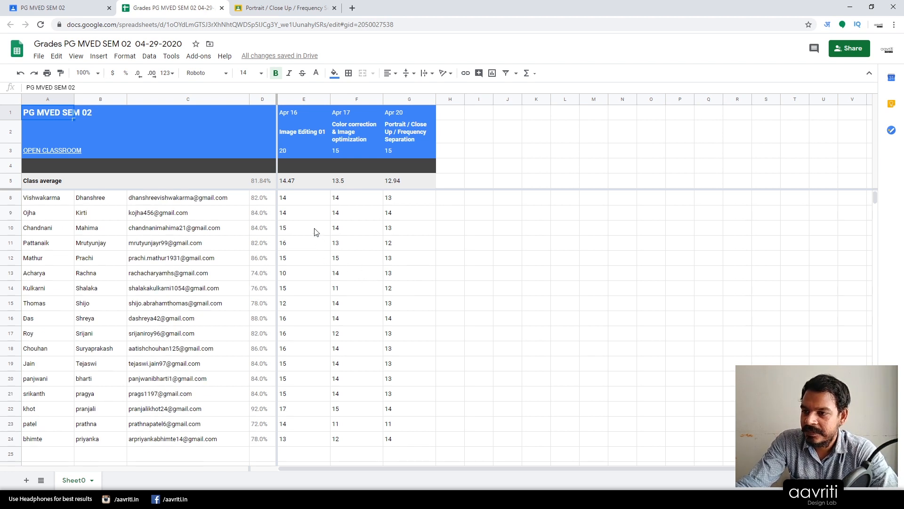
scroll(up, 3)
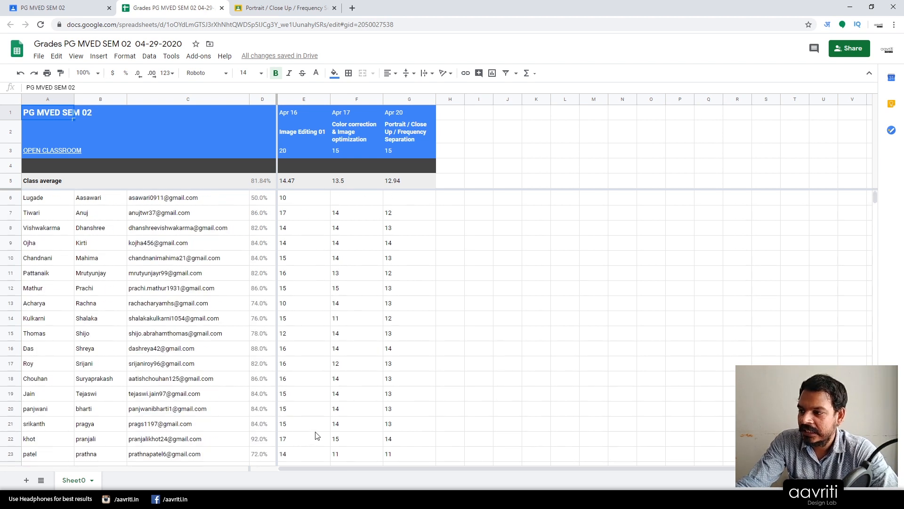
mouse_move(316, 432)
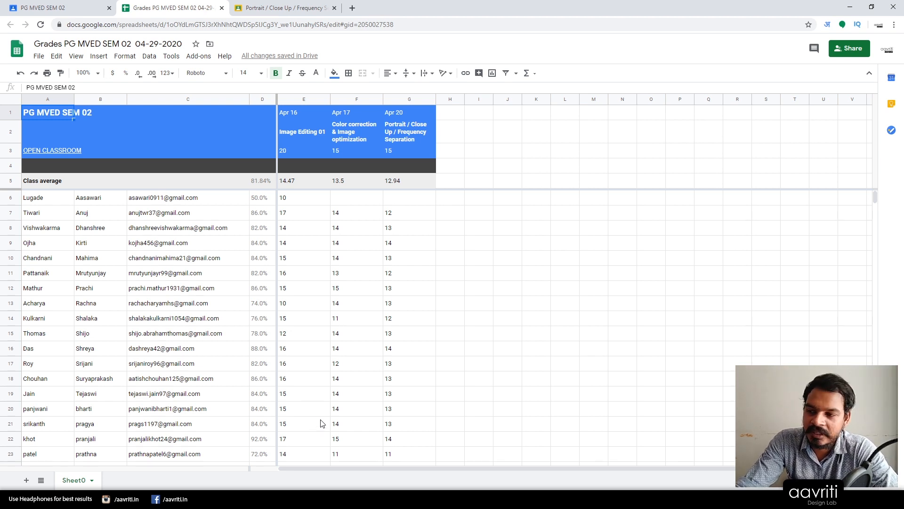
mouse_move(322, 354)
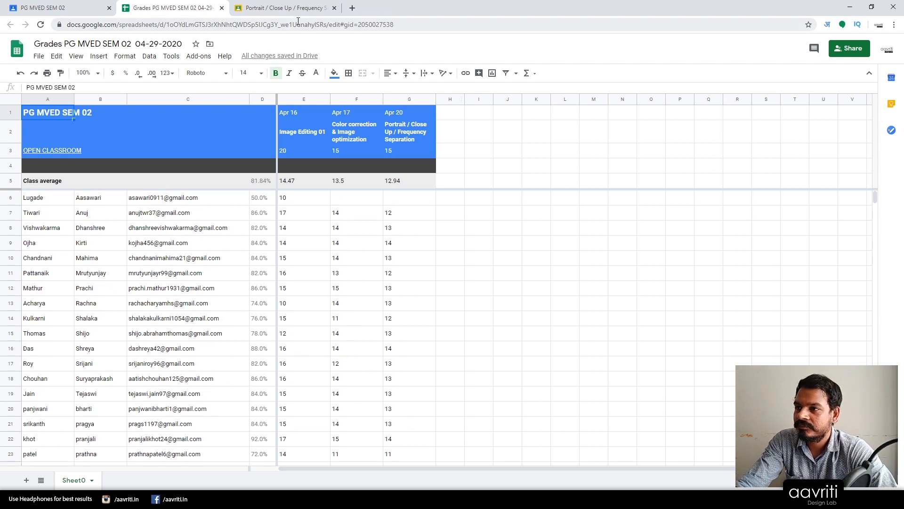
Step: Switch back to the class and open Classwork with the Portrait assignment expanded
click(52, 150)
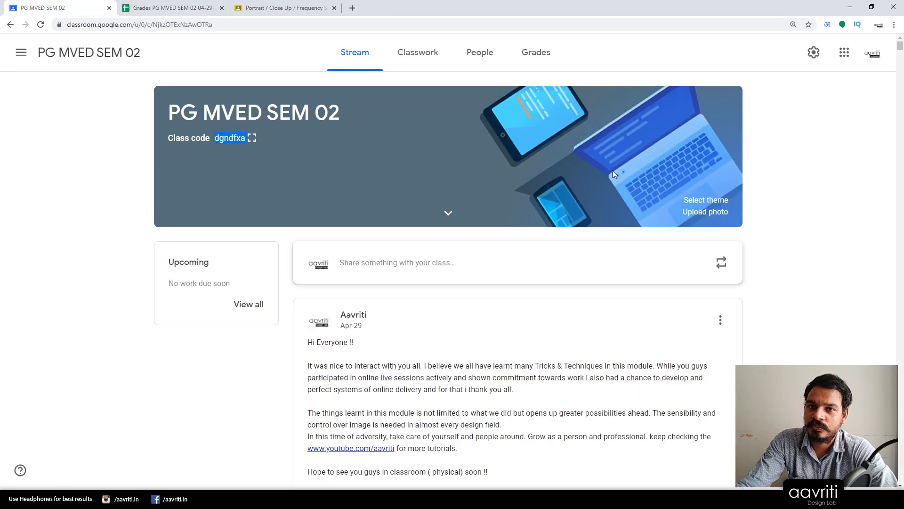
mouse_move(359, 239)
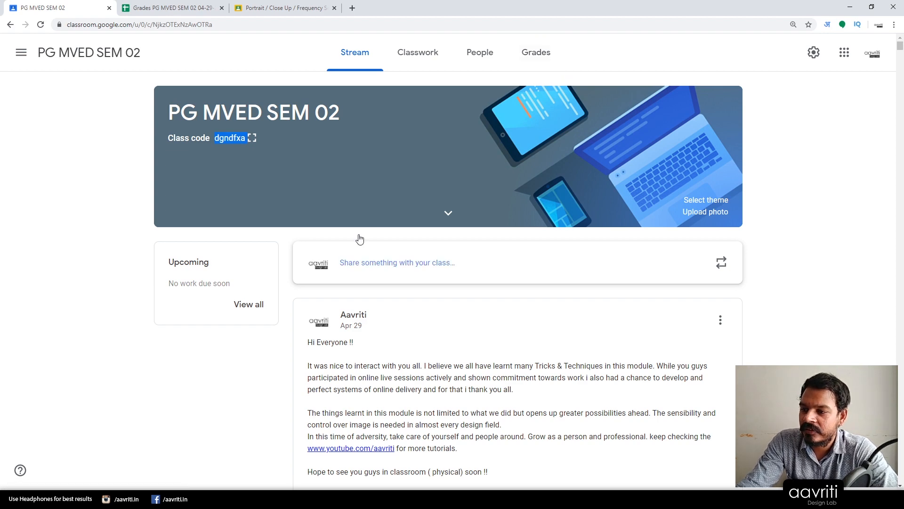
scroll(down, 3)
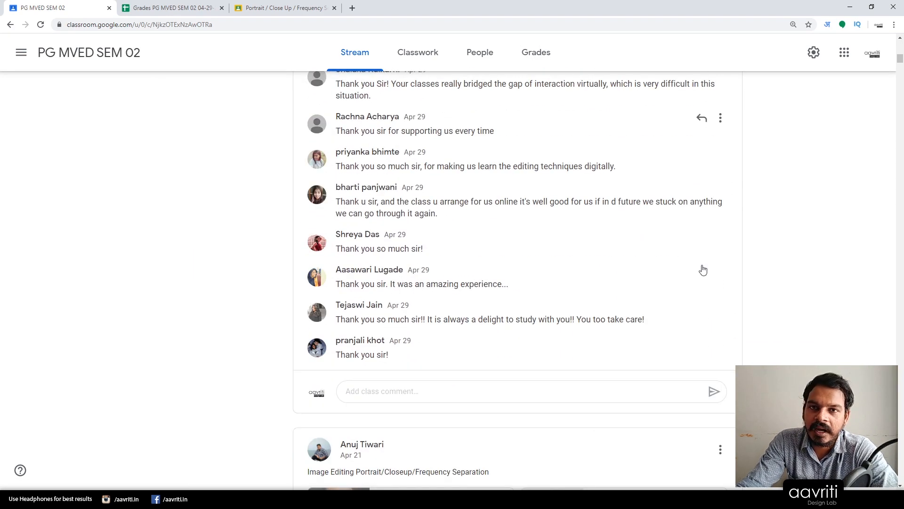
scroll(up, 3)
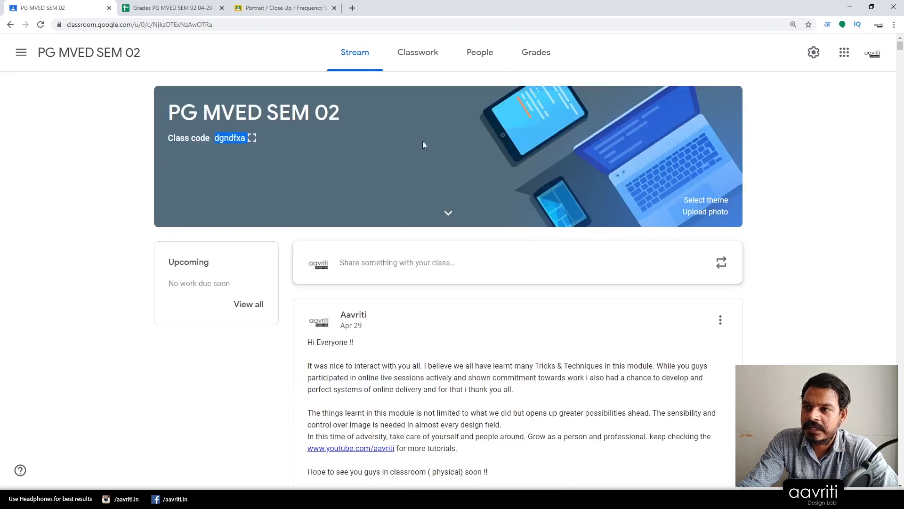
click(418, 52)
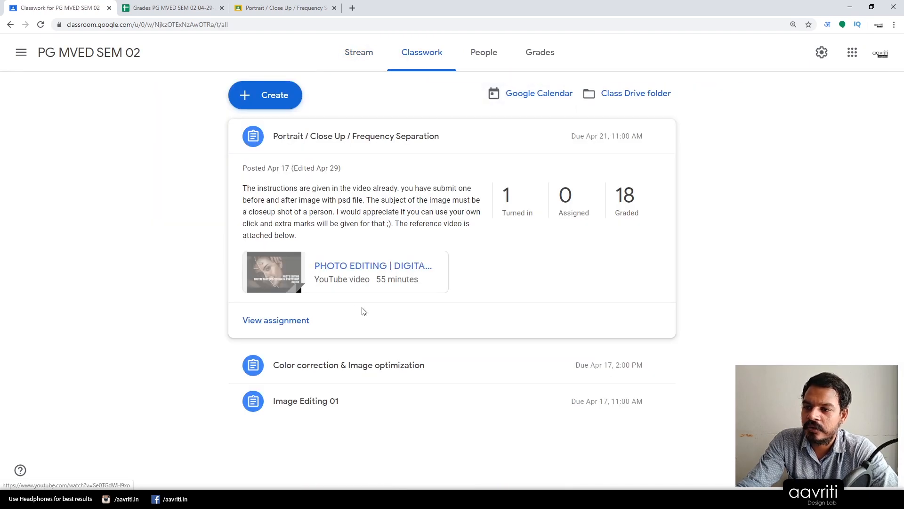
mouse_move(514, 316)
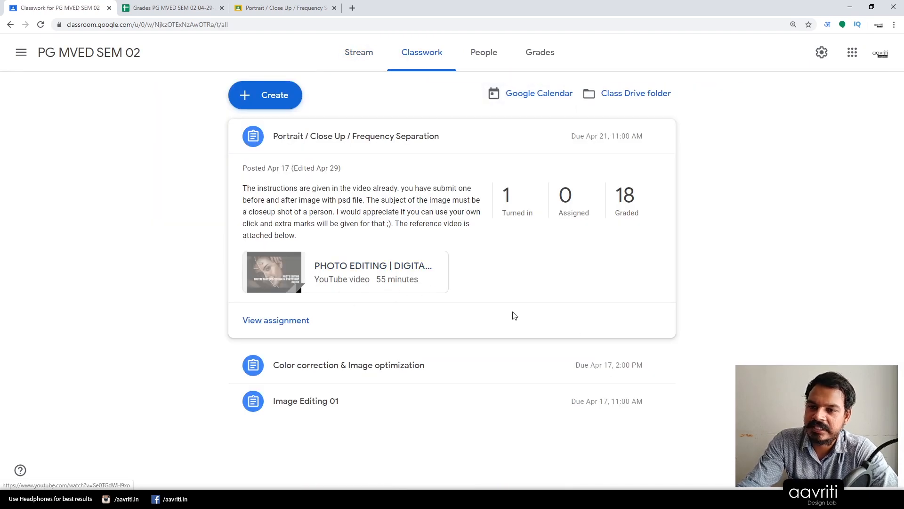
mouse_move(276, 321)
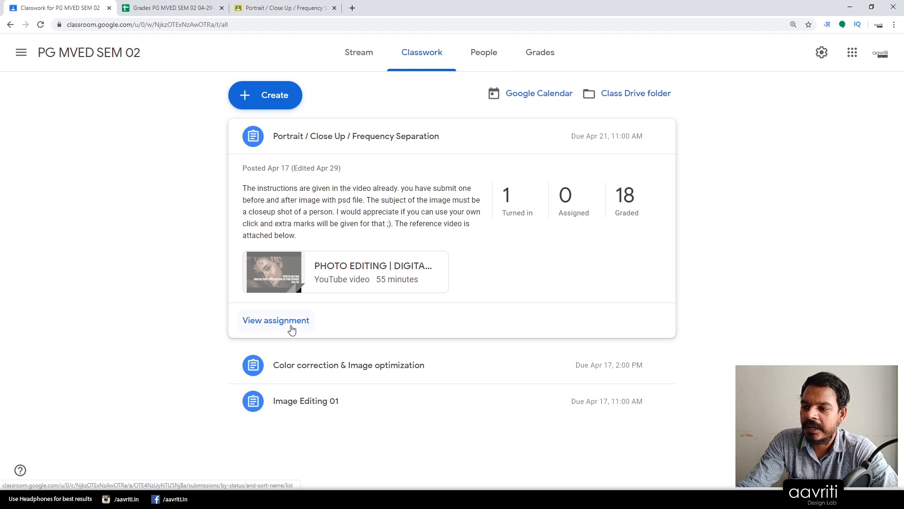
Step: Open the People page, briefly select all students, then clear the selection
click(480, 51)
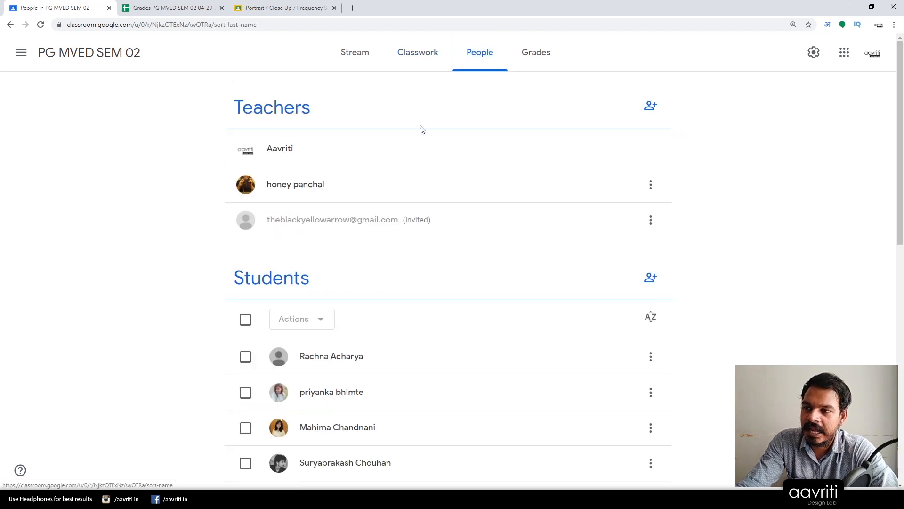
mouse_move(337, 249)
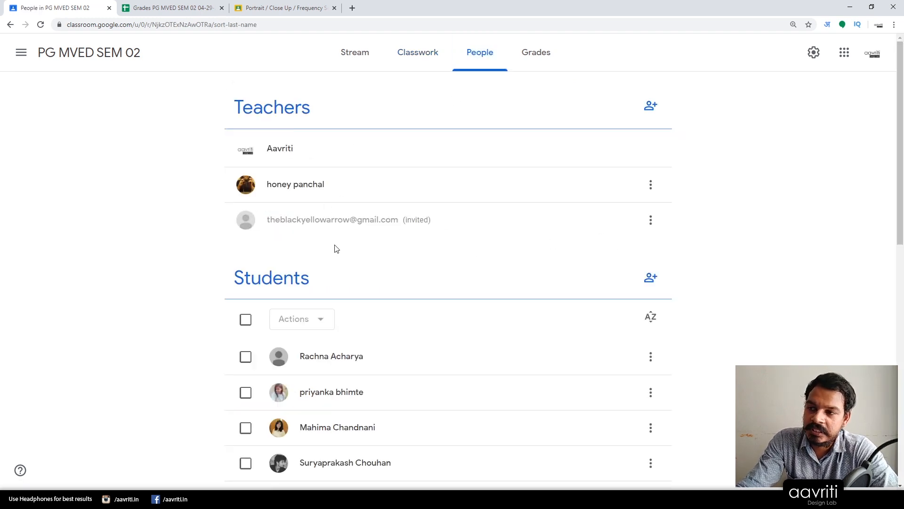
scroll(down, 3)
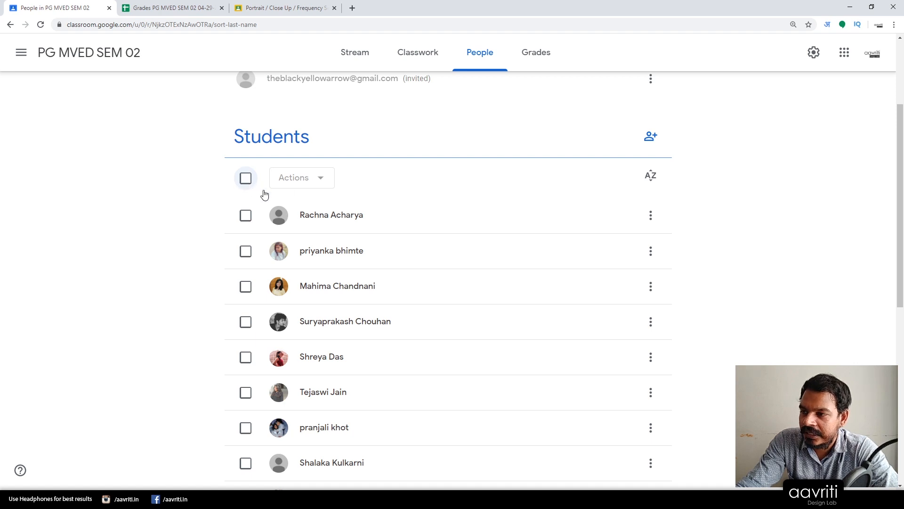
click(245, 178)
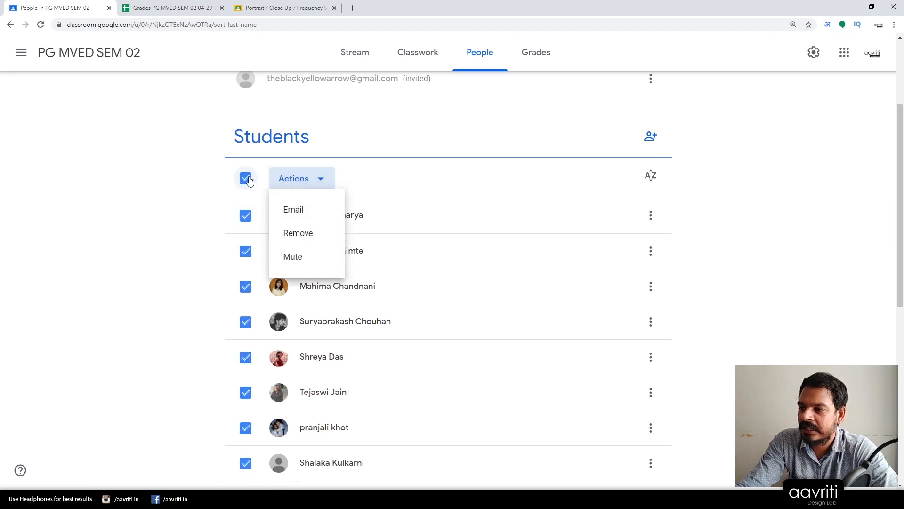
click(245, 178)
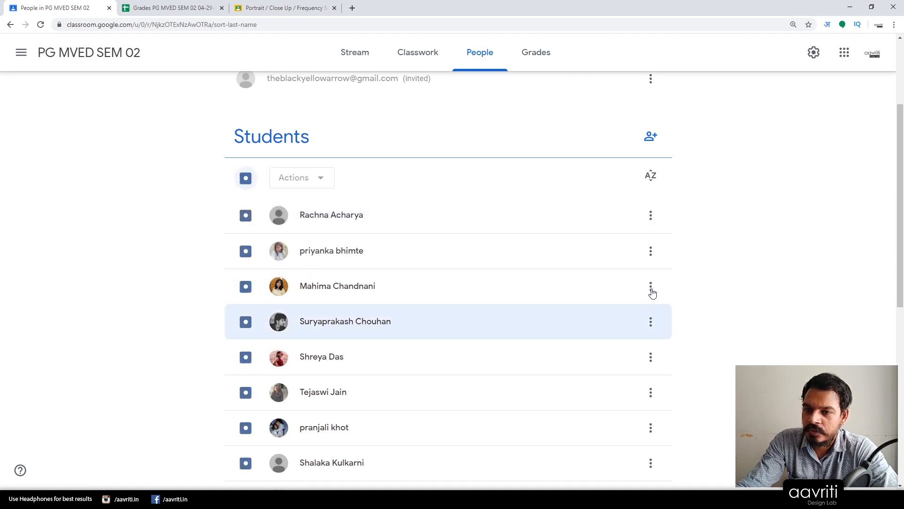
click(650, 251)
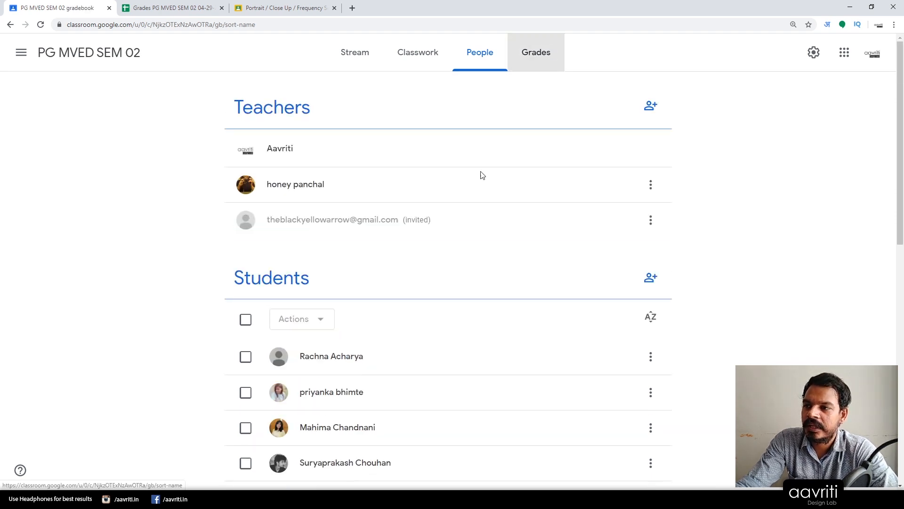
Step: Open the Grades tab showing three assignments and the 80.63% class average
click(535, 52)
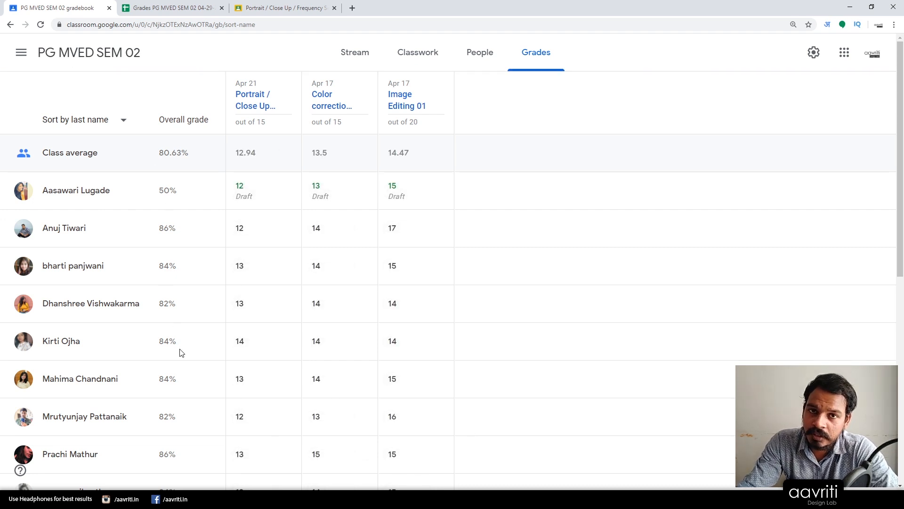
mouse_move(166, 356)
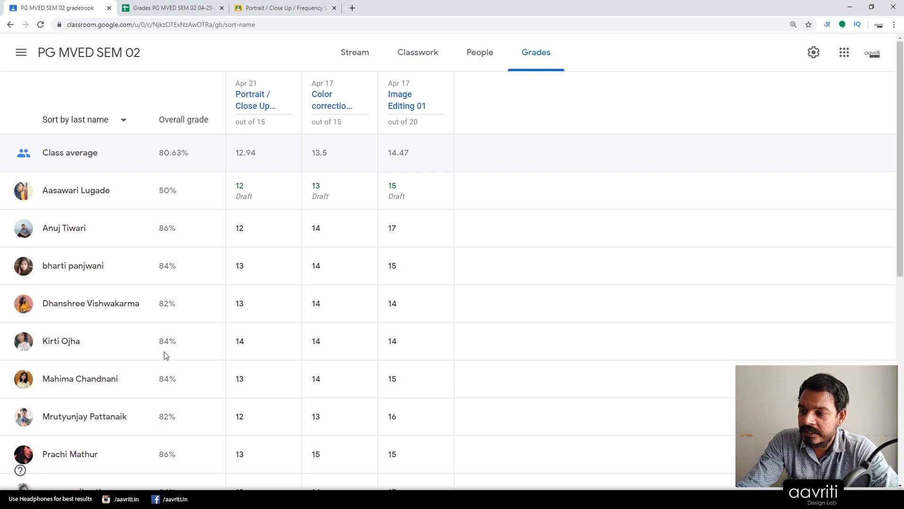
mouse_move(333, 320)
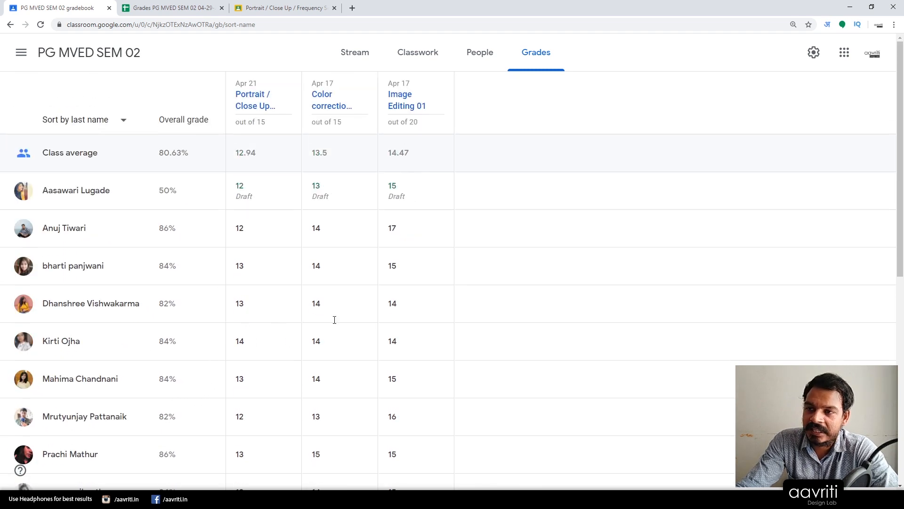
mouse_move(60, 57)
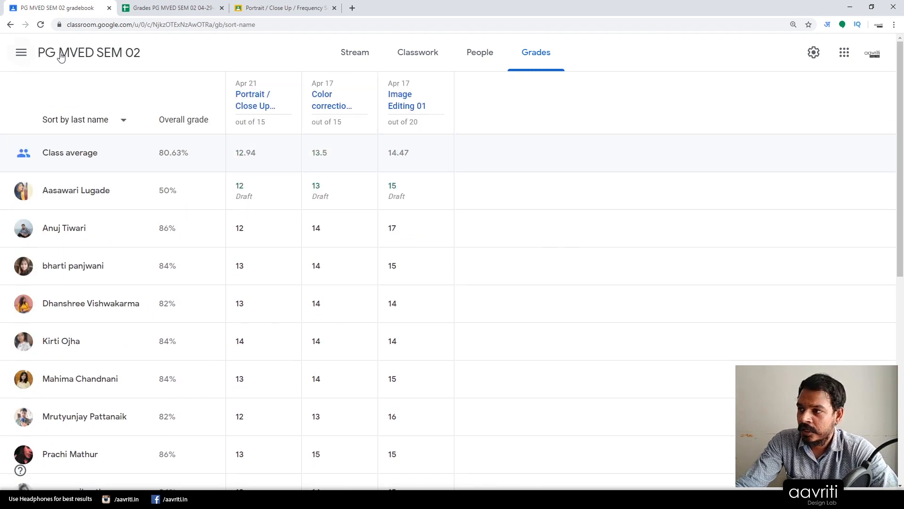
Step: Return to the PG MVED SEM 02 stream and scroll to Aavriti's Apr 29 farewell announcement
click(354, 52)
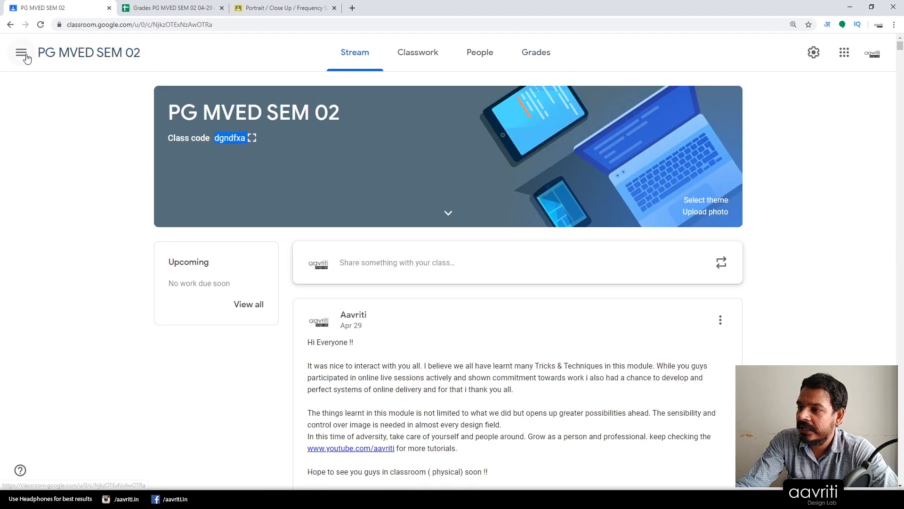
scroll(down, 3)
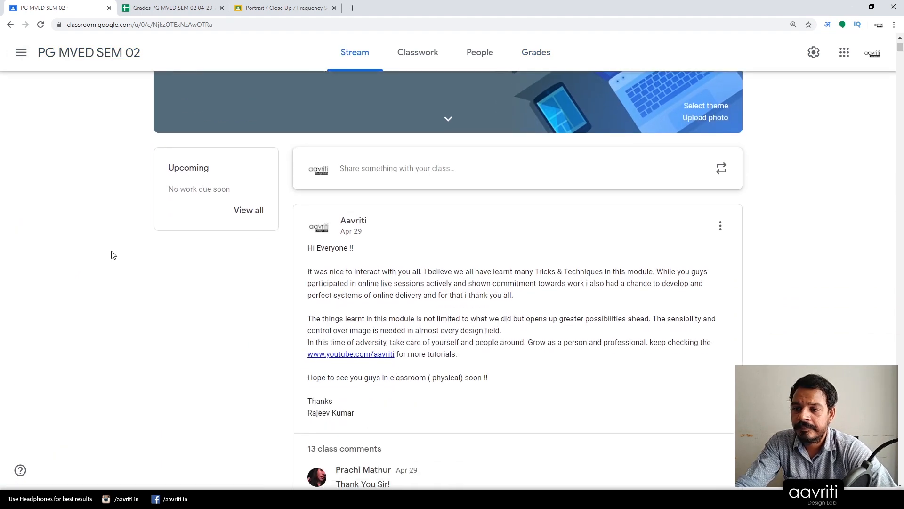